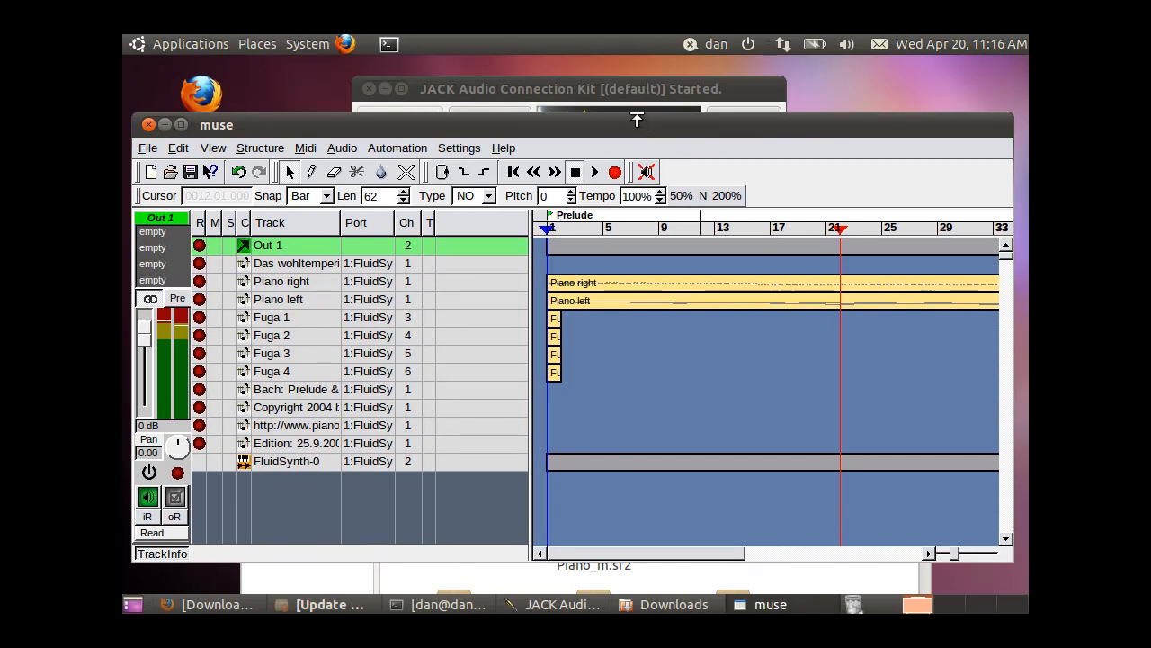
{"action": "mouse_move", "coordinate": [630, 110]}
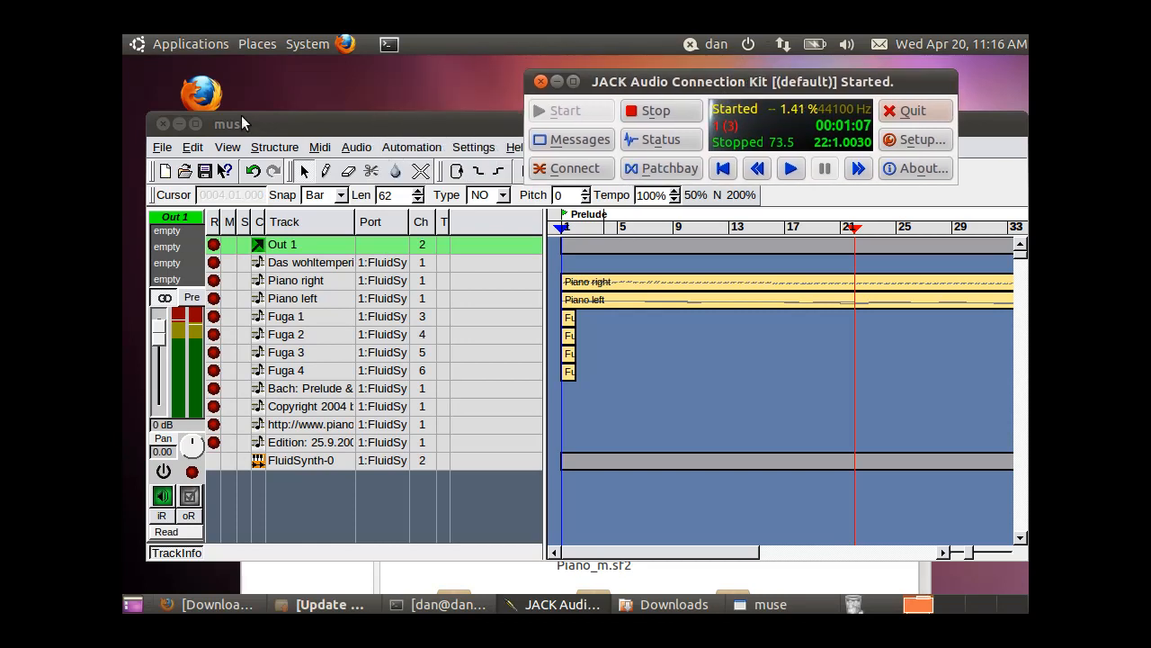
- Launch Ardour and create a new session named bachtest in the home folder
{"action": "left_click", "coordinate": [191, 43]}
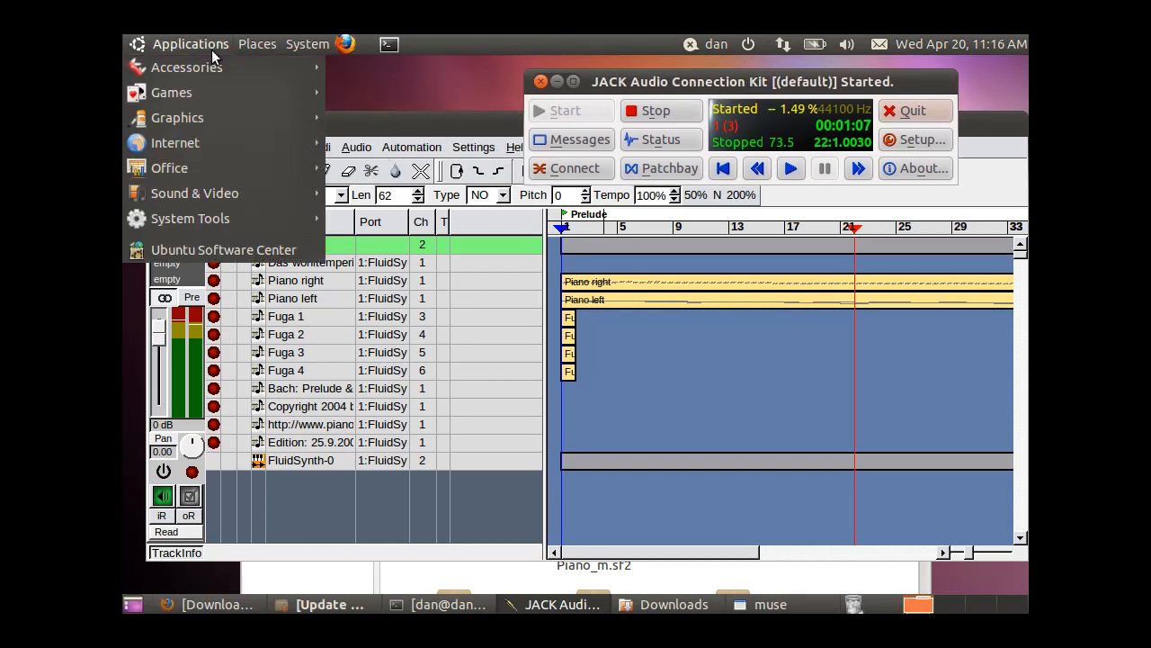
{"action": "mouse_move", "coordinate": [194, 192]}
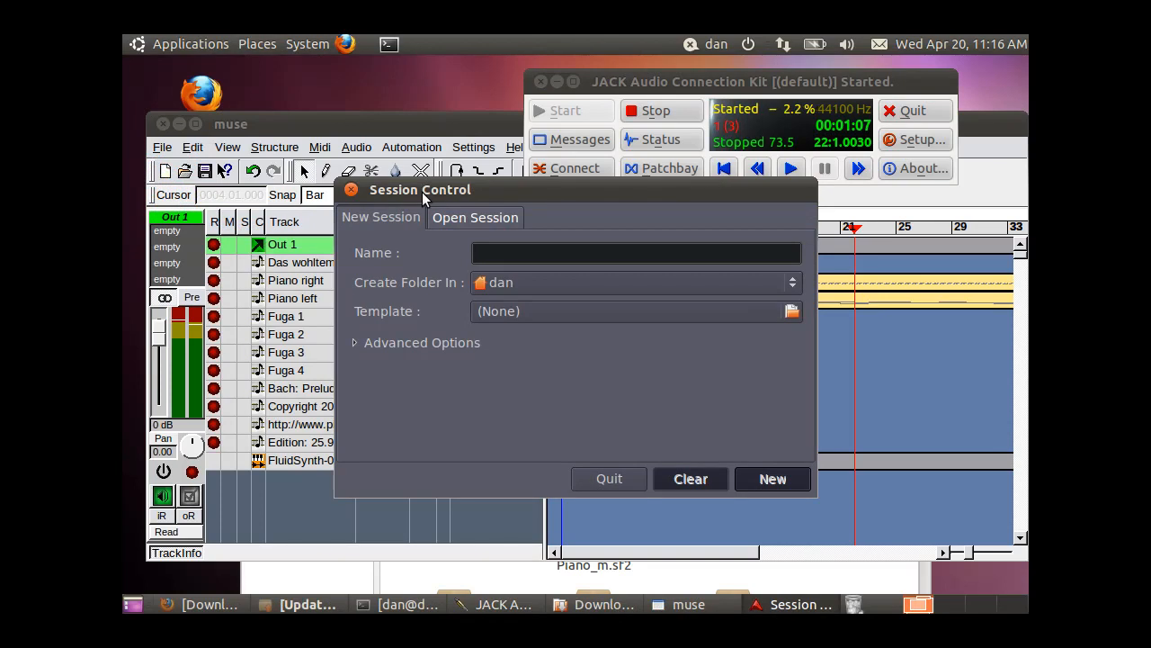
{"action": "type", "text": "bachtest"}
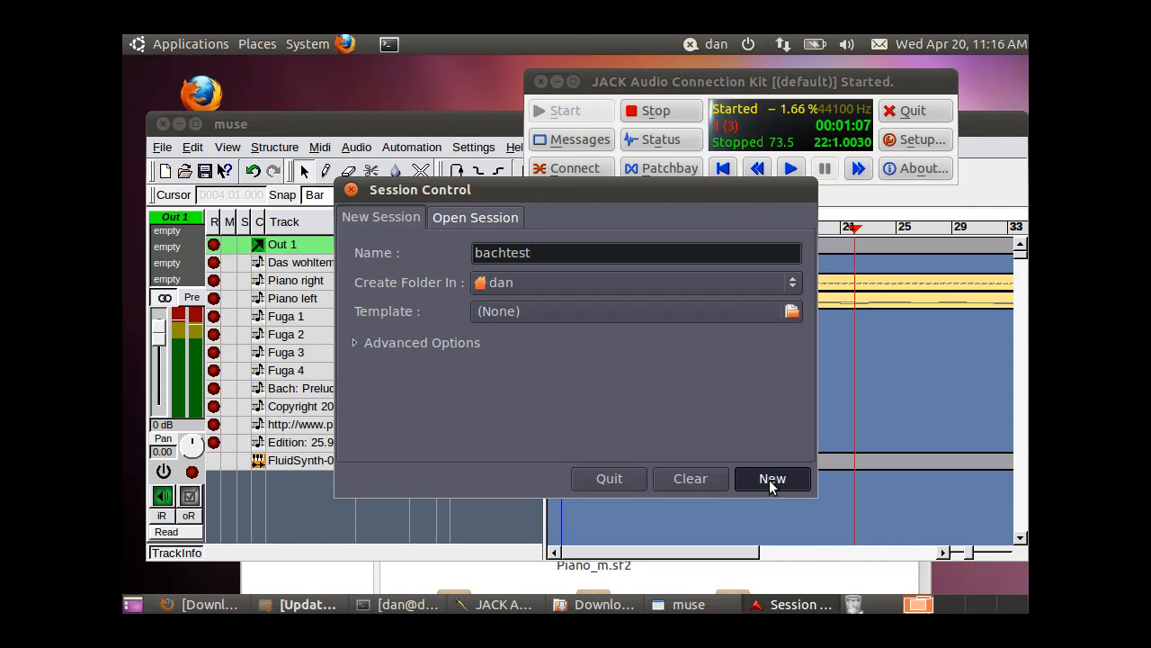
{"action": "left_click", "coordinate": [771, 478]}
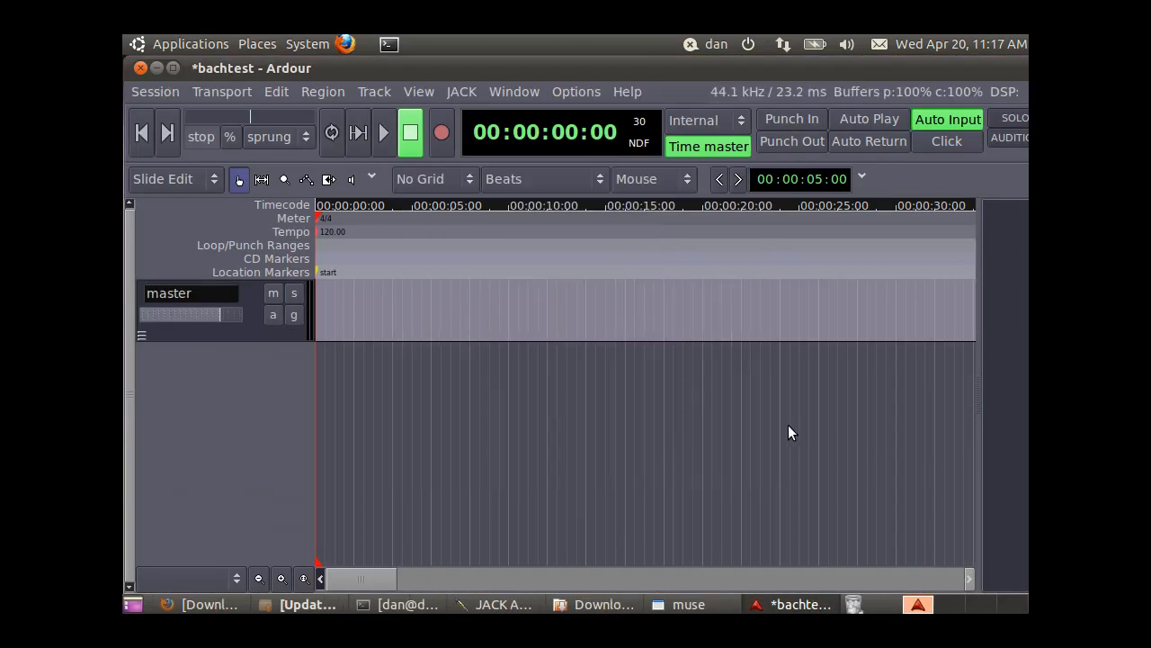
{"action": "mouse_move", "coordinate": [748, 298]}
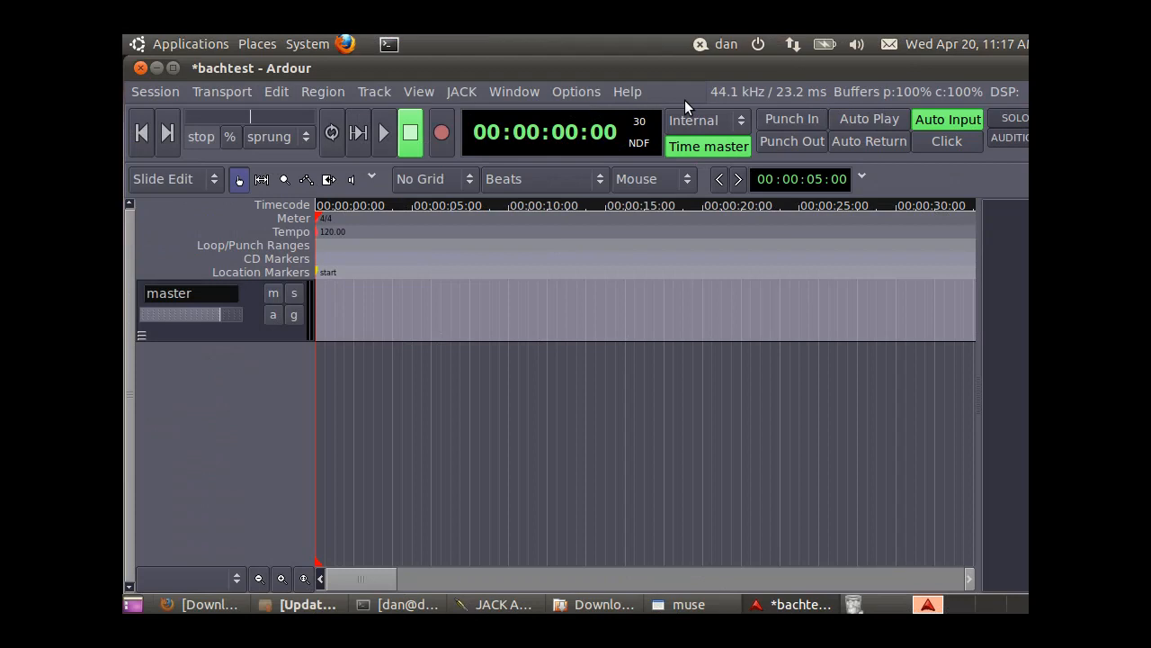
{"action": "mouse_move", "coordinate": [165, 439]}
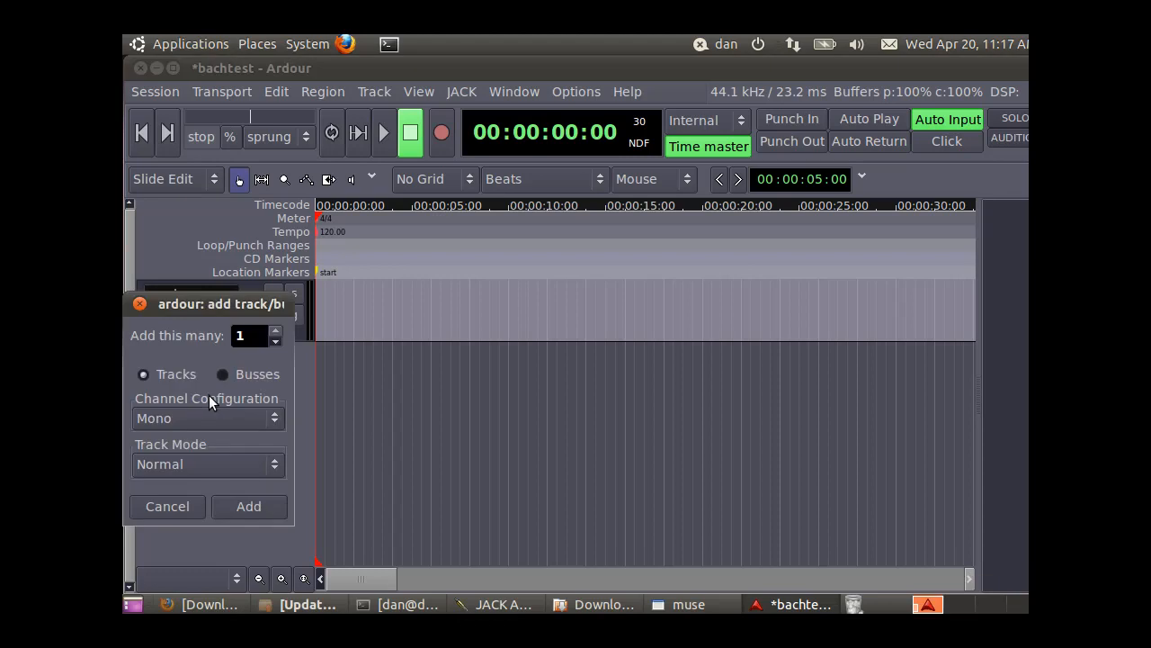
- Add a Normal-mode audio track with Stereo channel configuration, creating Audio 1
{"action": "left_click", "coordinate": [207, 418]}
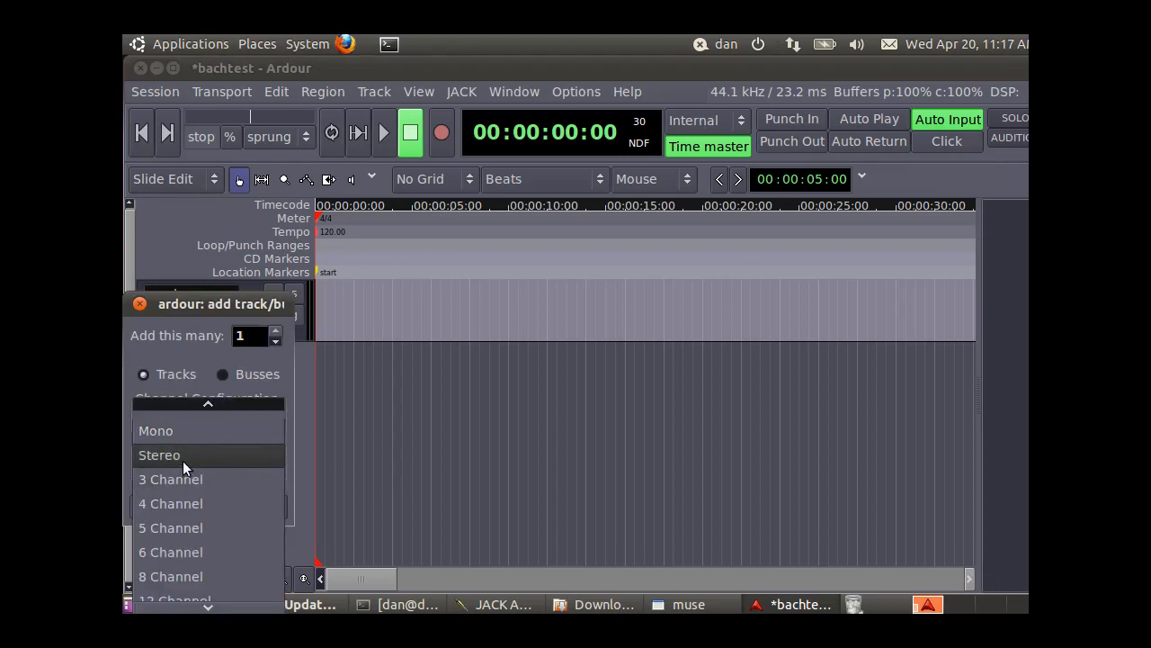
{"action": "left_click", "coordinate": [158, 453]}
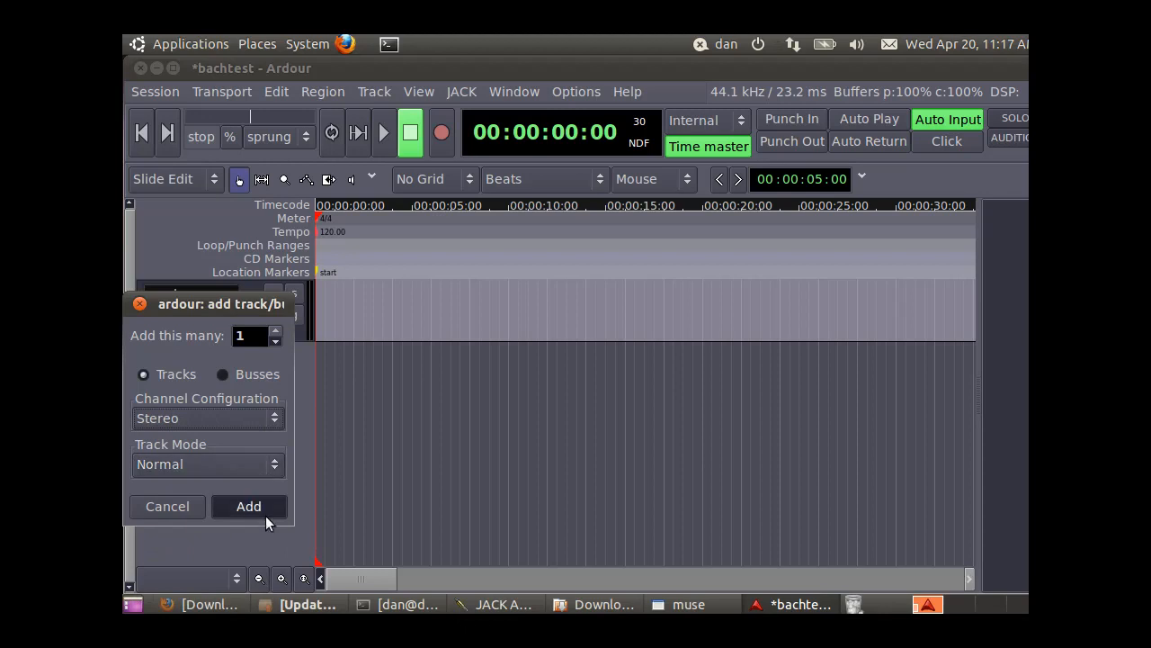
{"action": "left_click", "coordinate": [249, 506]}
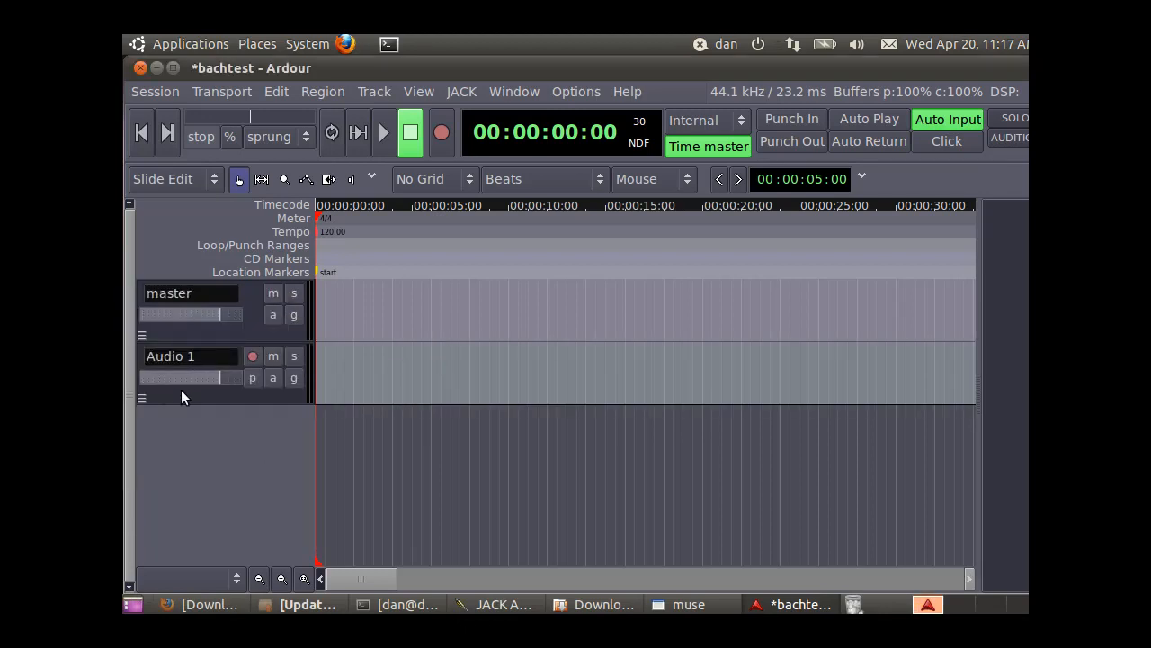
- Select Audio 1 and enable Show Editor Mixer so its strip appears beside the timeline
{"action": "left_click", "coordinate": [201, 395]}
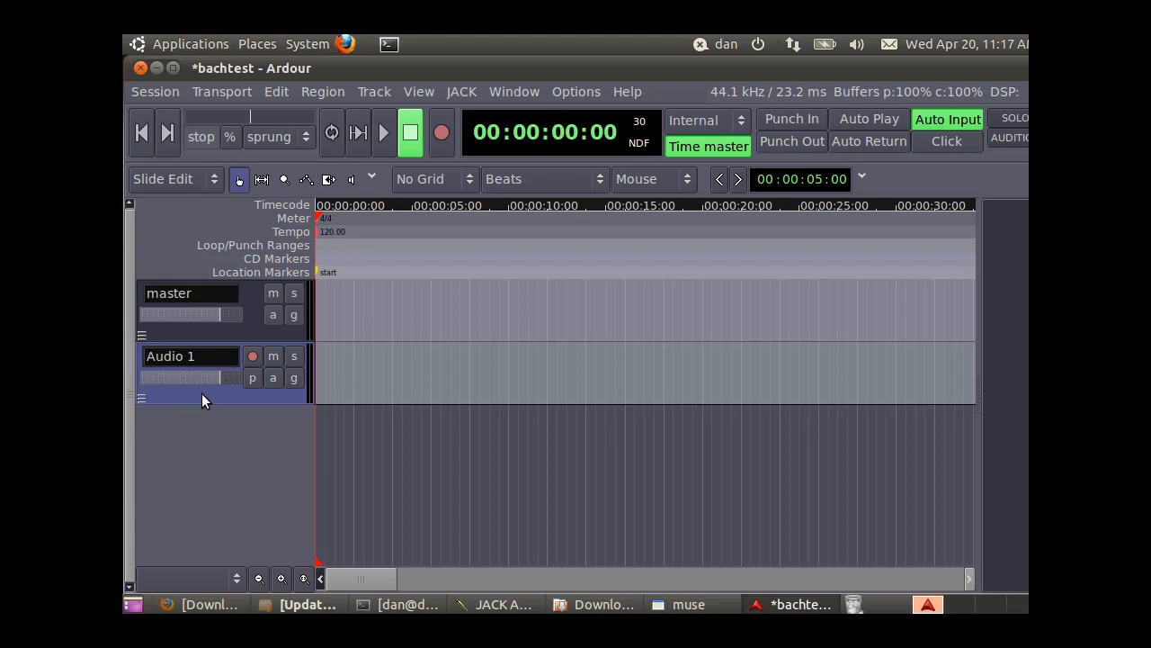
{"action": "mouse_move", "coordinate": [417, 97]}
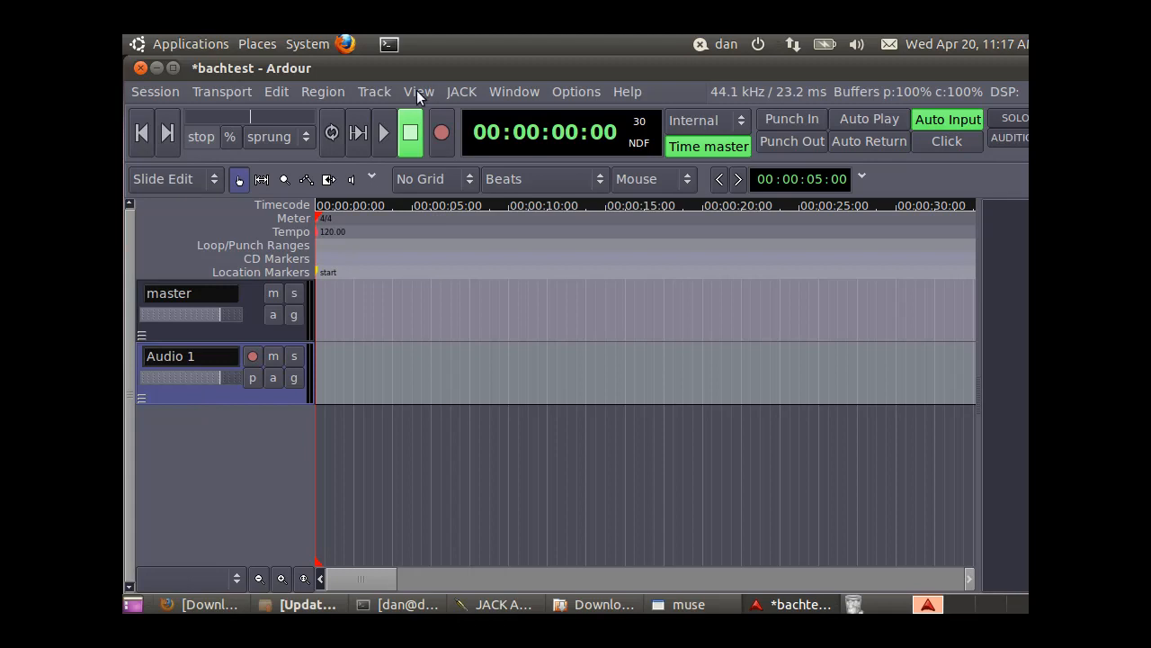
{"action": "left_click", "coordinate": [417, 90]}
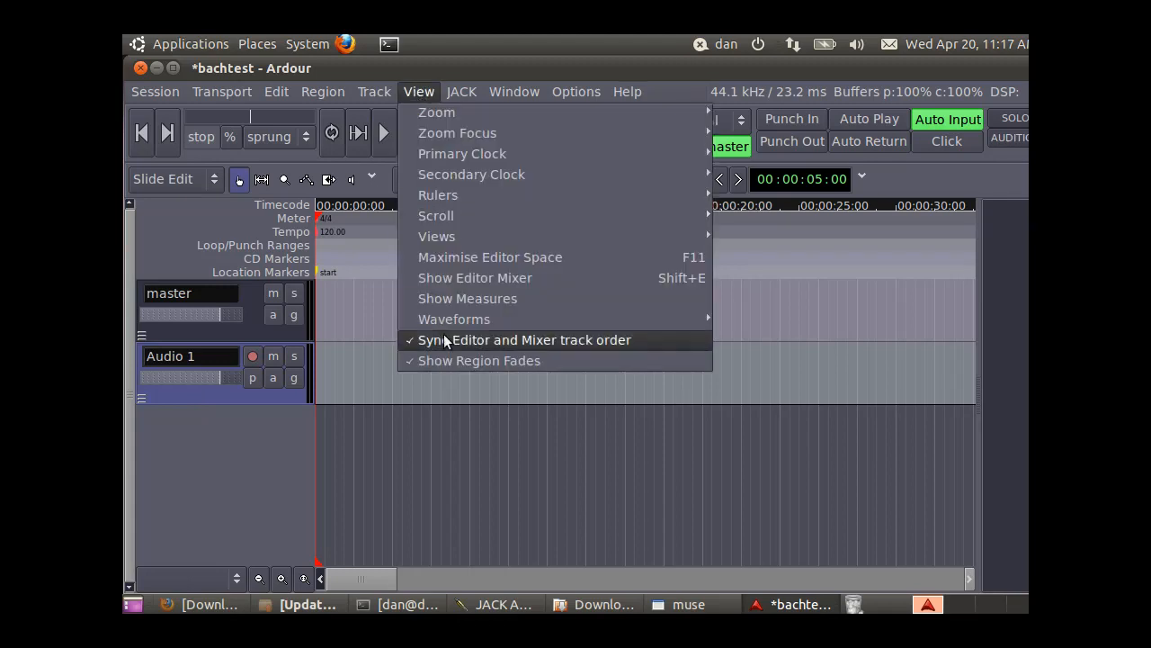
{"action": "mouse_move", "coordinate": [450, 288]}
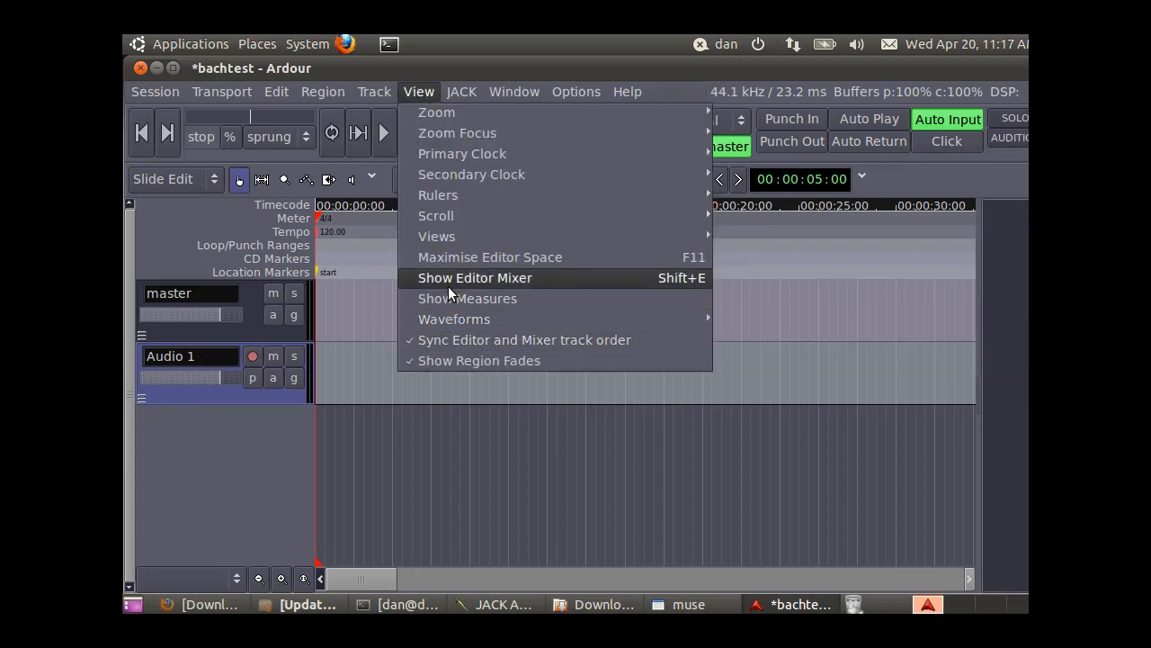
{"action": "left_click", "coordinate": [475, 277]}
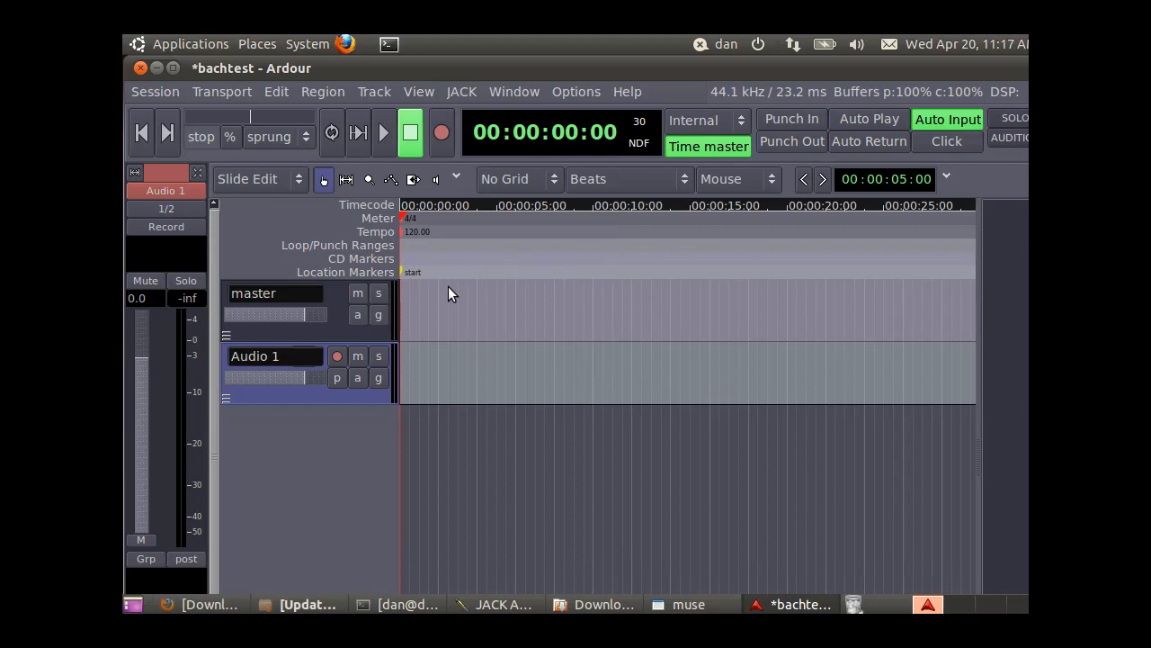
{"action": "mouse_move", "coordinate": [216, 277]}
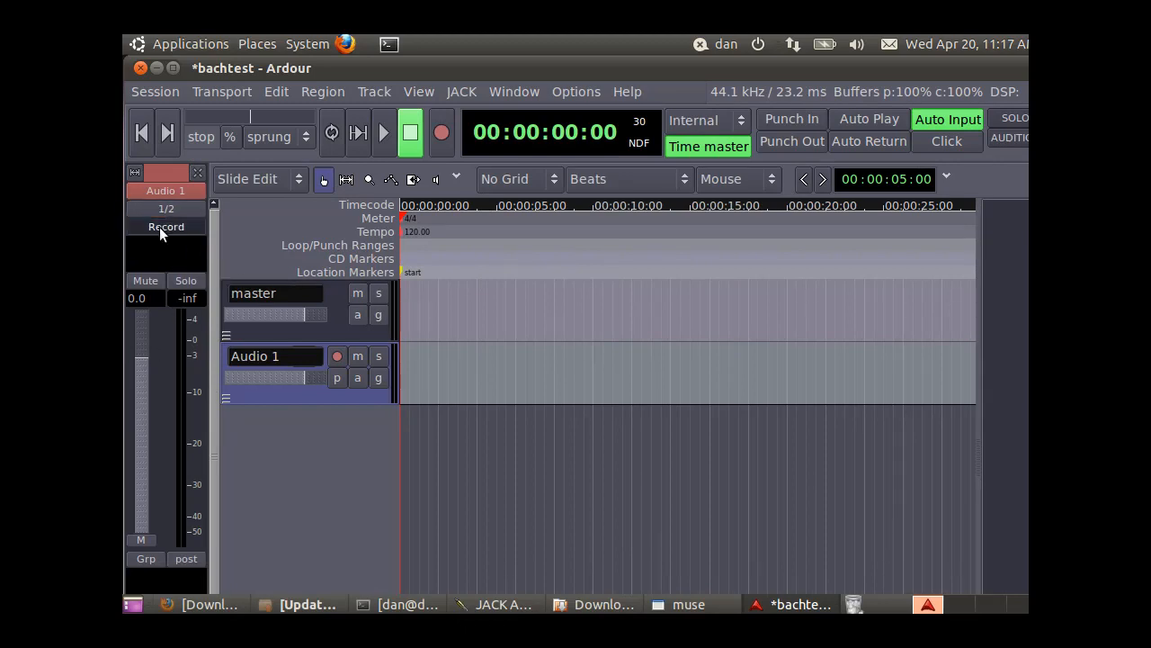
{"action": "mouse_move", "coordinate": [165, 230]}
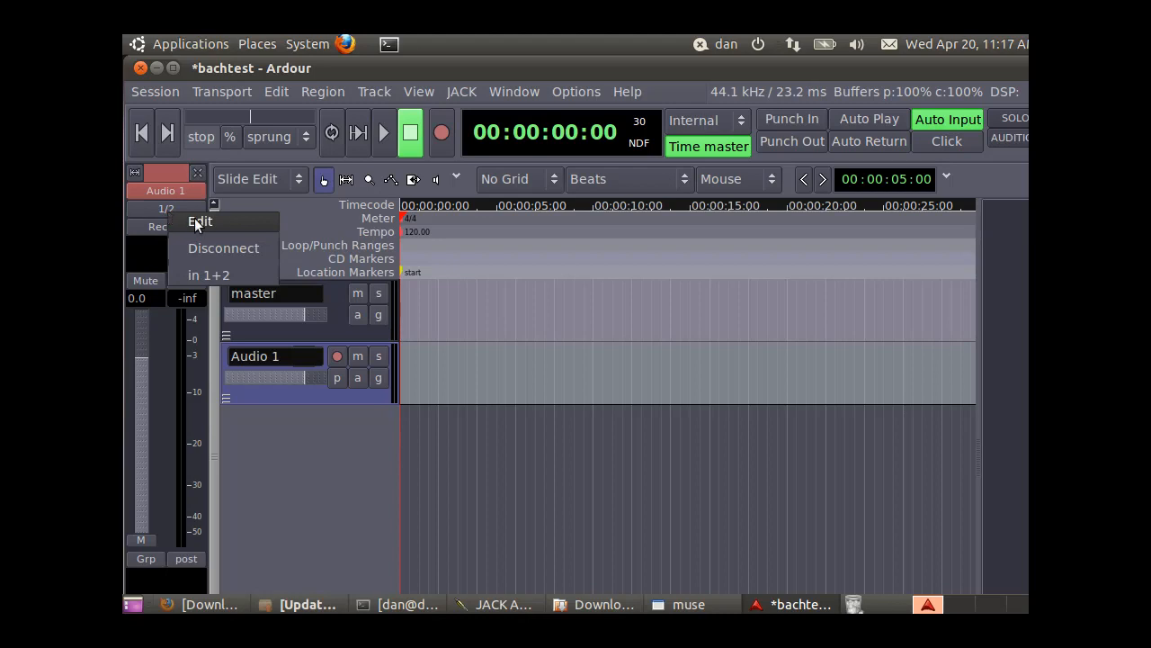
- Connect Audio 1 in 1 to MusE-1 Out 1-0 and in 2 to Out 1-1, then close the window
{"action": "left_click", "coordinate": [199, 221]}
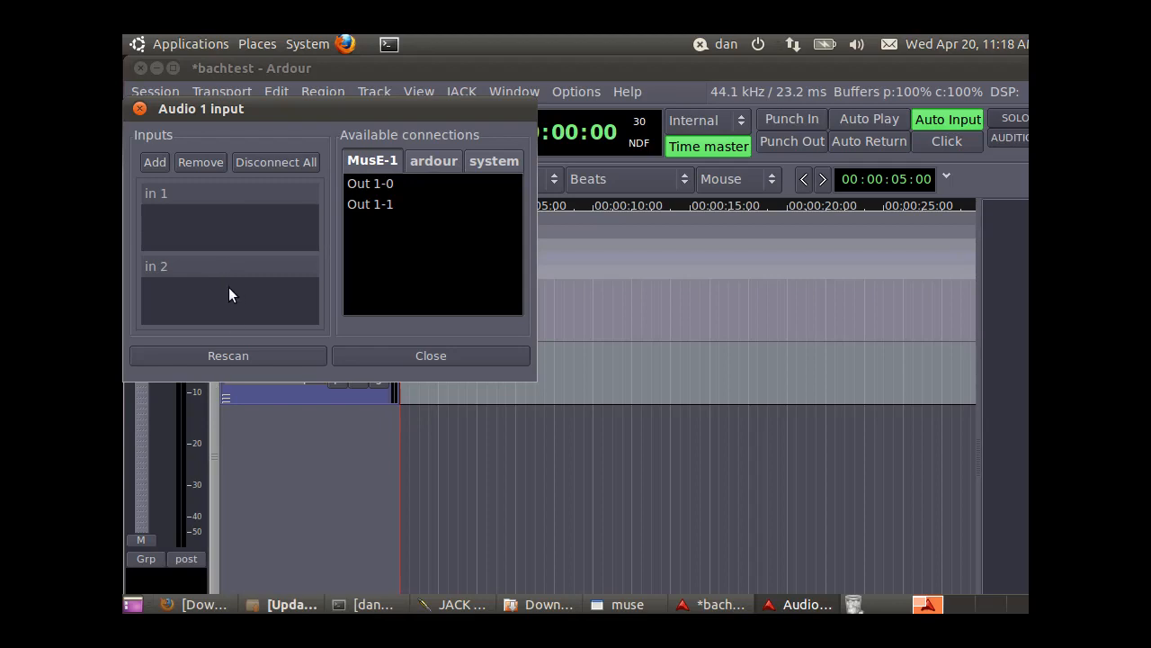
{"action": "mouse_move", "coordinate": [201, 201]}
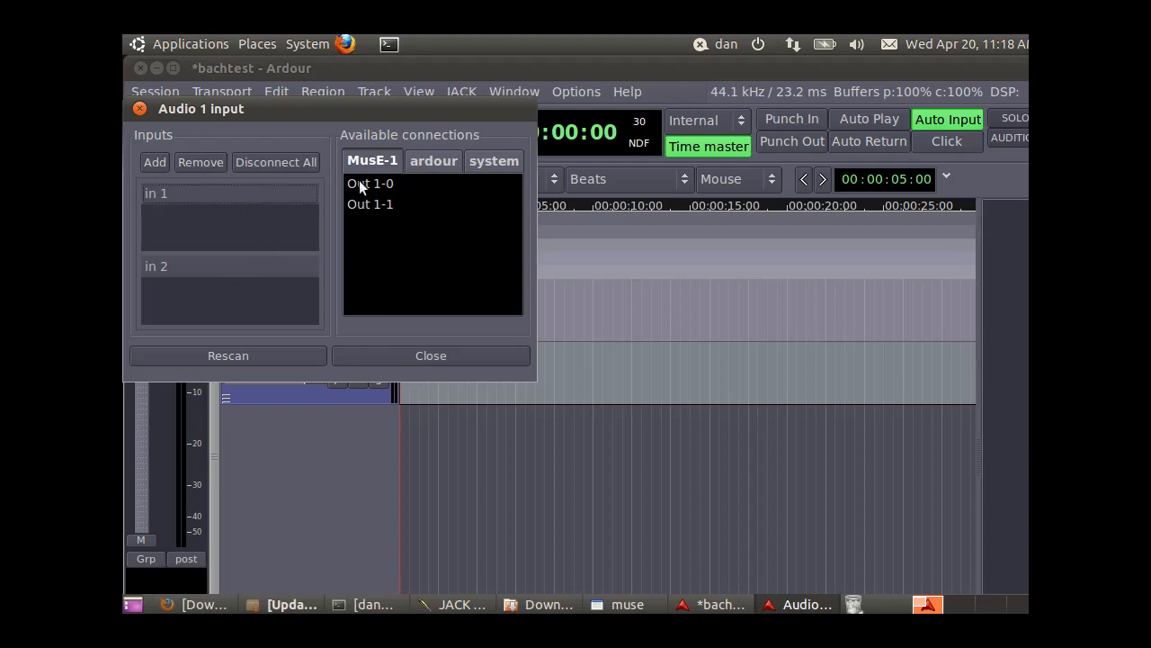
{"action": "left_click", "coordinate": [371, 184]}
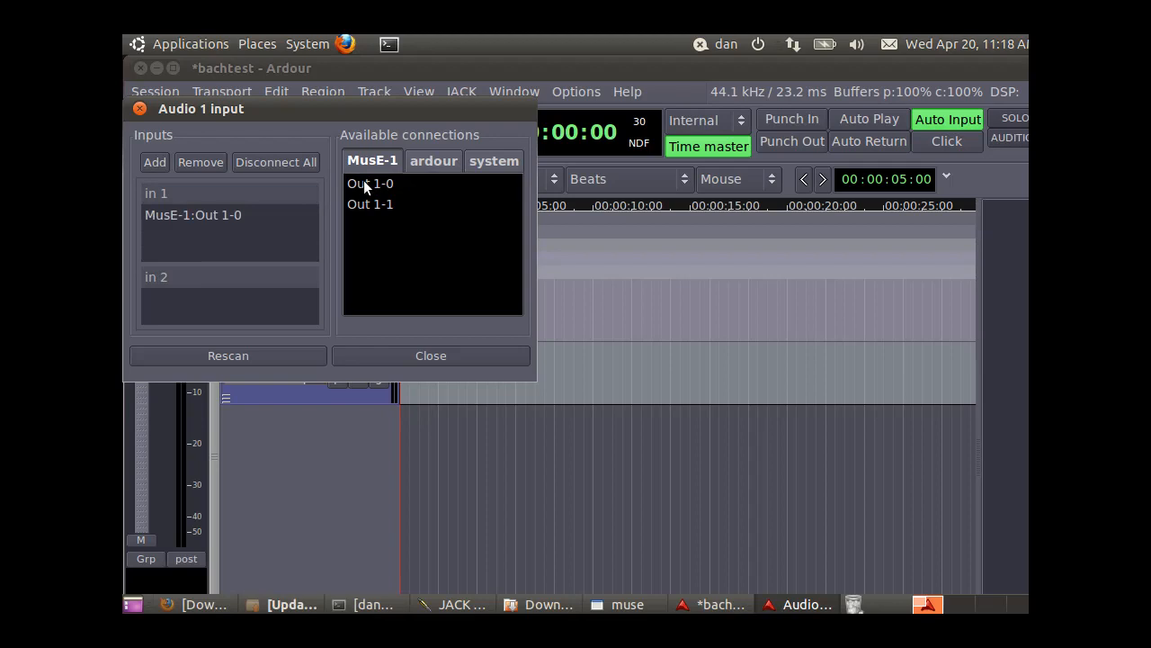
{"action": "mouse_move", "coordinate": [230, 292]}
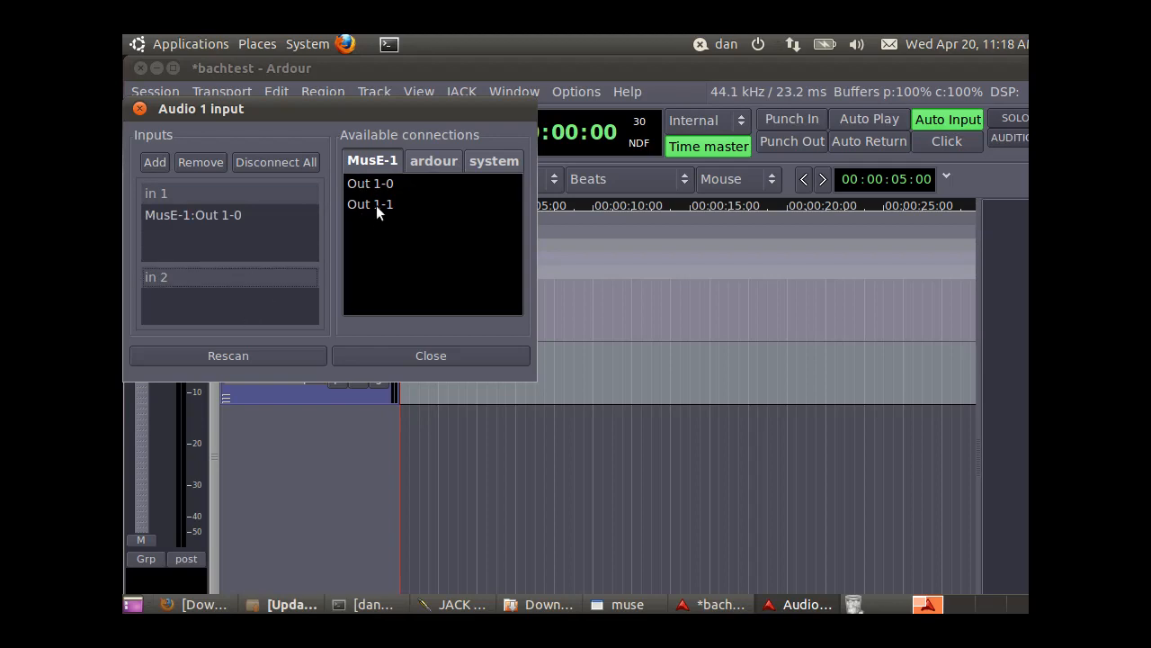
{"action": "left_click", "coordinate": [371, 204]}
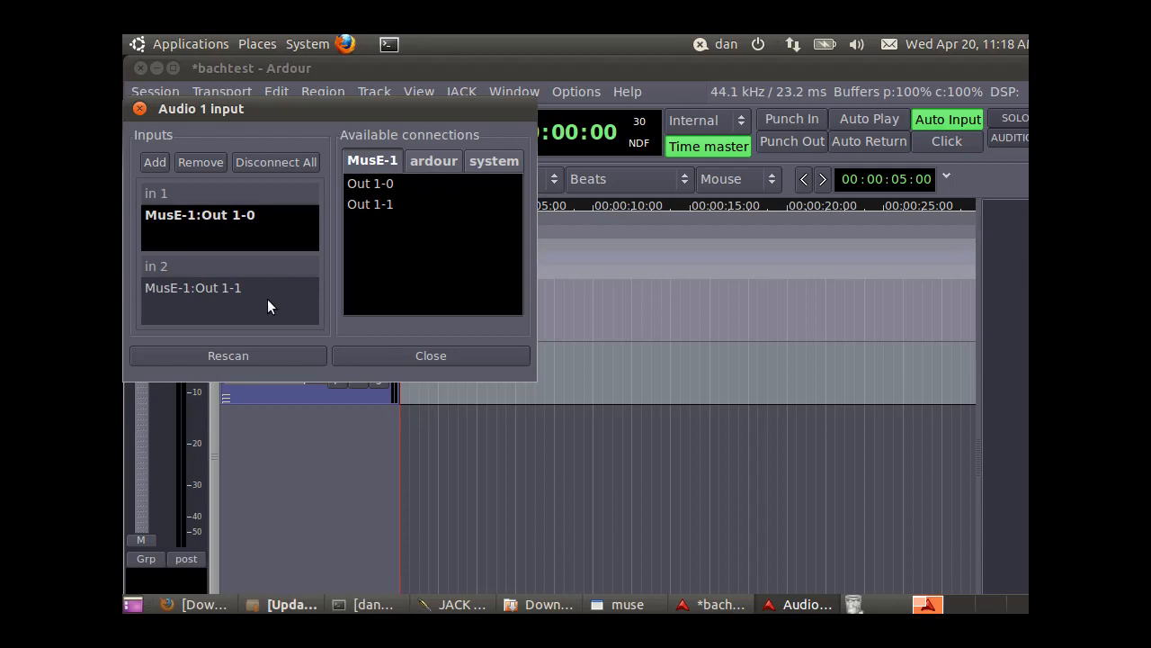
{"action": "mouse_move", "coordinate": [180, 266]}
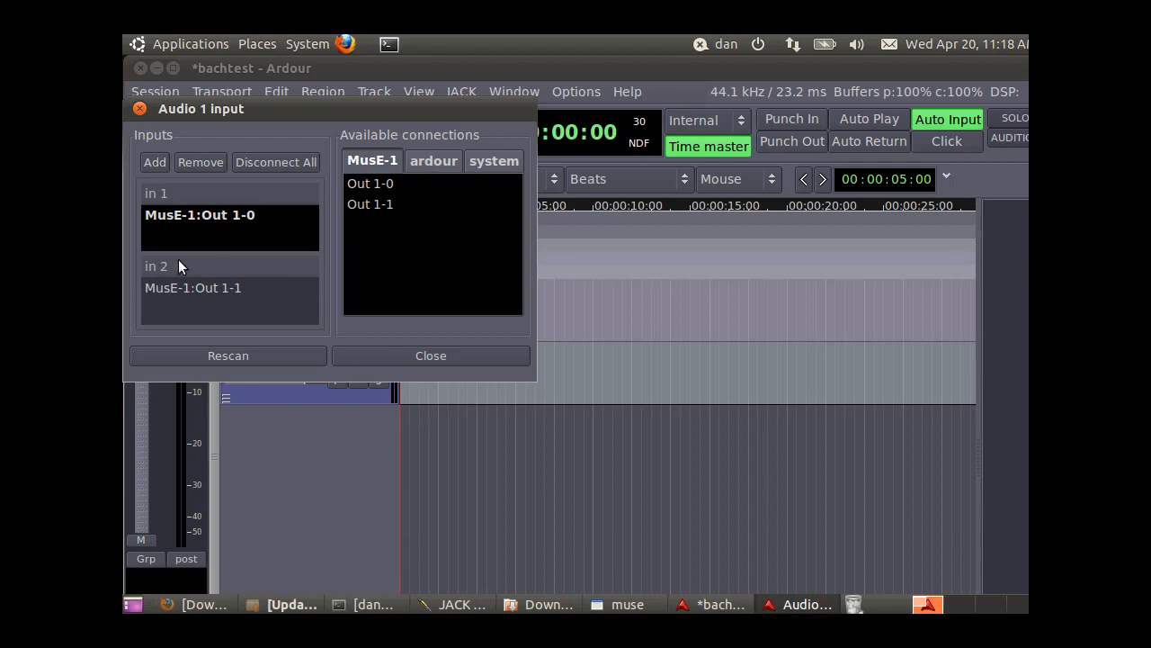
{"action": "mouse_move", "coordinate": [417, 284]}
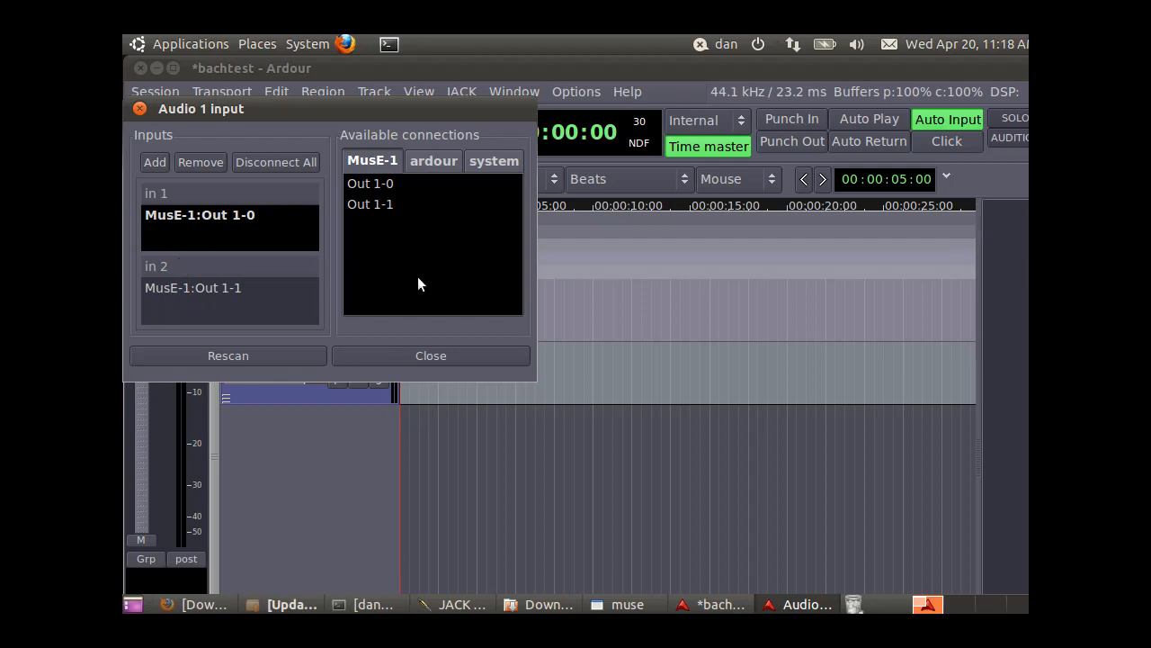
{"action": "left_click", "coordinate": [430, 356]}
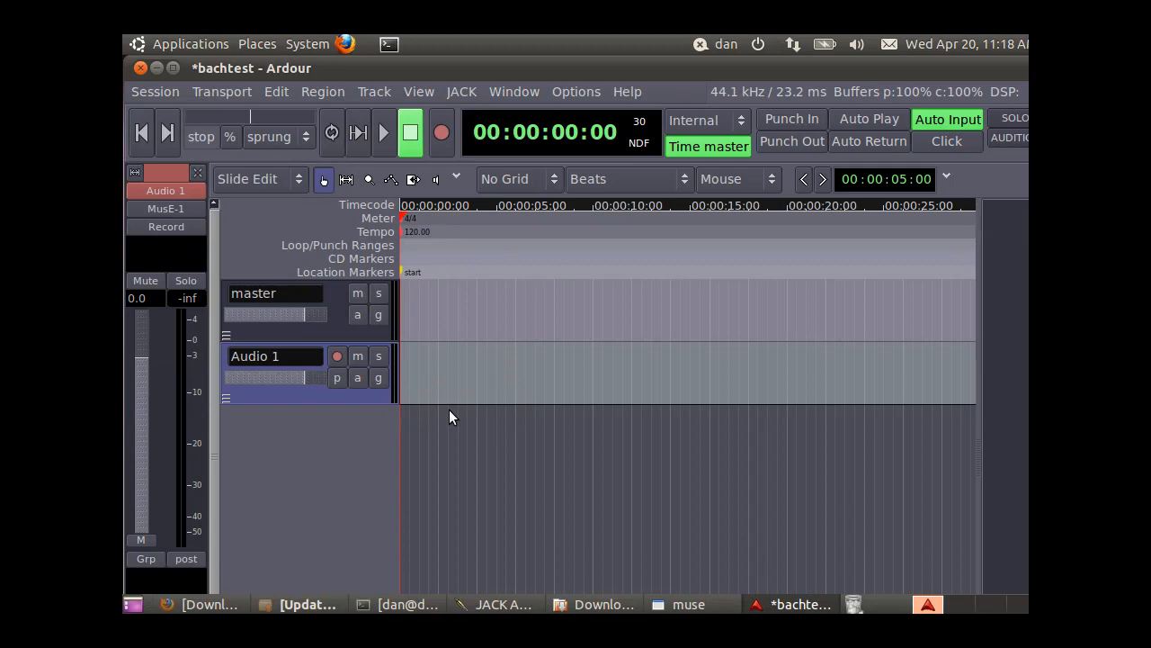
{"action": "mouse_move", "coordinate": [792, 140]}
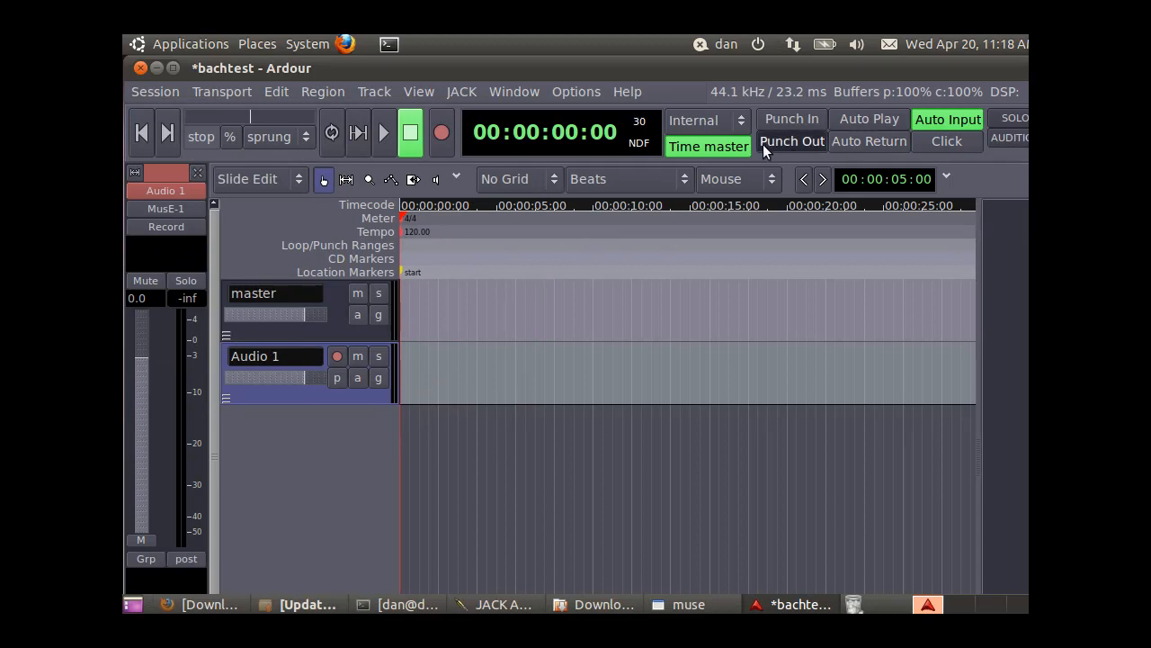
- Change the session's positional sync source from Internal to JACK
{"action": "left_click", "coordinate": [705, 119]}
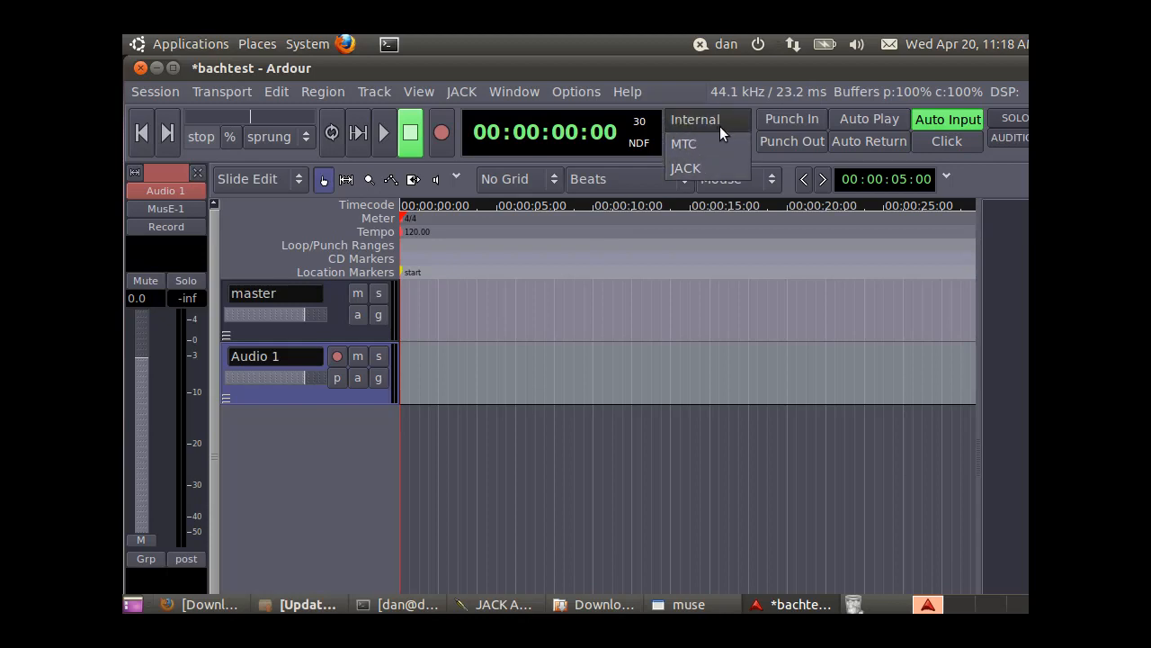
{"action": "left_click", "coordinate": [685, 170]}
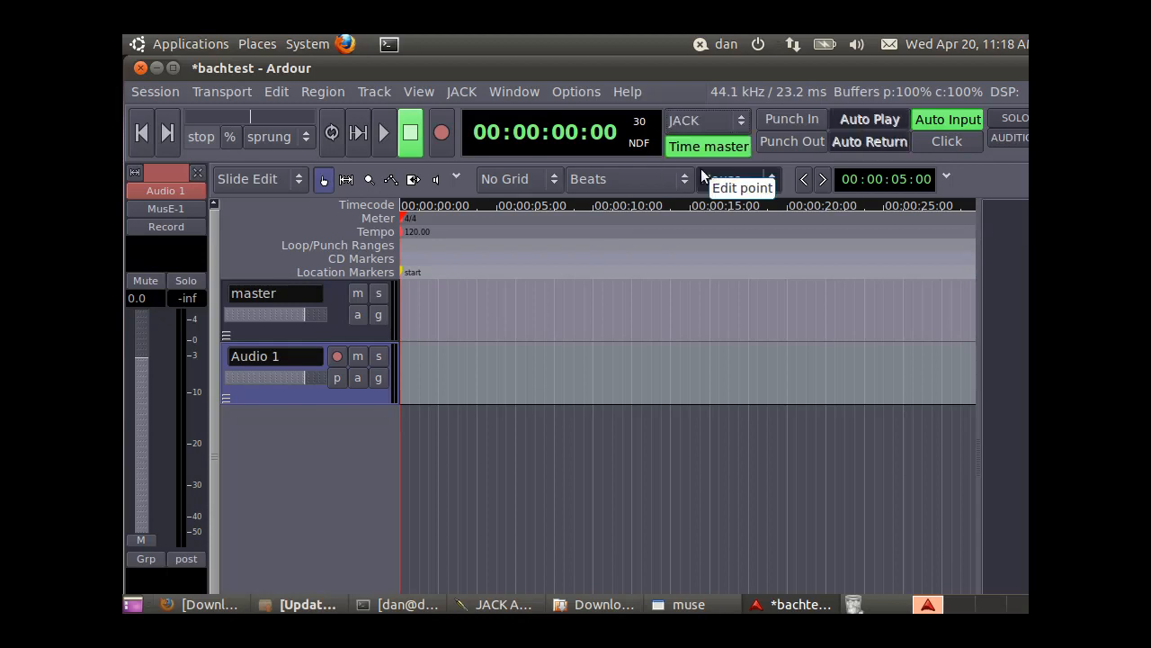
{"action": "mouse_move", "coordinate": [710, 125]}
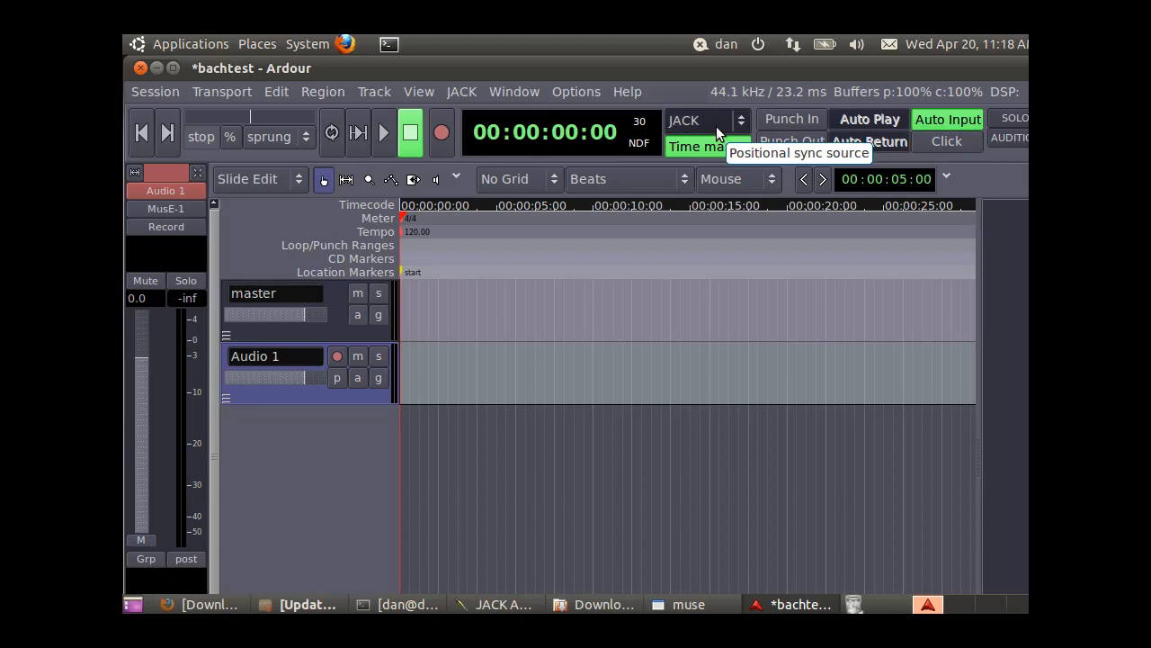
{"action": "mouse_move", "coordinate": [317, 518]}
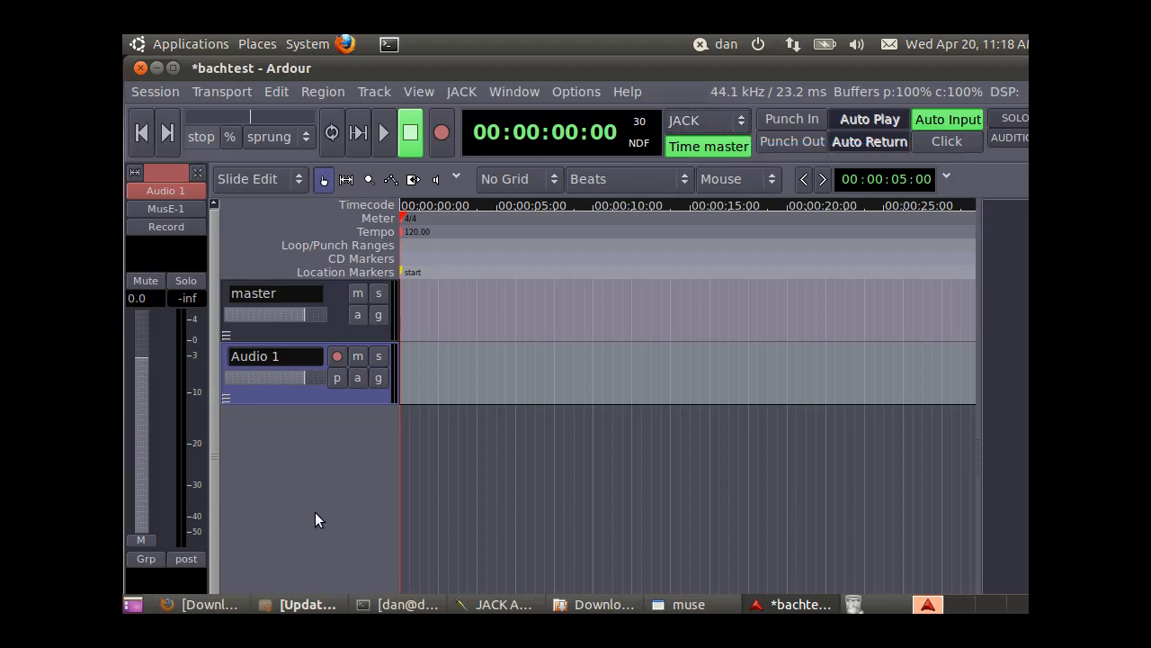
- Switch to MusE, show the Transport Panel via View, and turn off its Master timing
{"action": "left_click", "coordinate": [687, 604]}
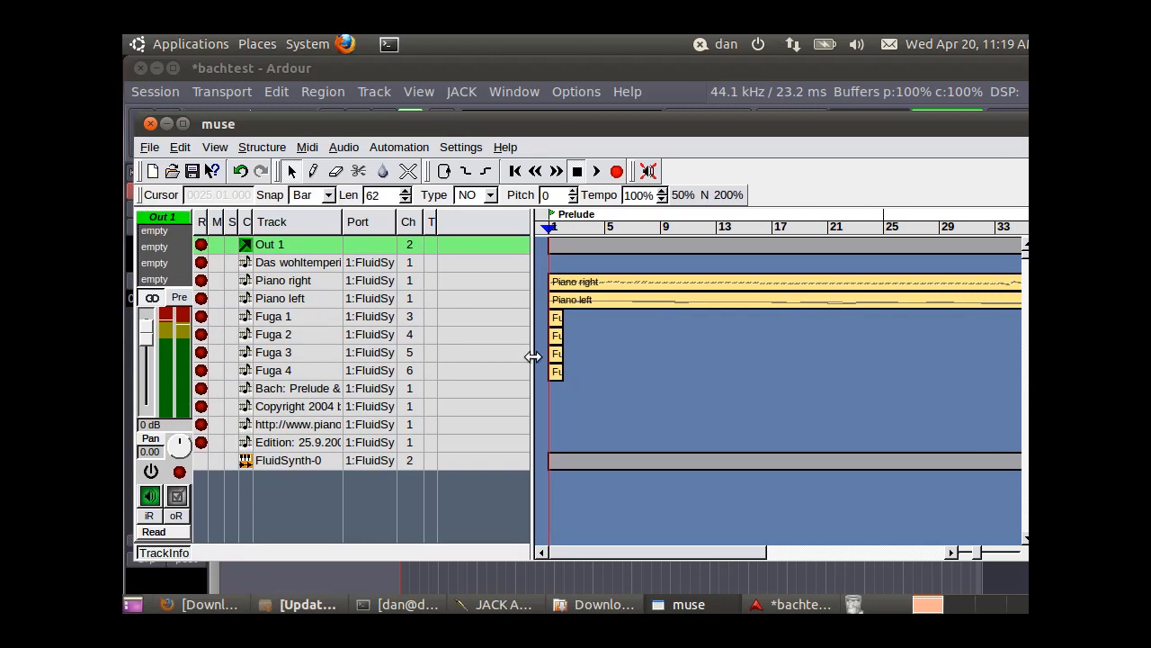
{"action": "left_click", "coordinate": [399, 147]}
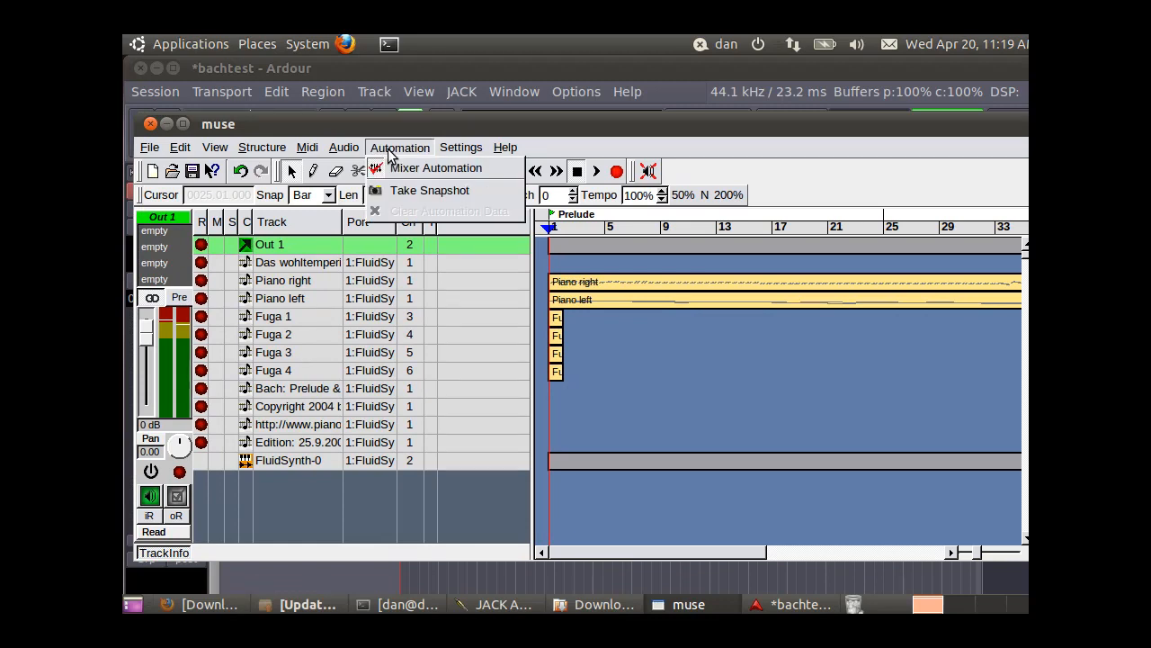
{"action": "left_click", "coordinate": [461, 147]}
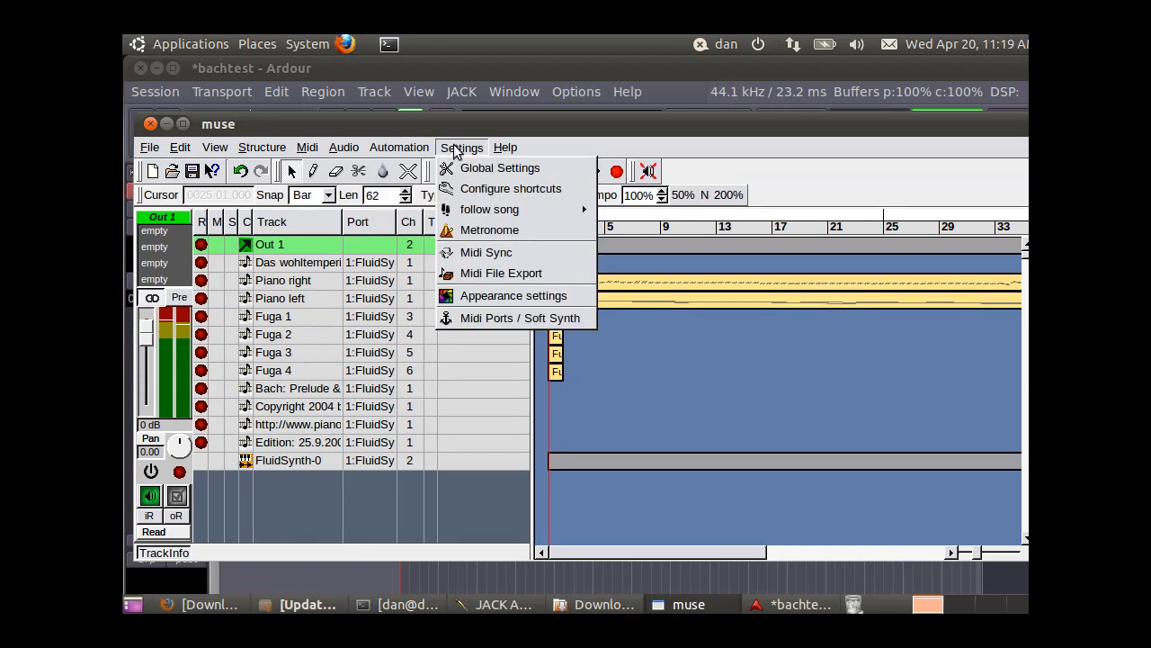
{"action": "left_click", "coordinate": [344, 147]}
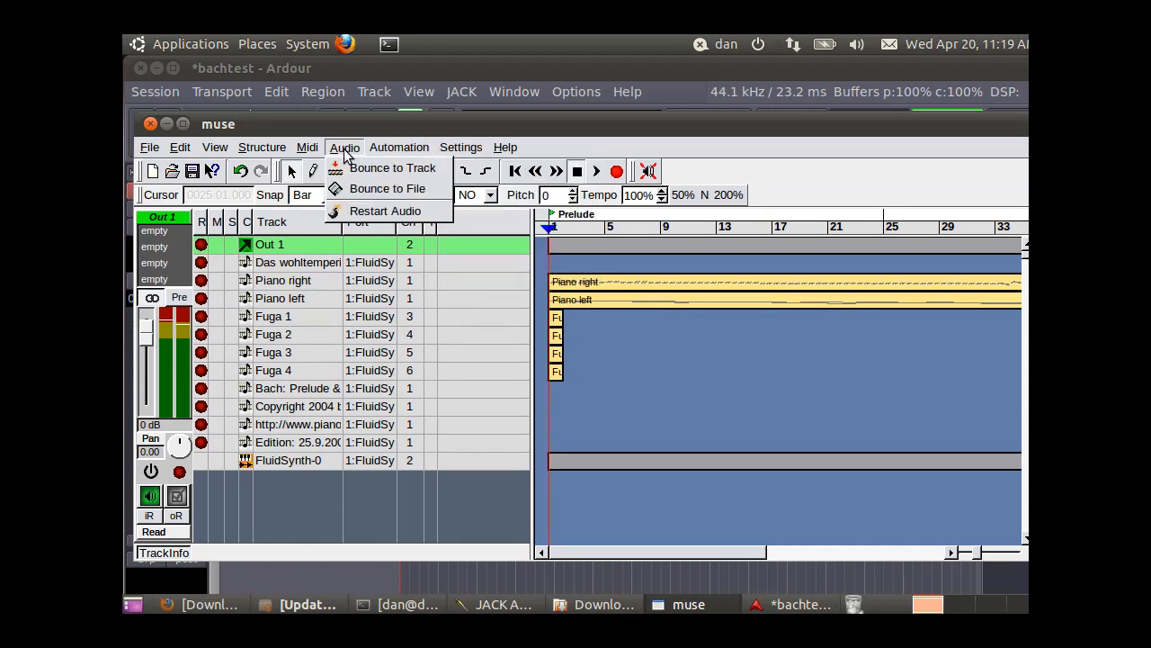
{"action": "left_click", "coordinate": [263, 148]}
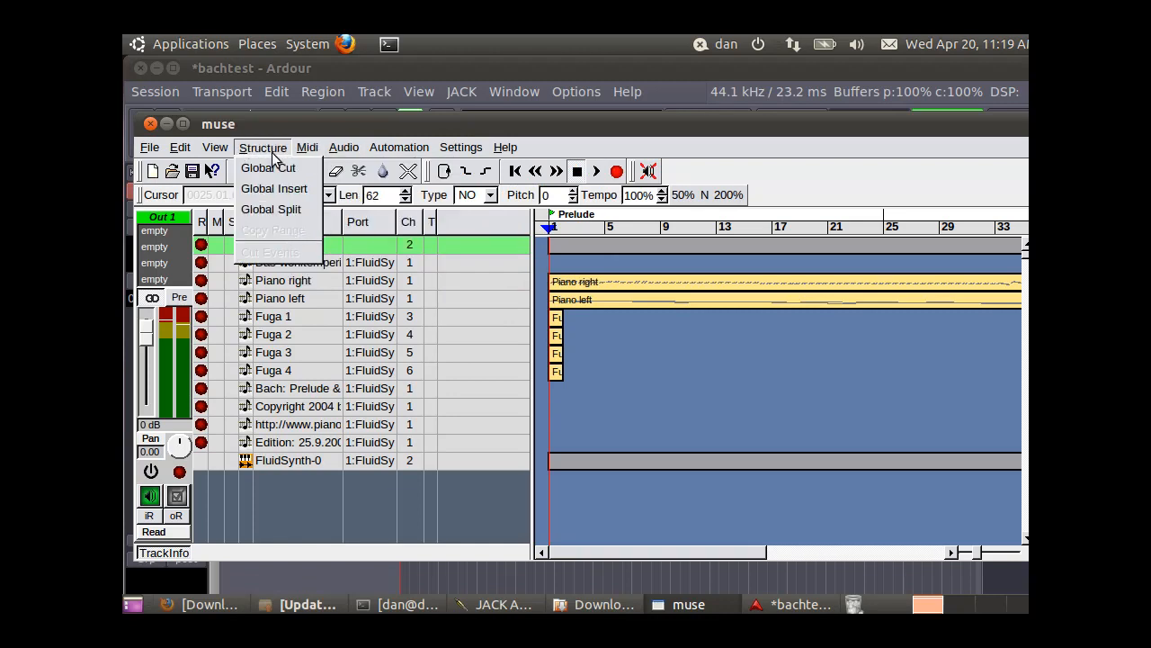
{"action": "left_click", "coordinate": [216, 148]}
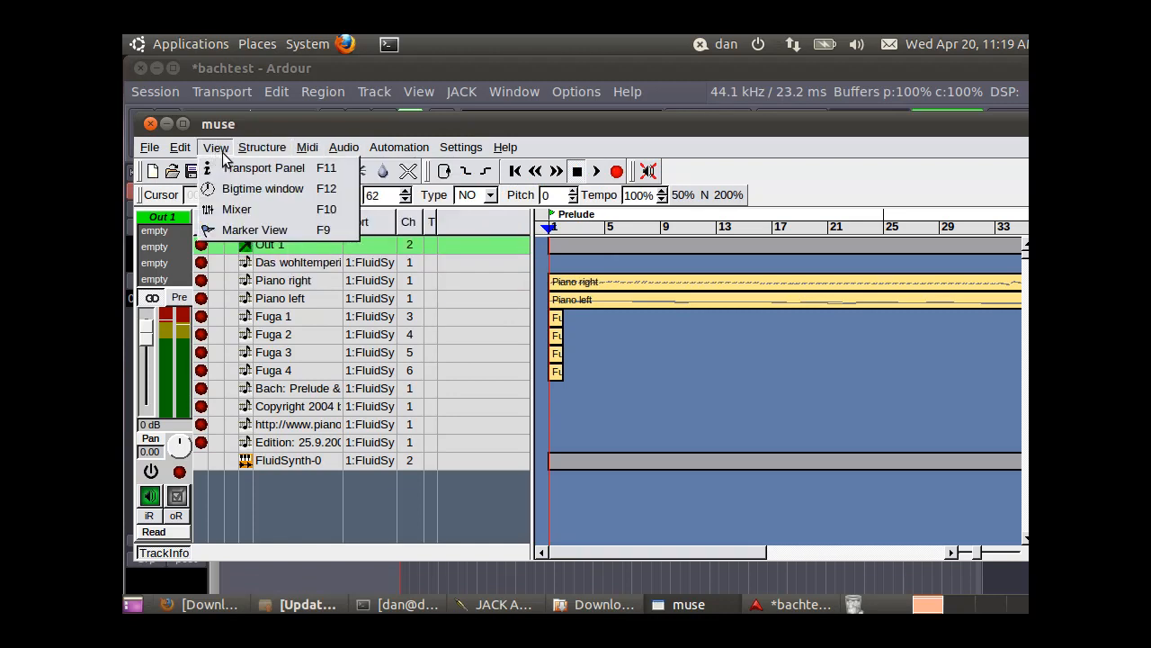
{"action": "mouse_move", "coordinate": [263, 167]}
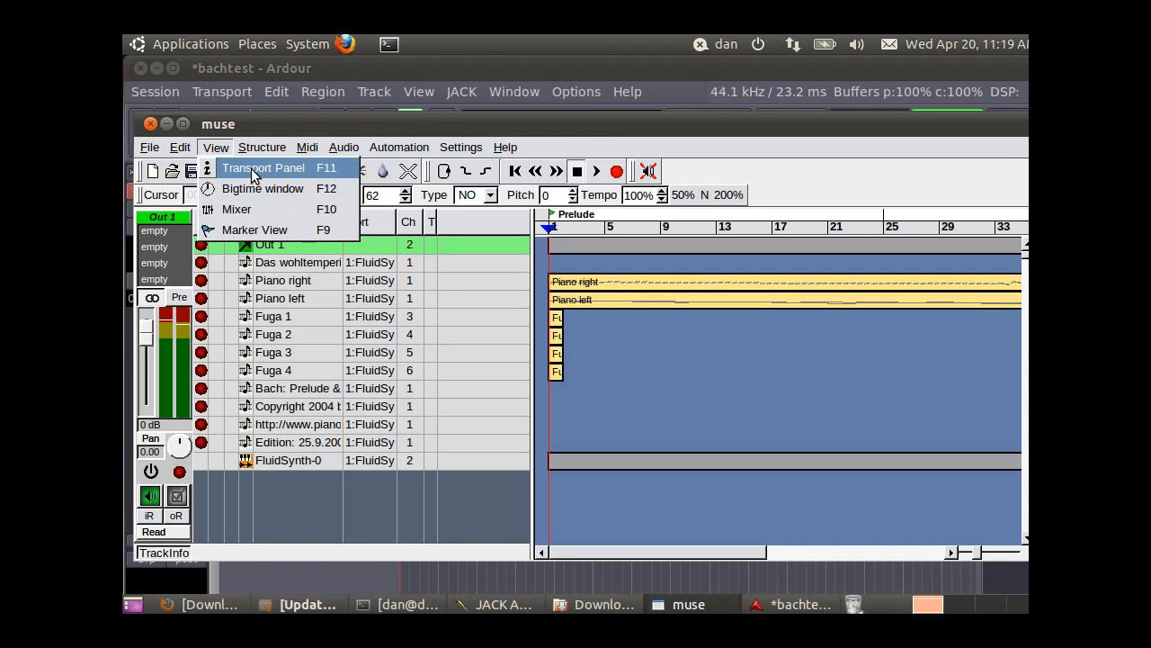
{"action": "left_click", "coordinate": [262, 168]}
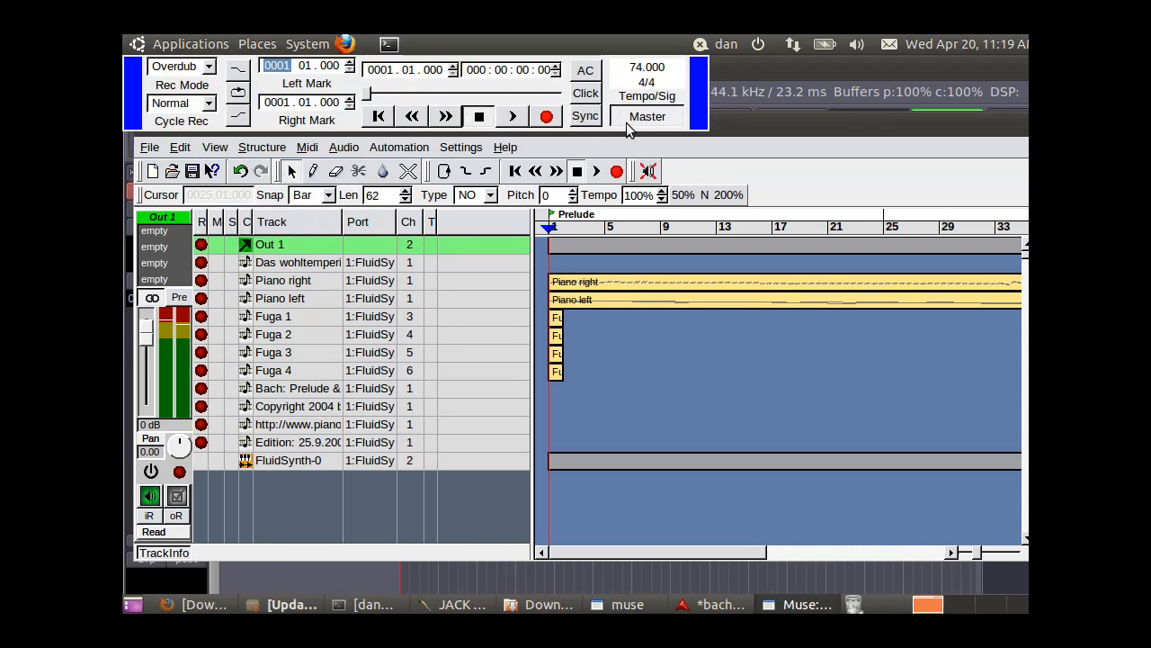
{"action": "left_click", "coordinate": [585, 115]}
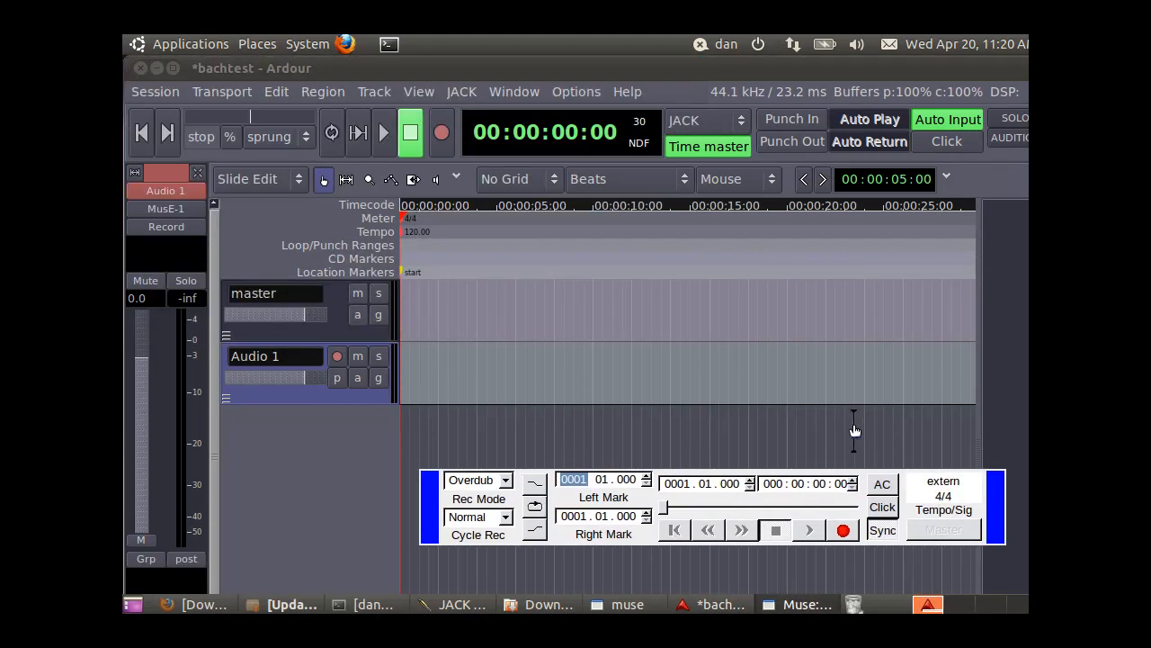
{"action": "mouse_move", "coordinate": [324, 466]}
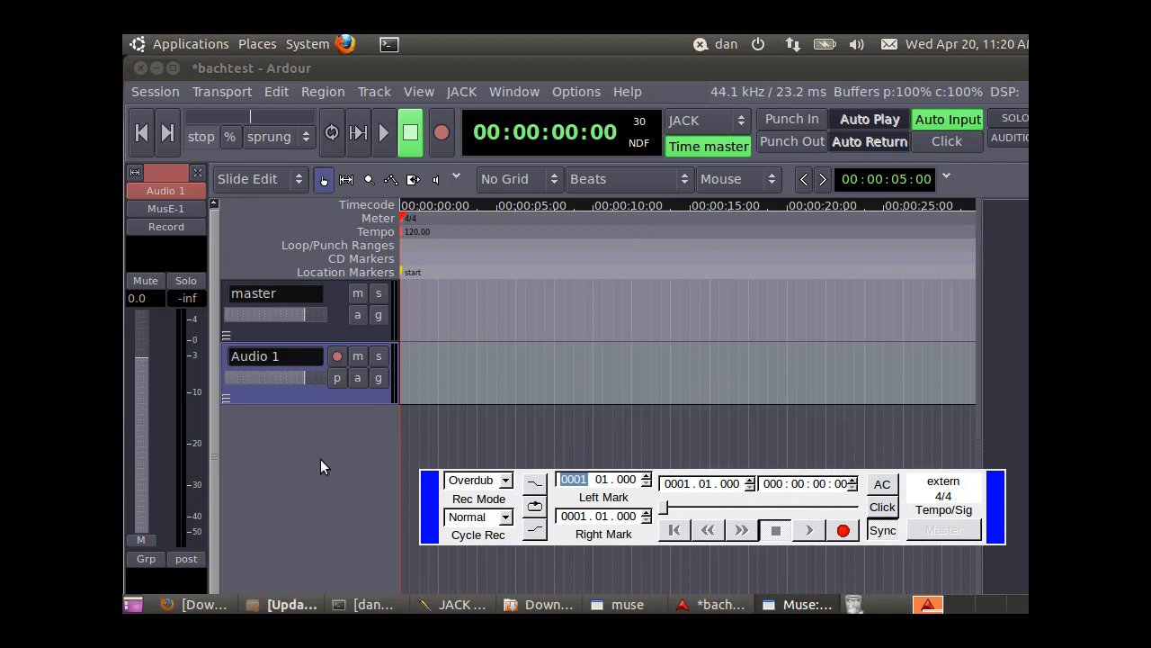
{"action": "mouse_move", "coordinate": [292, 454]}
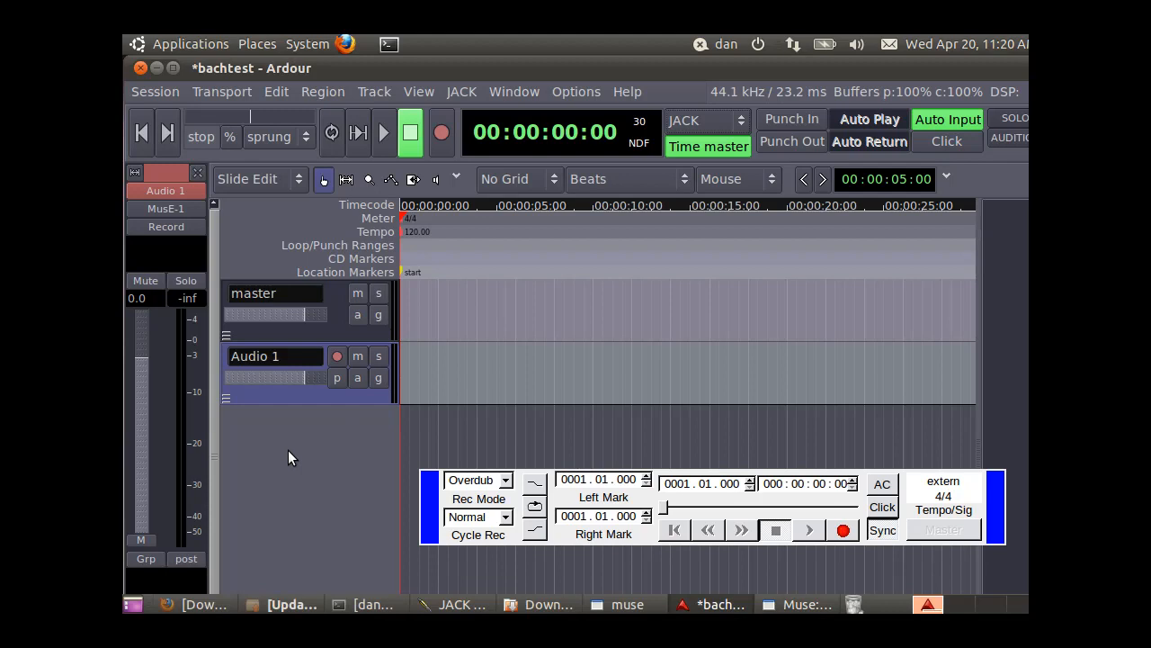
{"action": "mouse_move", "coordinate": [191, 586]}
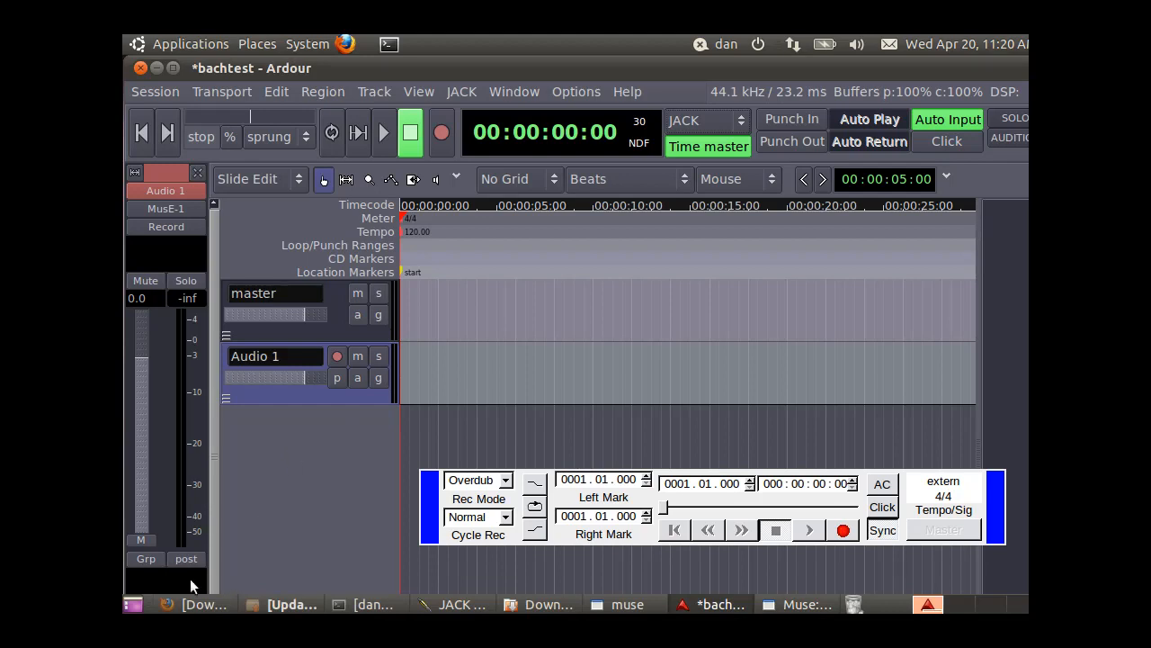
{"action": "mouse_move", "coordinate": [187, 557]}
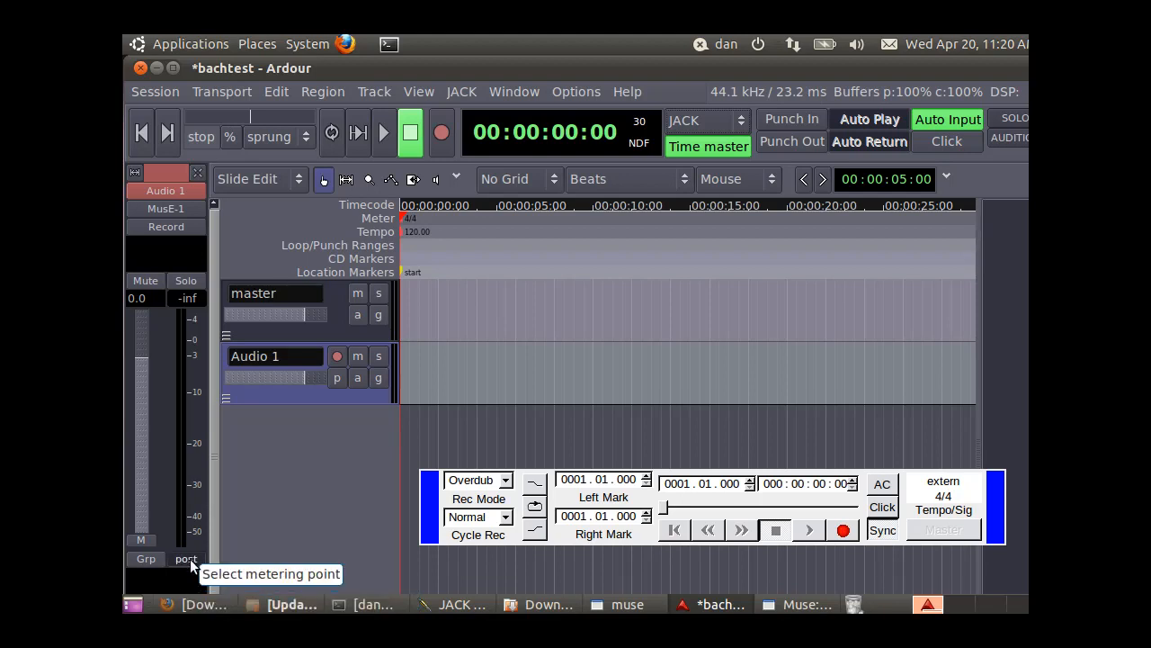
- Set Audio 1's metering point to input and start playback from the playhead
{"action": "left_click", "coordinate": [186, 557]}
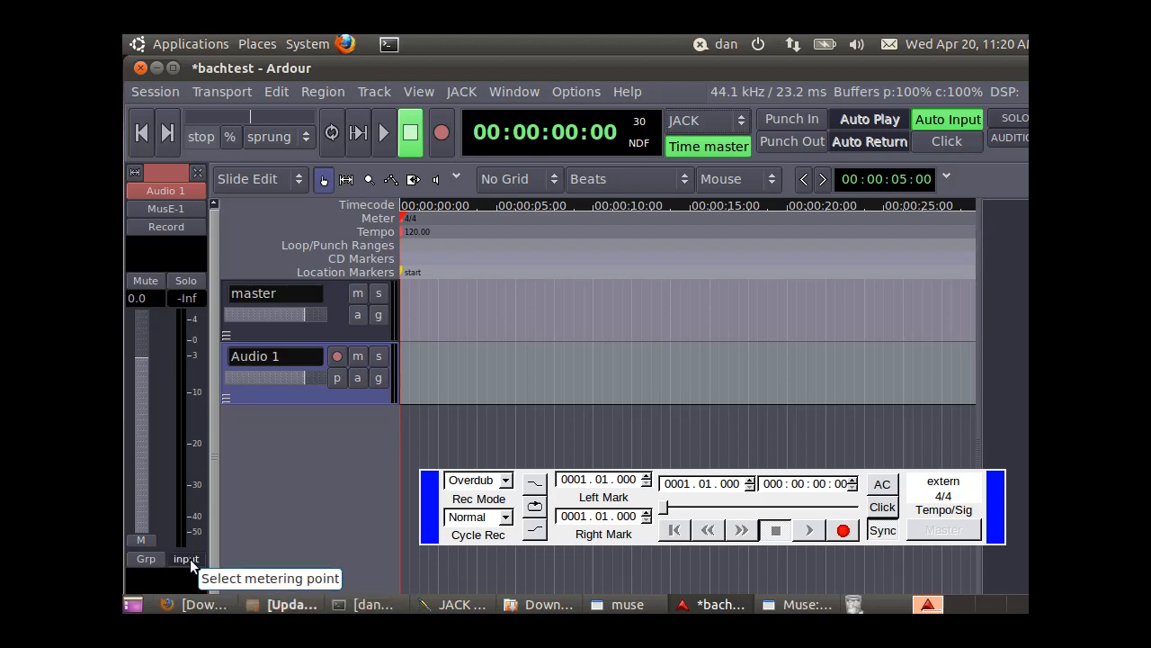
{"action": "mouse_move", "coordinate": [292, 485]}
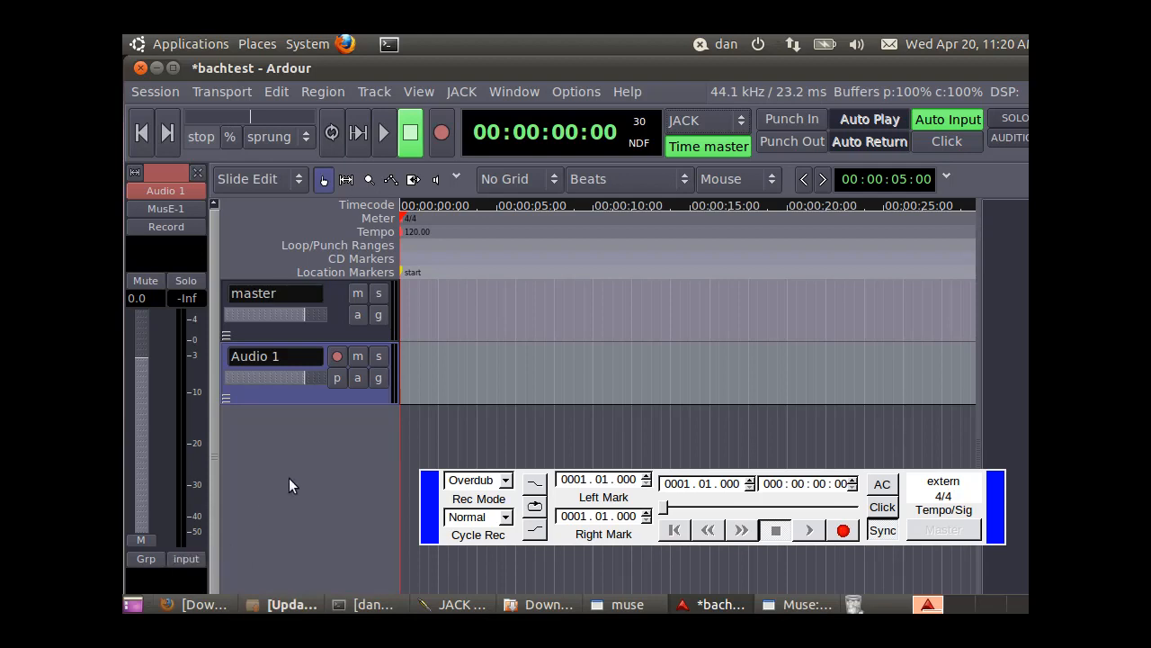
{"action": "mouse_move", "coordinate": [385, 133]}
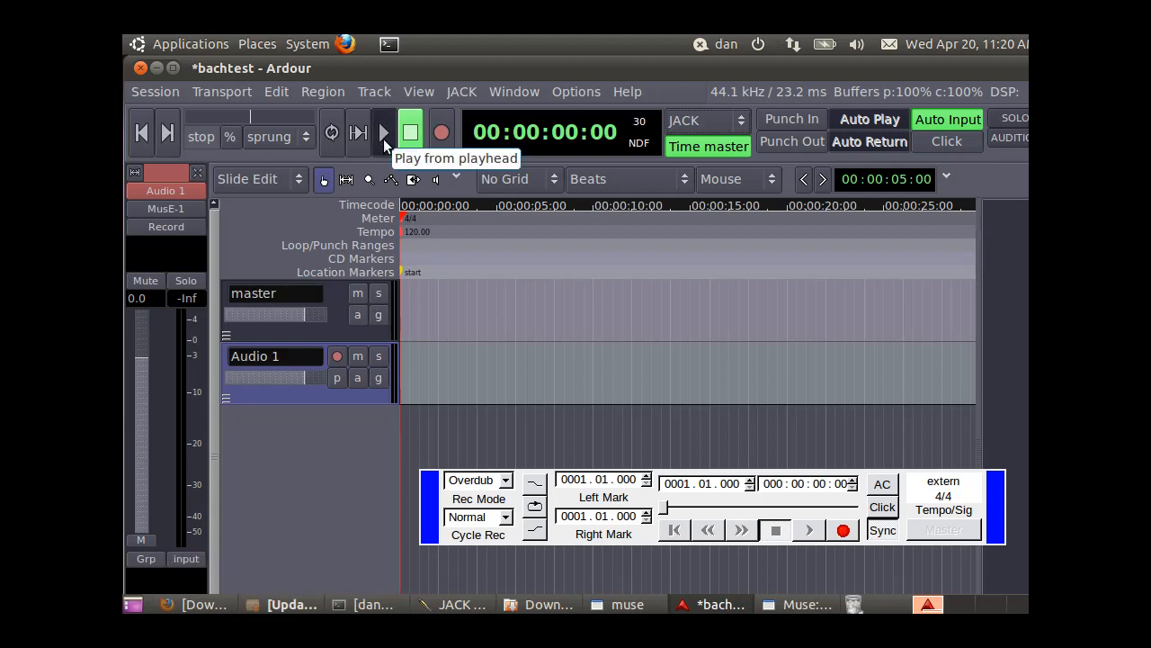
{"action": "left_click", "coordinate": [382, 133]}
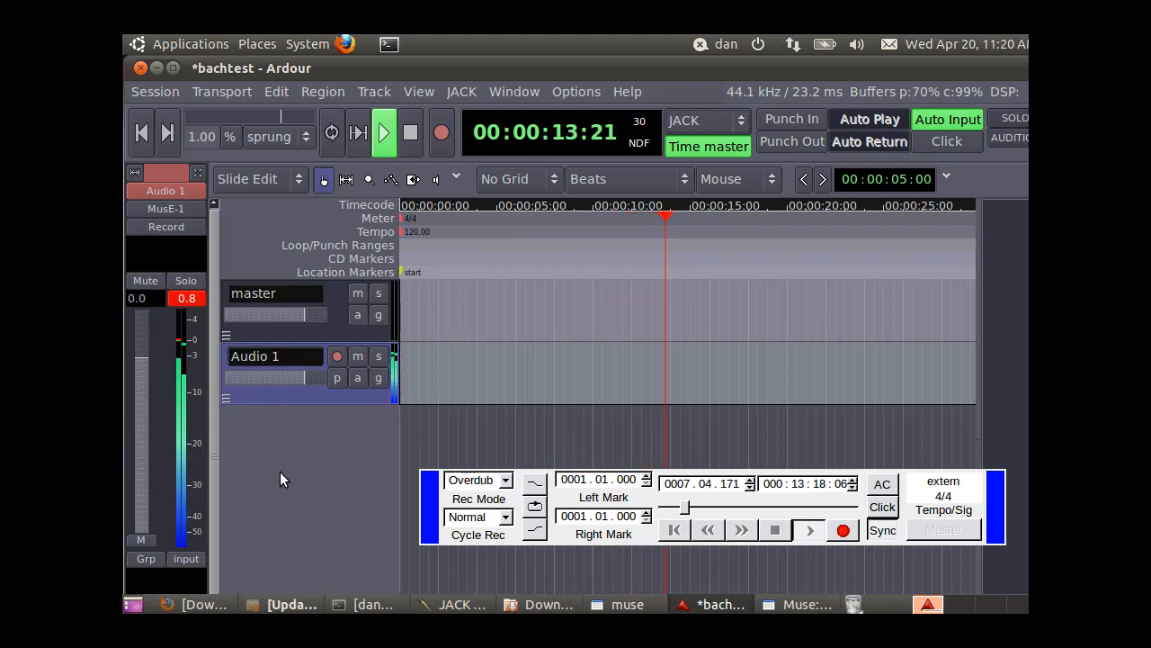
{"action": "mouse_move", "coordinate": [314, 439]}
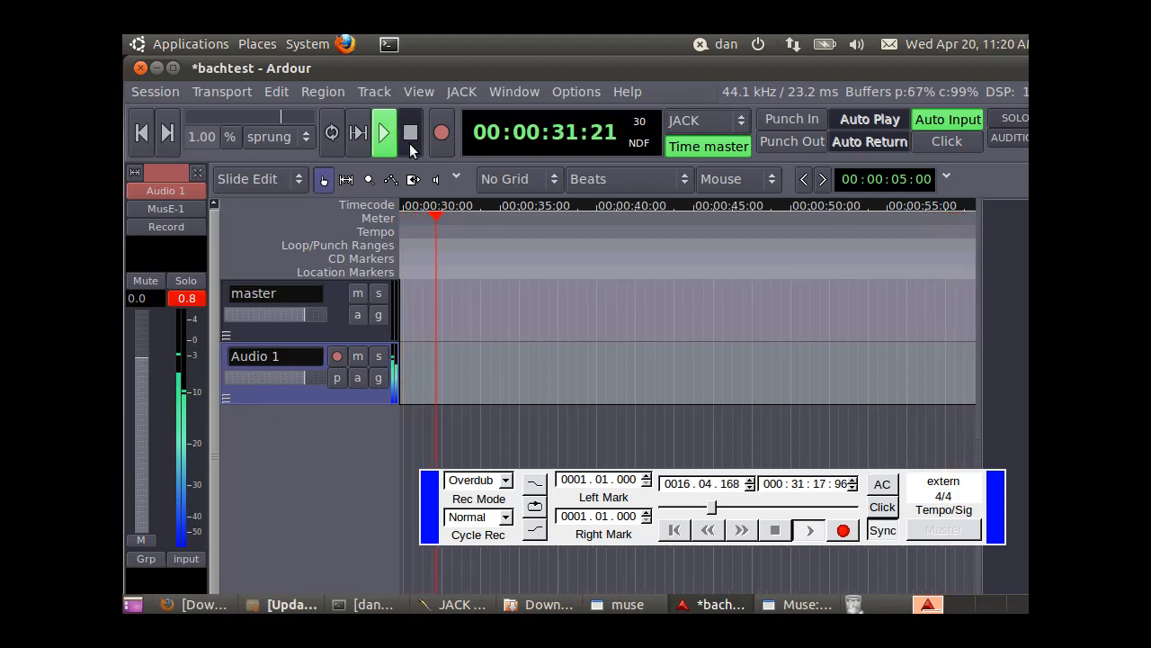
{"action": "left_click", "coordinate": [382, 133]}
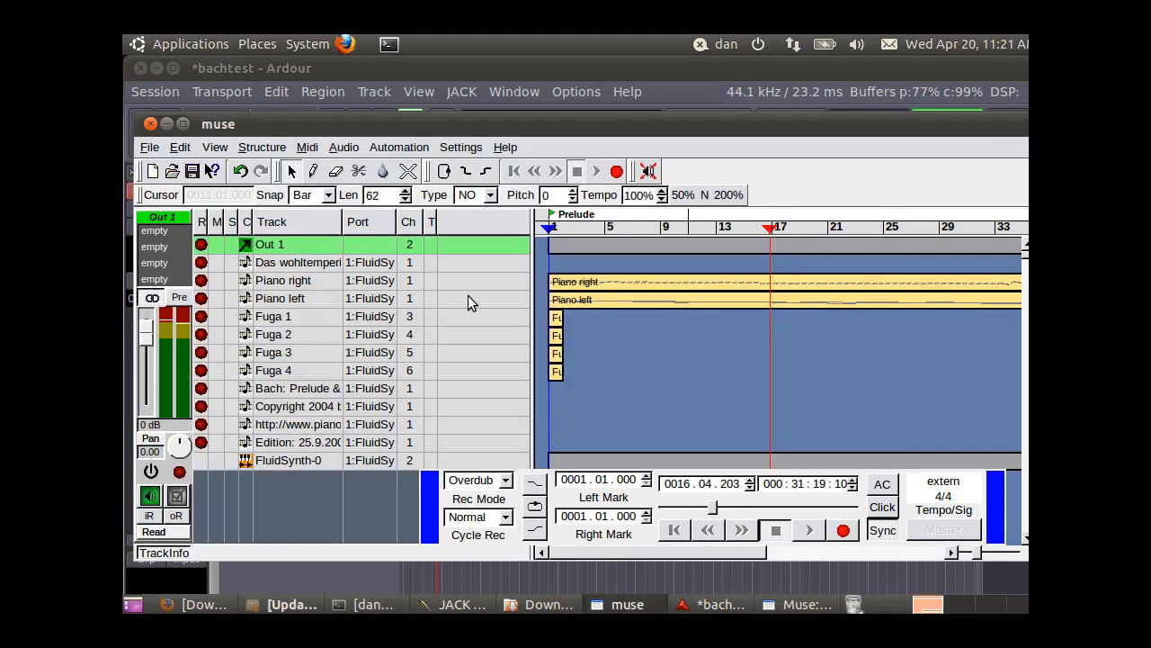
{"action": "left_click", "coordinate": [460, 148]}
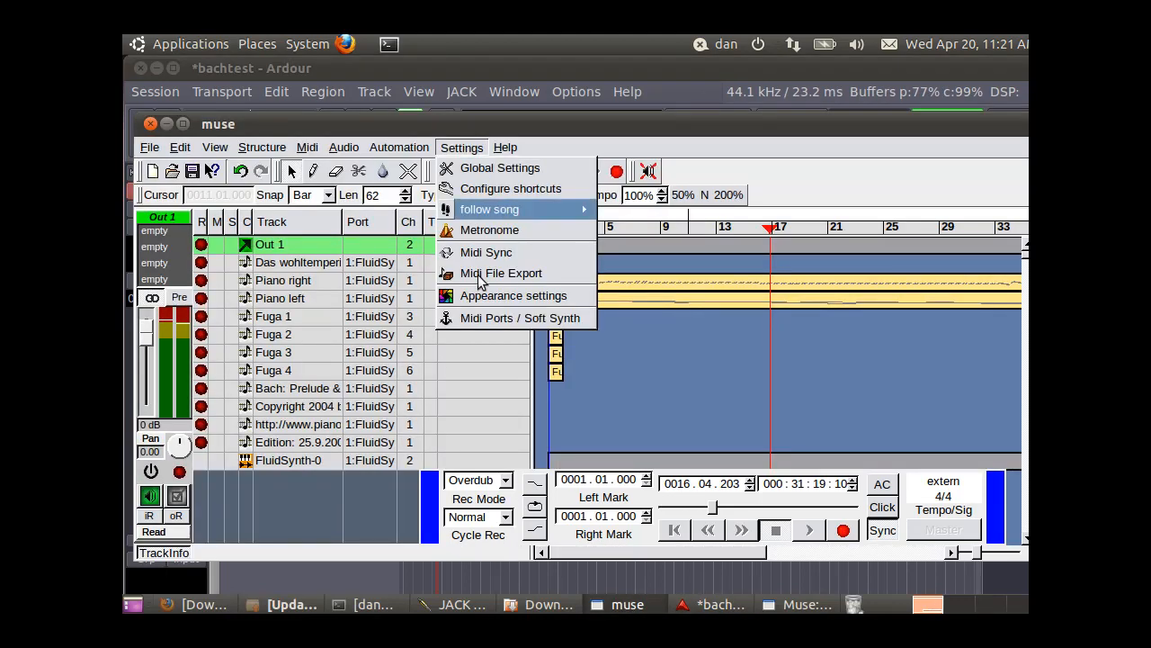
{"action": "left_click", "coordinate": [520, 317]}
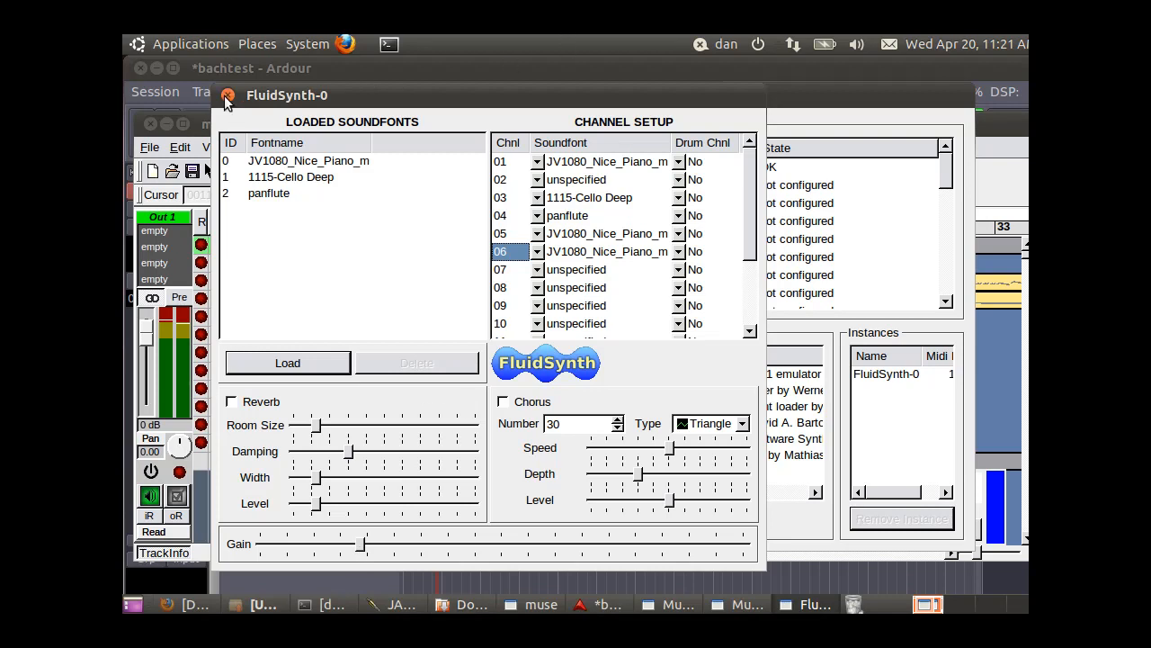
{"action": "left_click", "coordinate": [227, 95]}
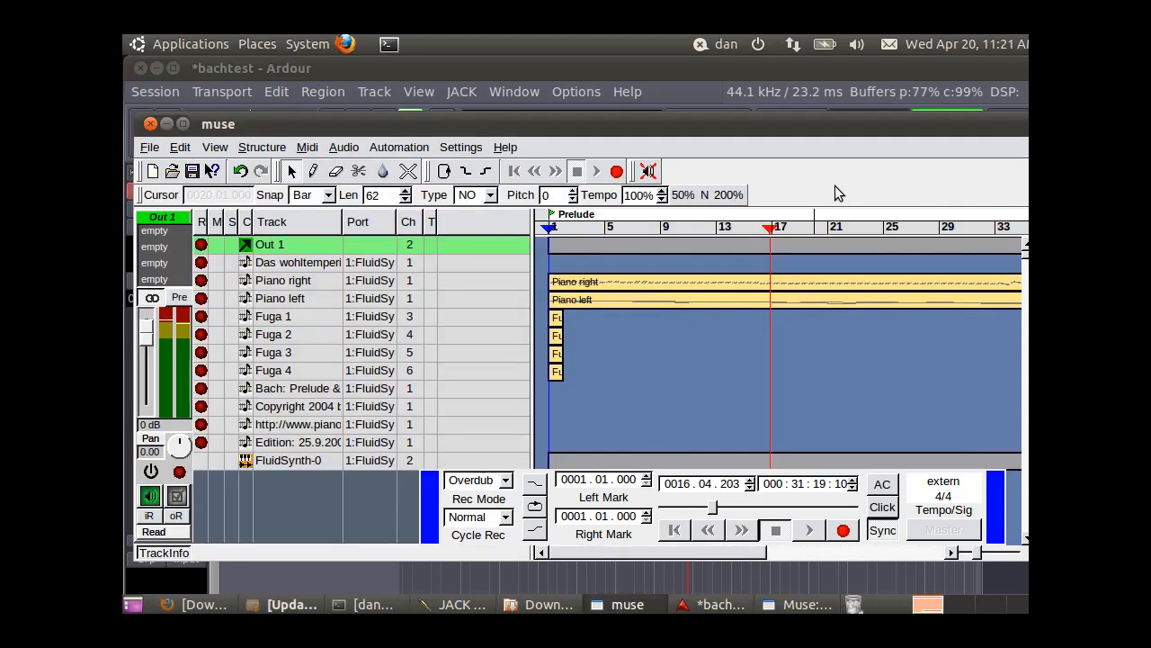
- Rewind MusE to the song start and bring the Ardour editor window to the front
{"action": "left_click", "coordinate": [575, 227]}
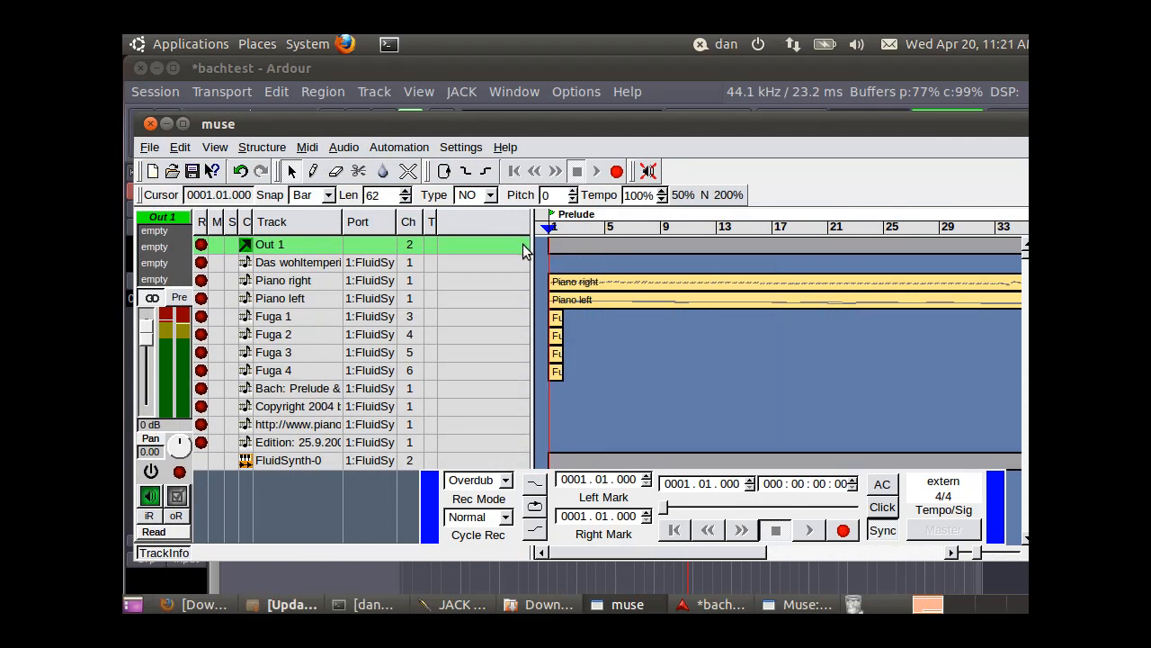
{"action": "mouse_move", "coordinate": [531, 495]}
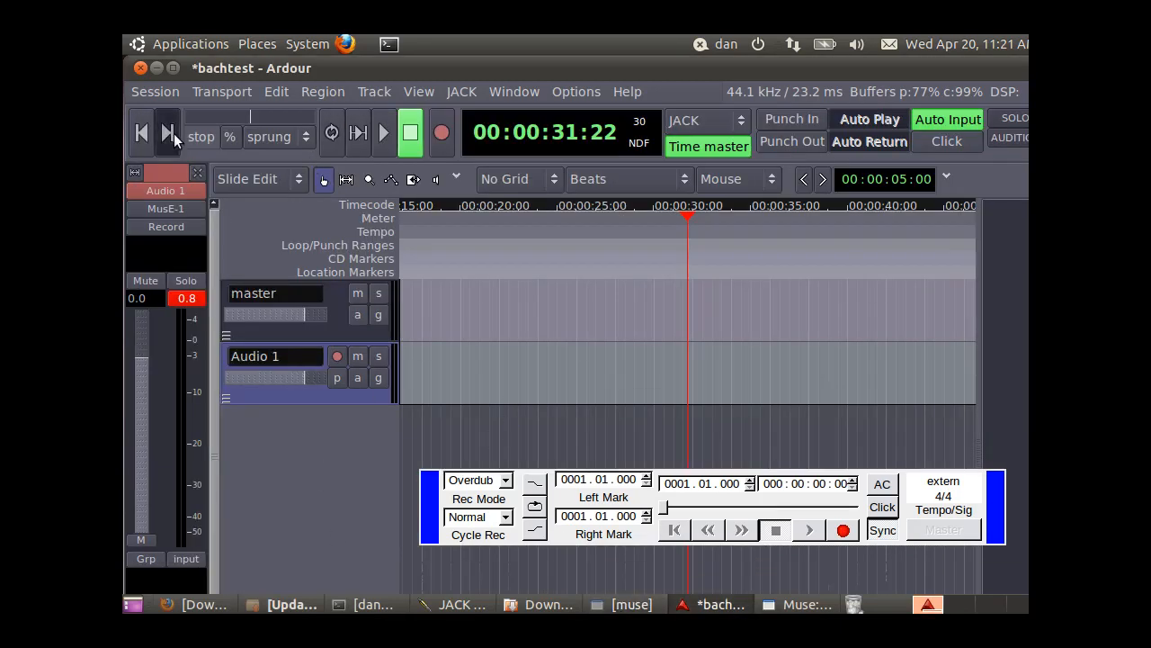
{"action": "left_click", "coordinate": [167, 133]}
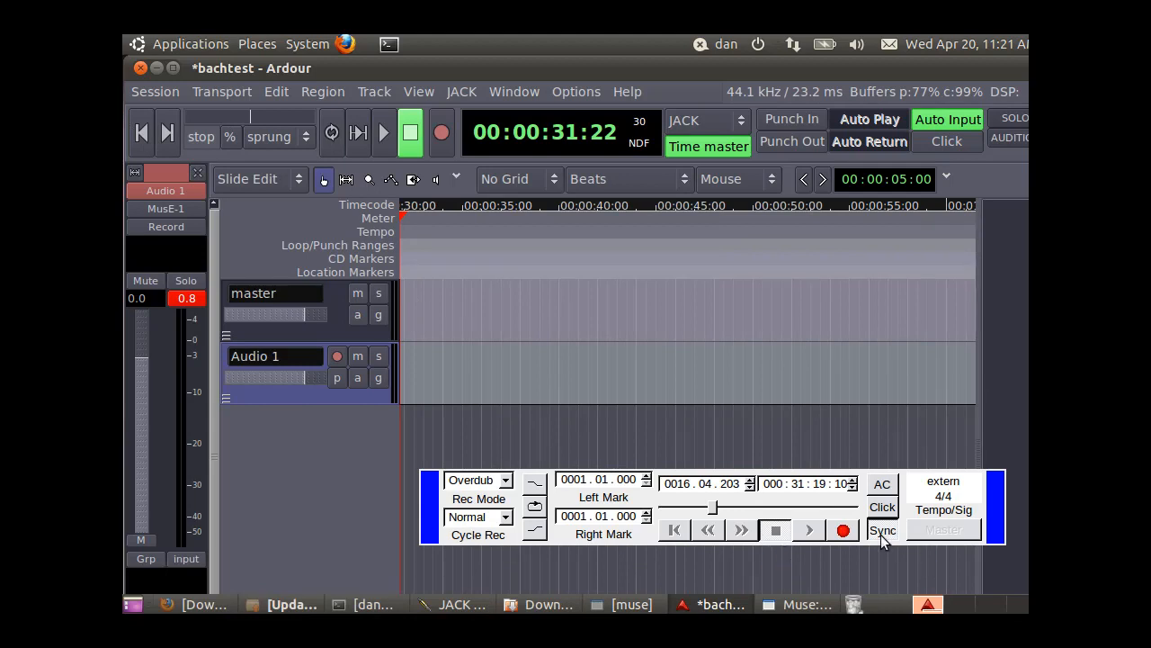
{"action": "mouse_move", "coordinate": [673, 529]}
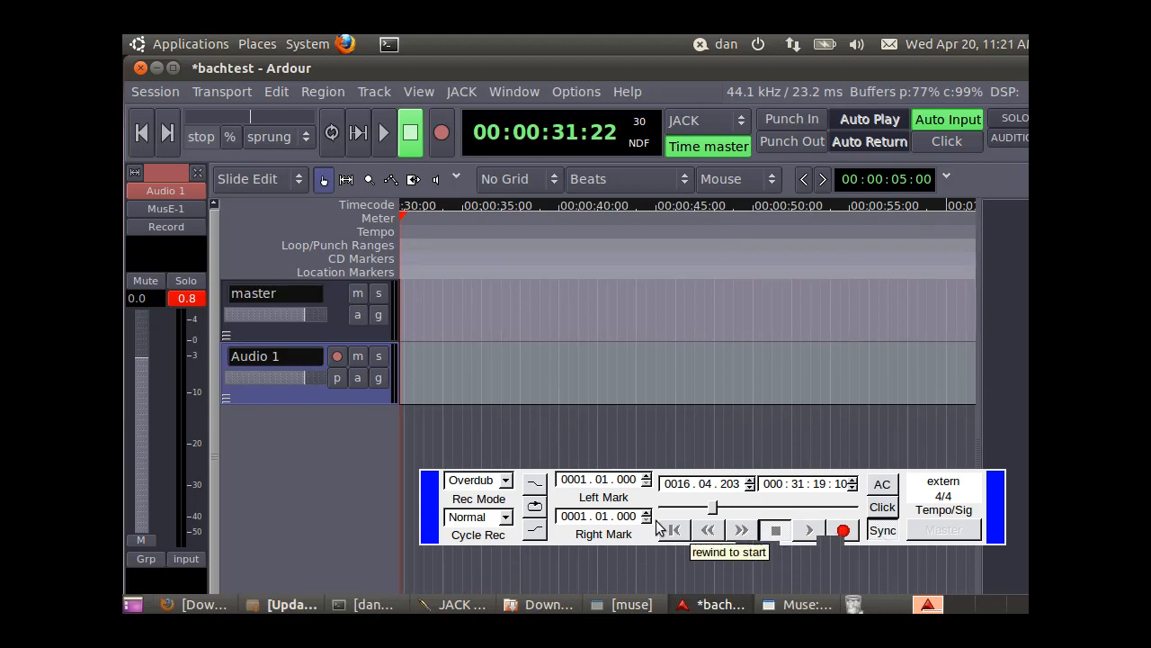
{"action": "left_click", "coordinate": [572, 478]}
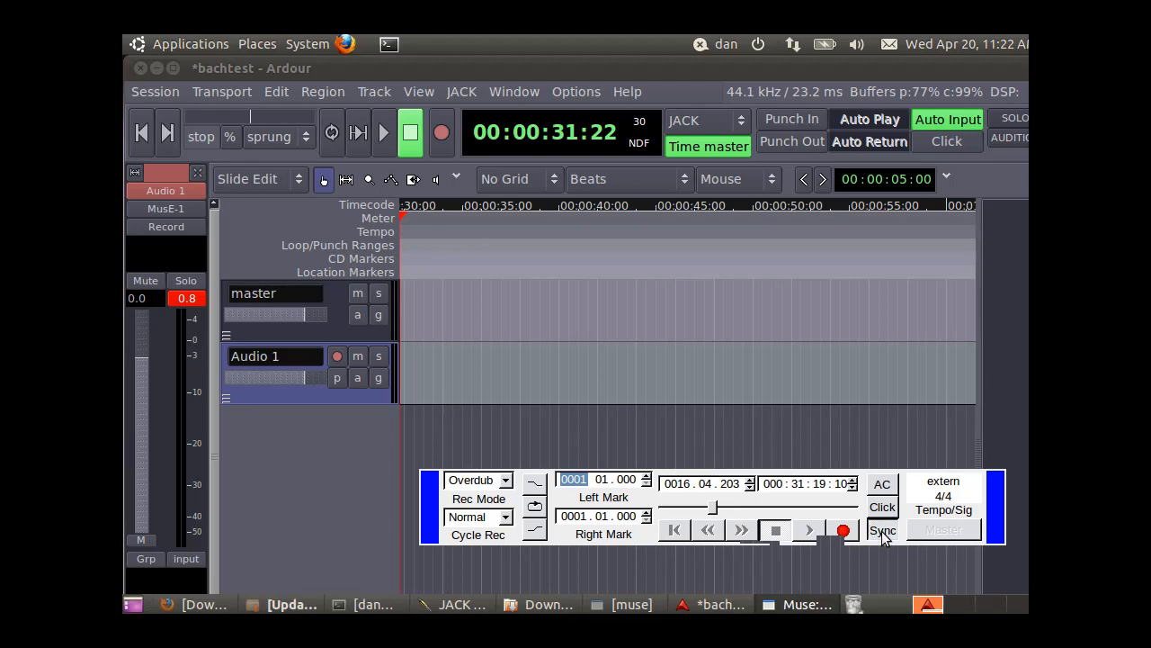
- Toggle MusE's external Sync off and back on, and scroll Ardour's timeline to the start
{"action": "left_click", "coordinate": [882, 529]}
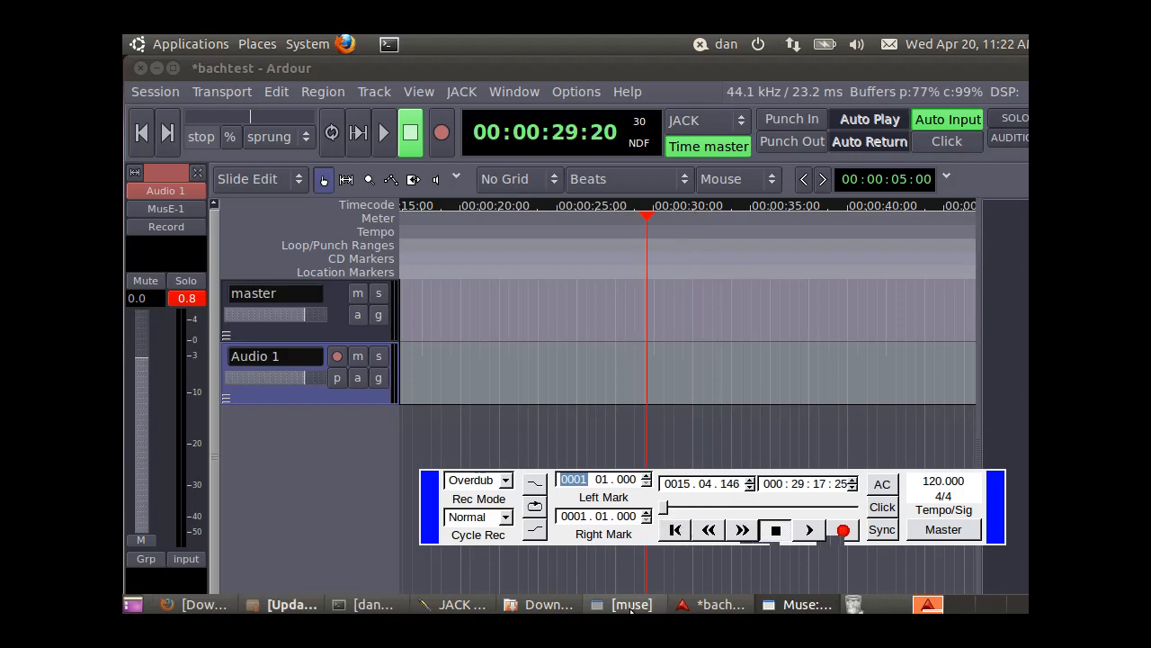
{"action": "left_click", "coordinate": [882, 528]}
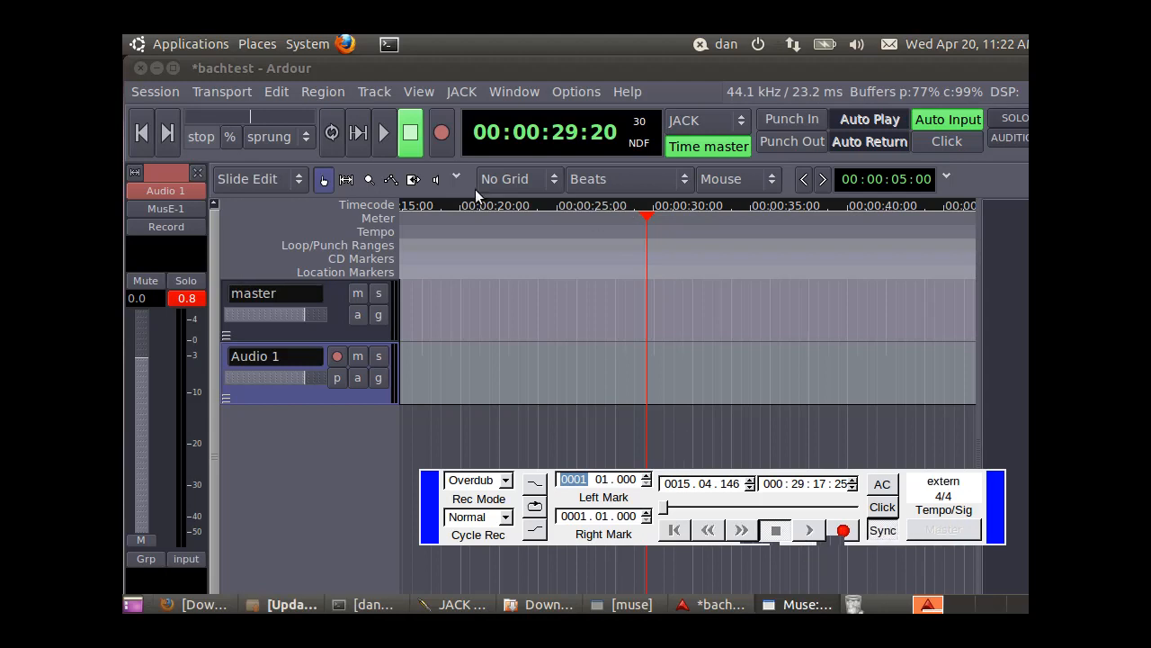
{"action": "left_click", "coordinate": [140, 133]}
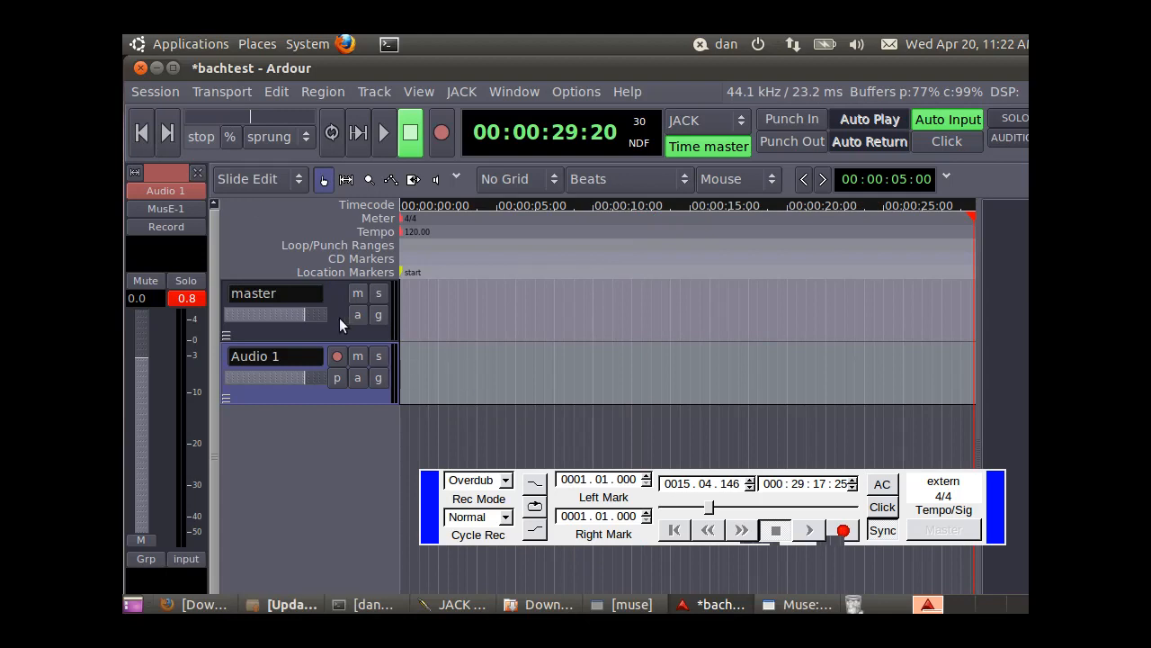
- Play the synced session so signal reaches Audio 1, then stop near 1:03
{"action": "left_click", "coordinate": [383, 133]}
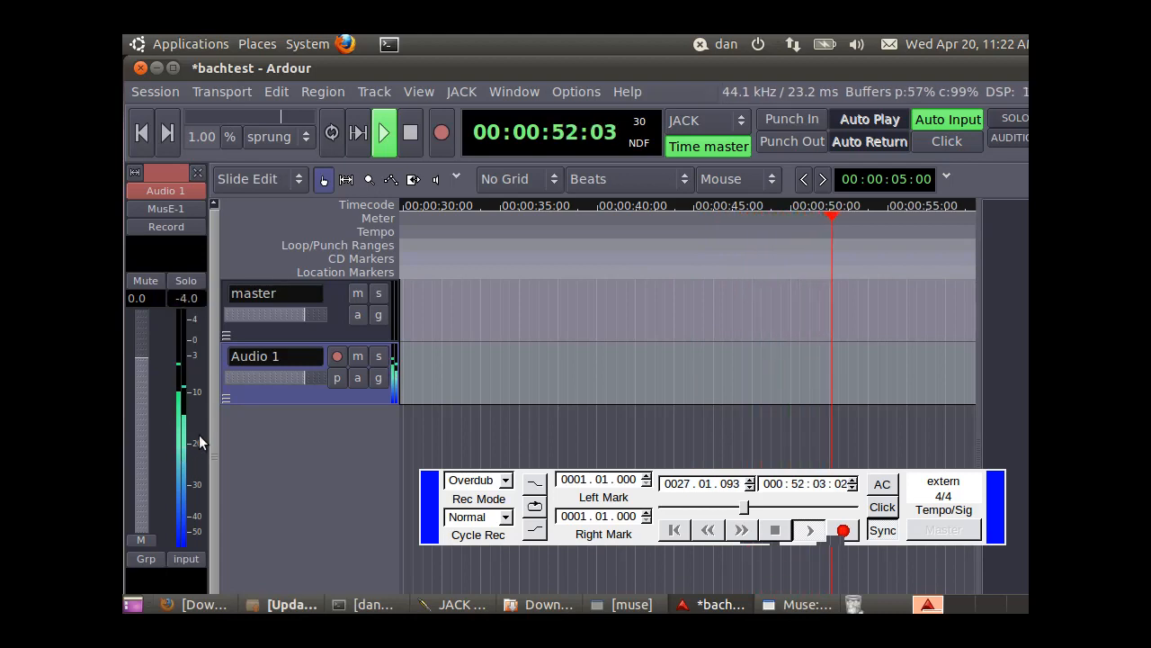
{"action": "mouse_move", "coordinate": [159, 367]}
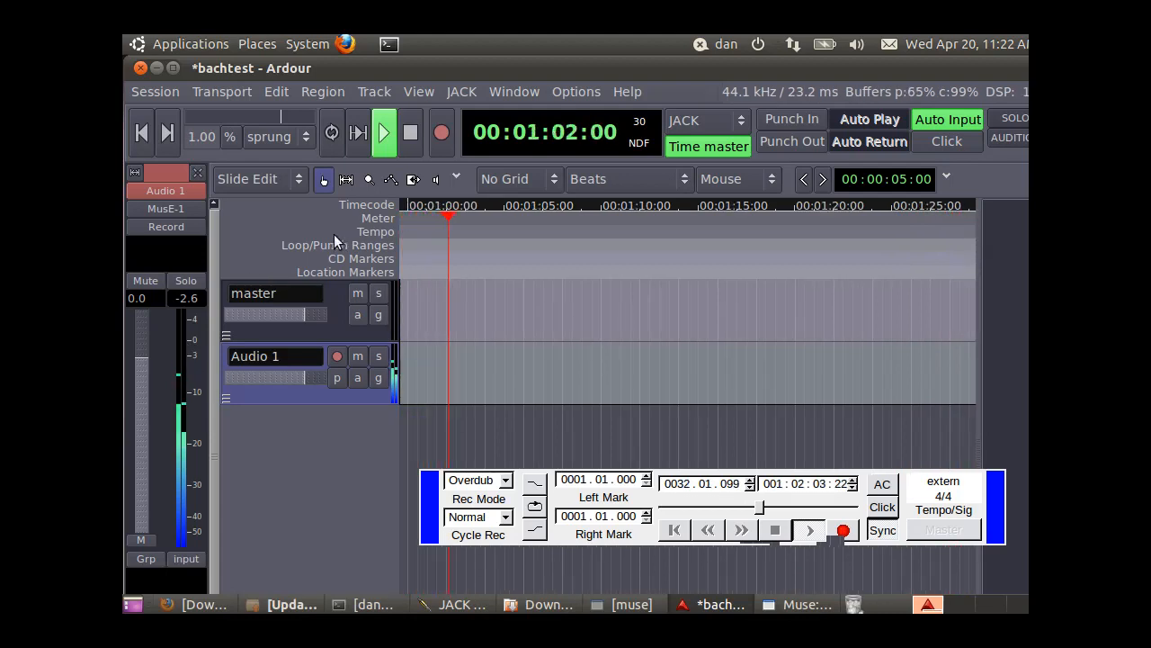
{"action": "left_click", "coordinate": [382, 133]}
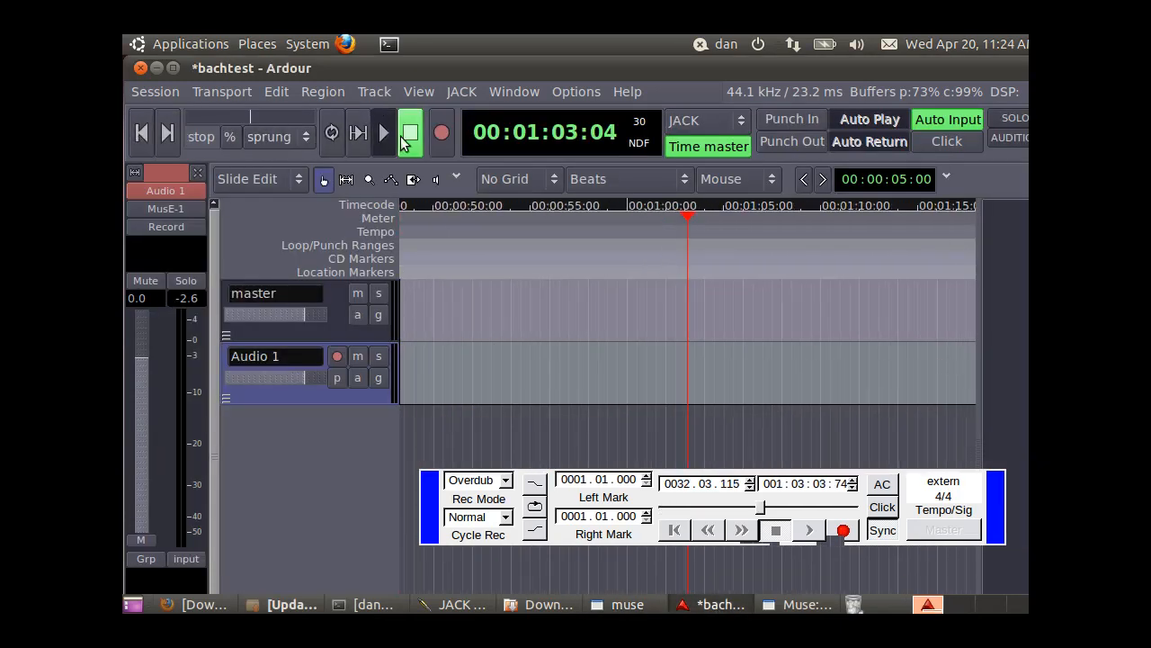
{"action": "left_click", "coordinate": [626, 605]}
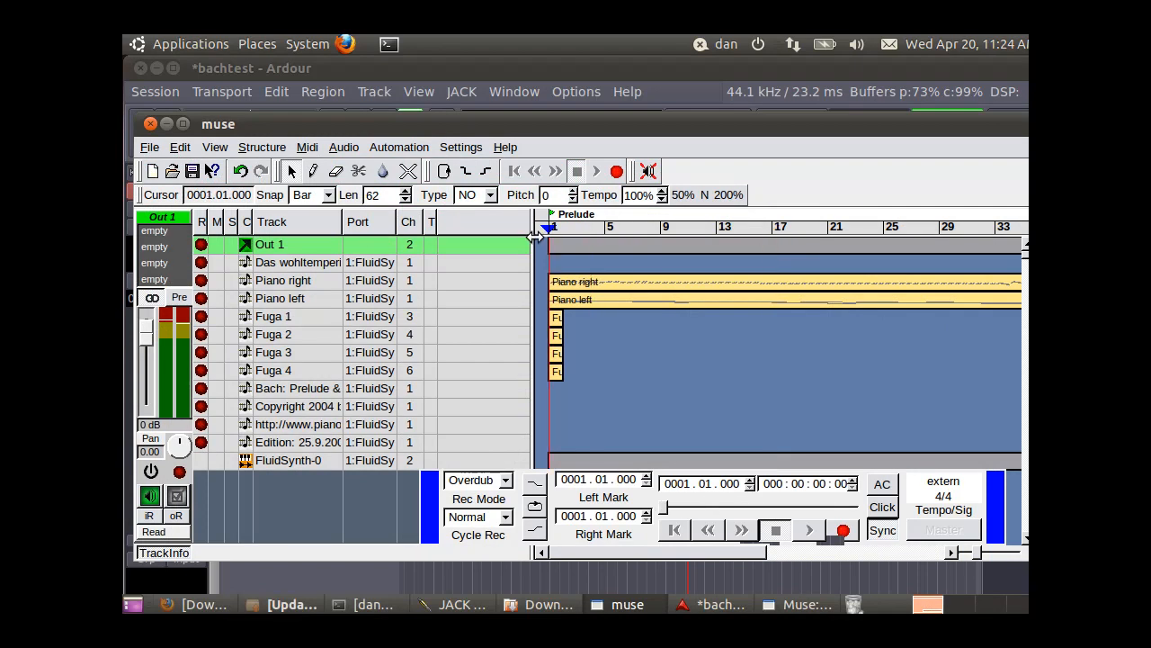
{"action": "left_click", "coordinate": [775, 528]}
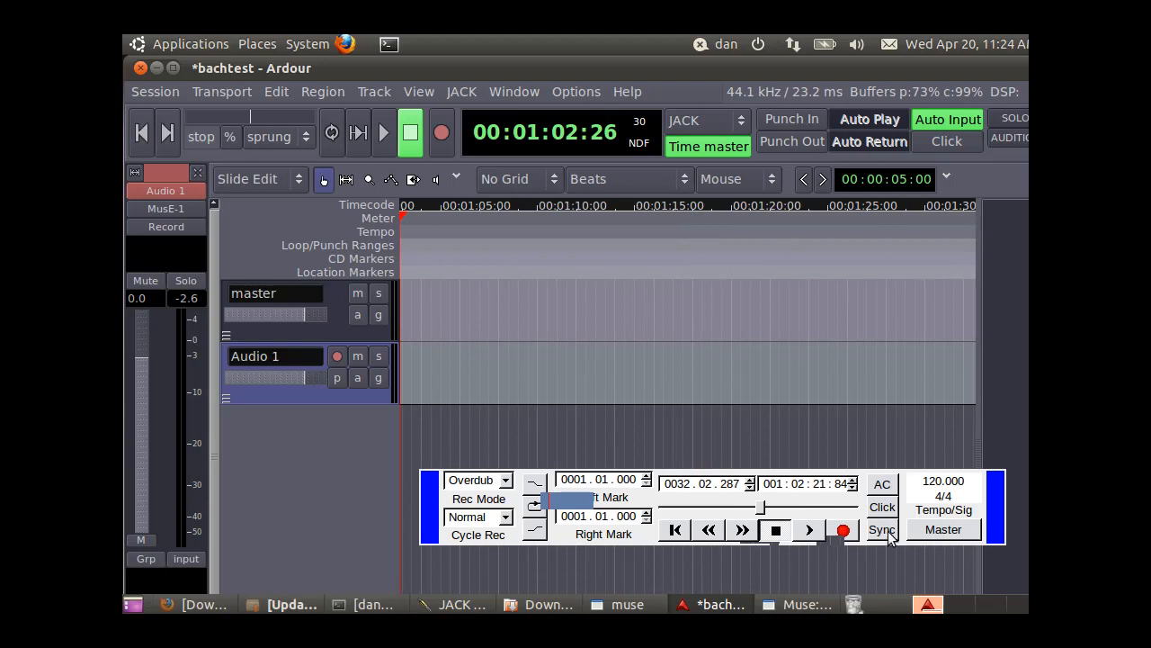
{"action": "mouse_move", "coordinate": [881, 529]}
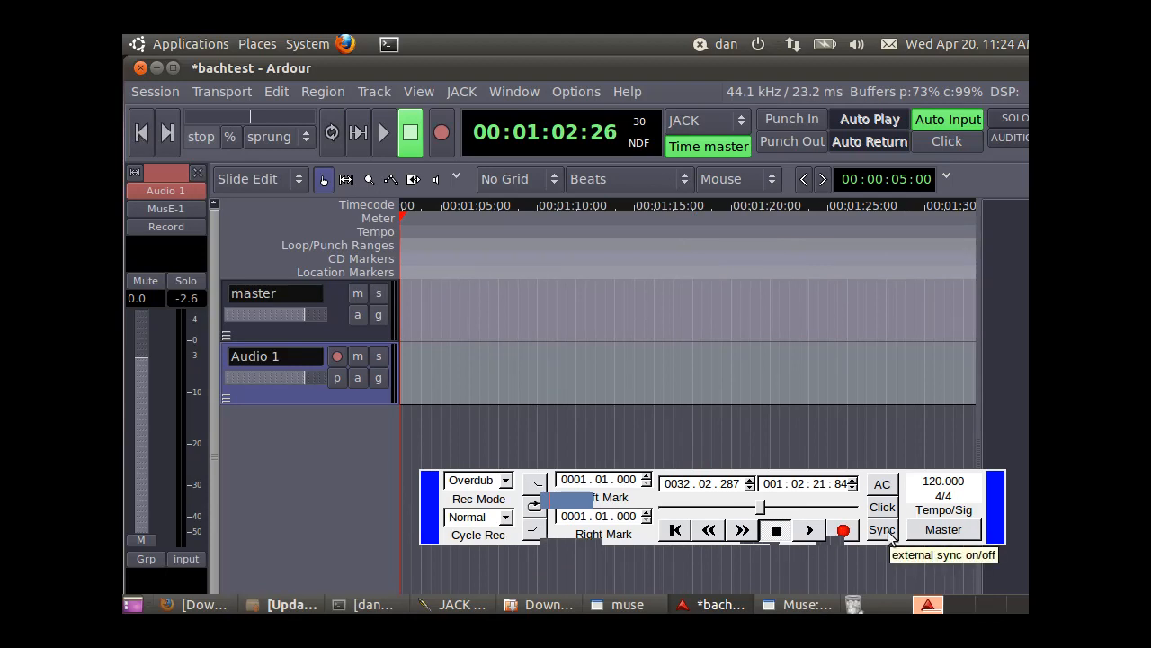
{"action": "left_click", "coordinate": [882, 529]}
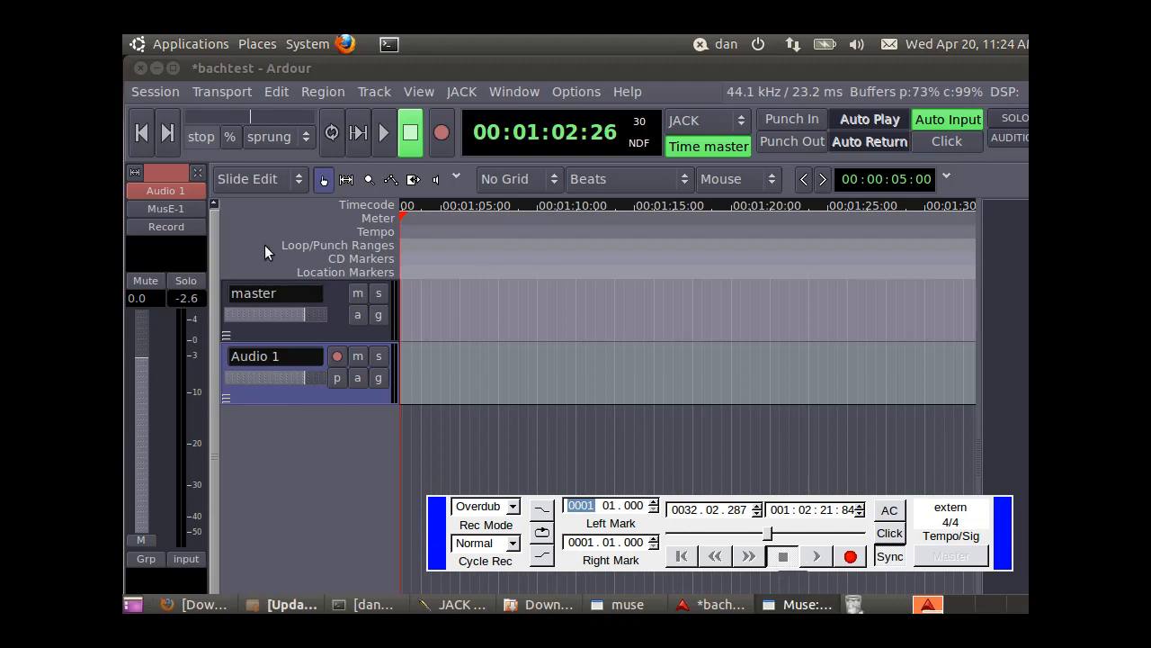
{"action": "mouse_move", "coordinate": [140, 133]}
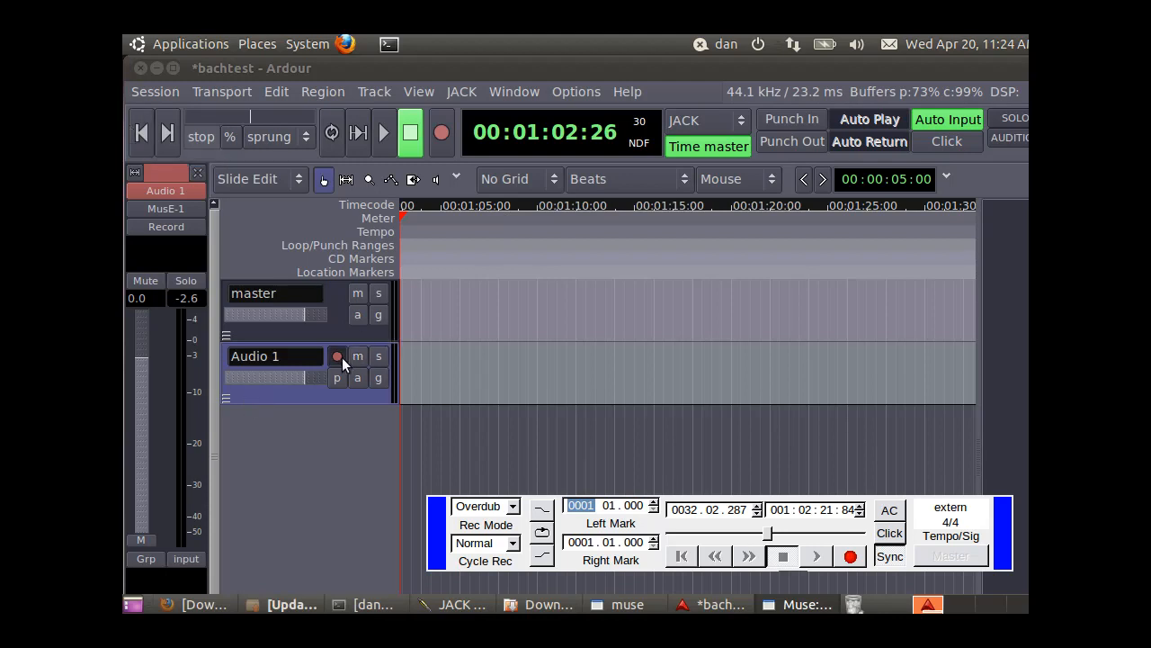
- Record-arm Audio 1 and engage the global Record button to capture the performance
{"action": "left_click", "coordinate": [338, 356]}
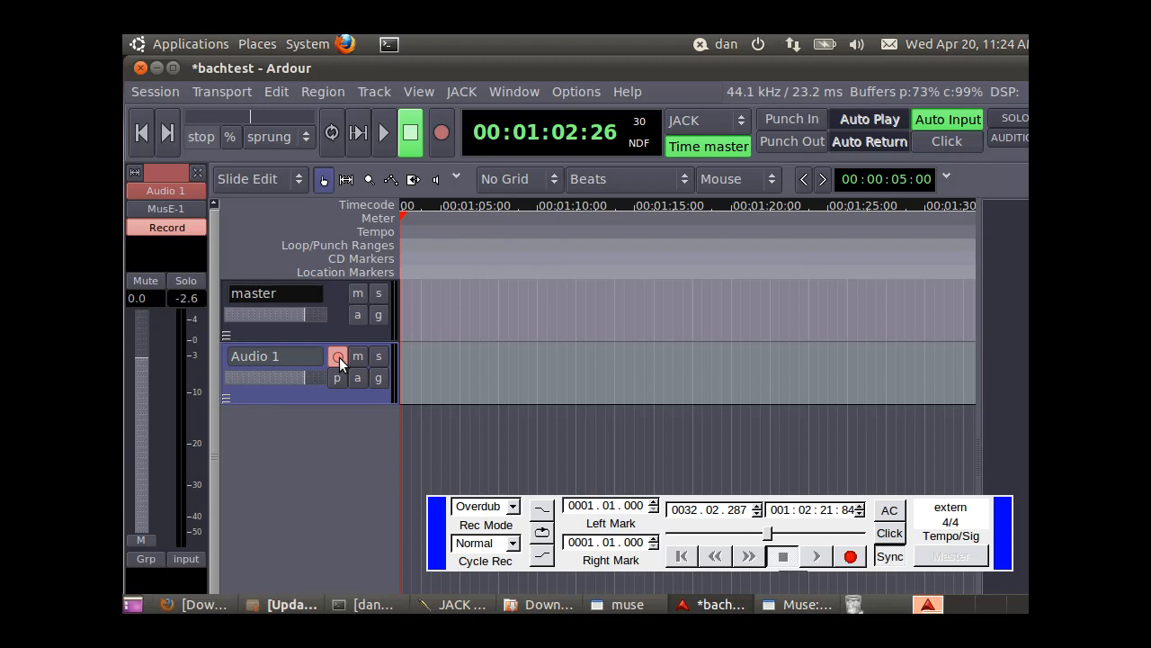
{"action": "left_click", "coordinate": [443, 133]}
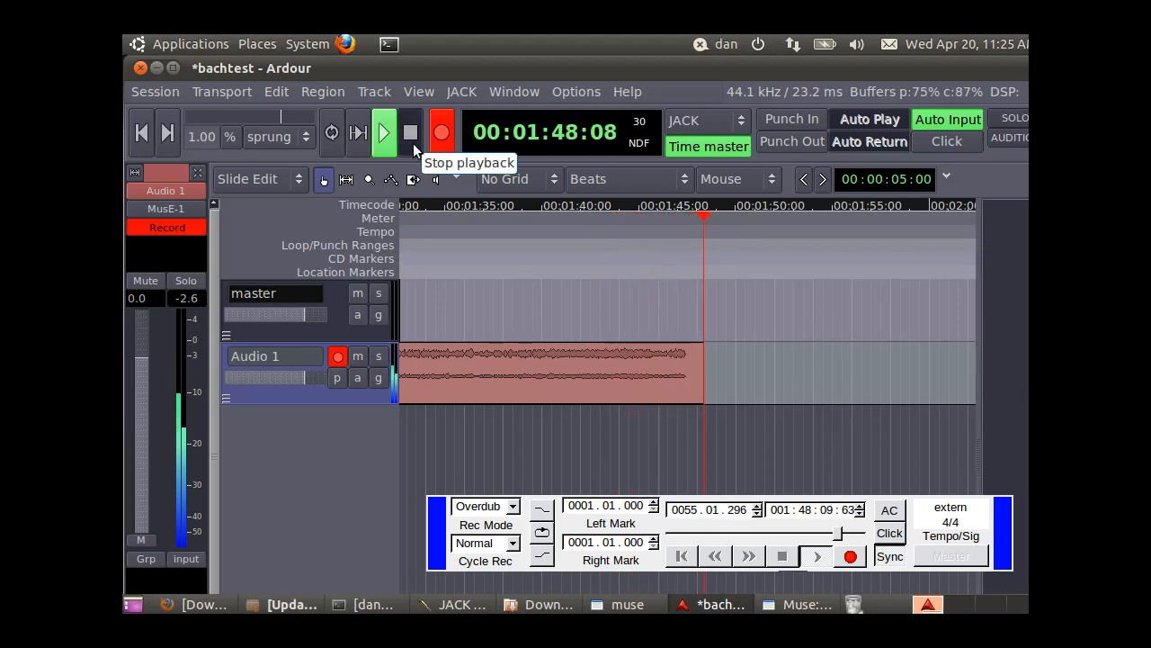
{"action": "left_click", "coordinate": [381, 133]}
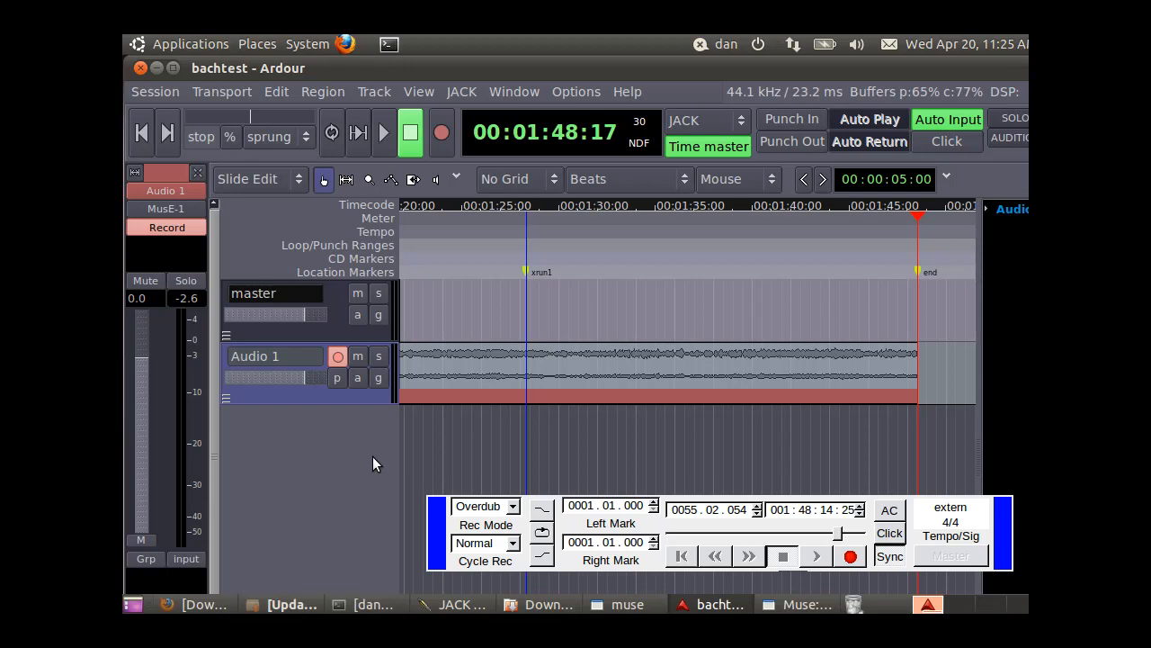
{"action": "mouse_move", "coordinate": [306, 554]}
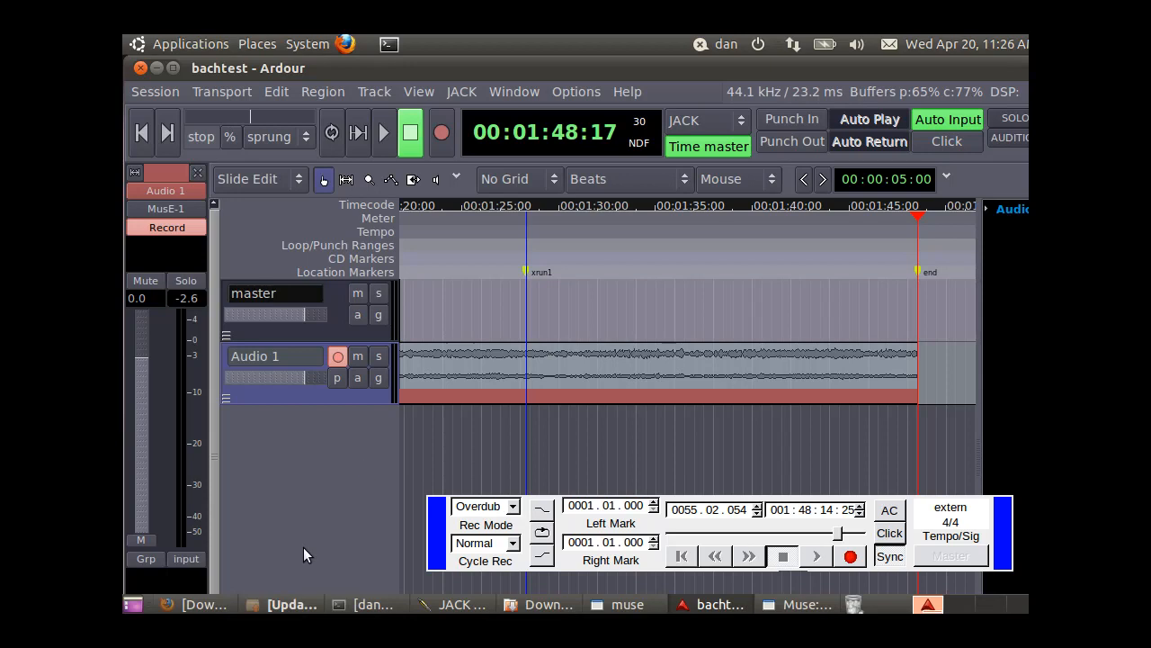
{"action": "mouse_move", "coordinate": [335, 462]}
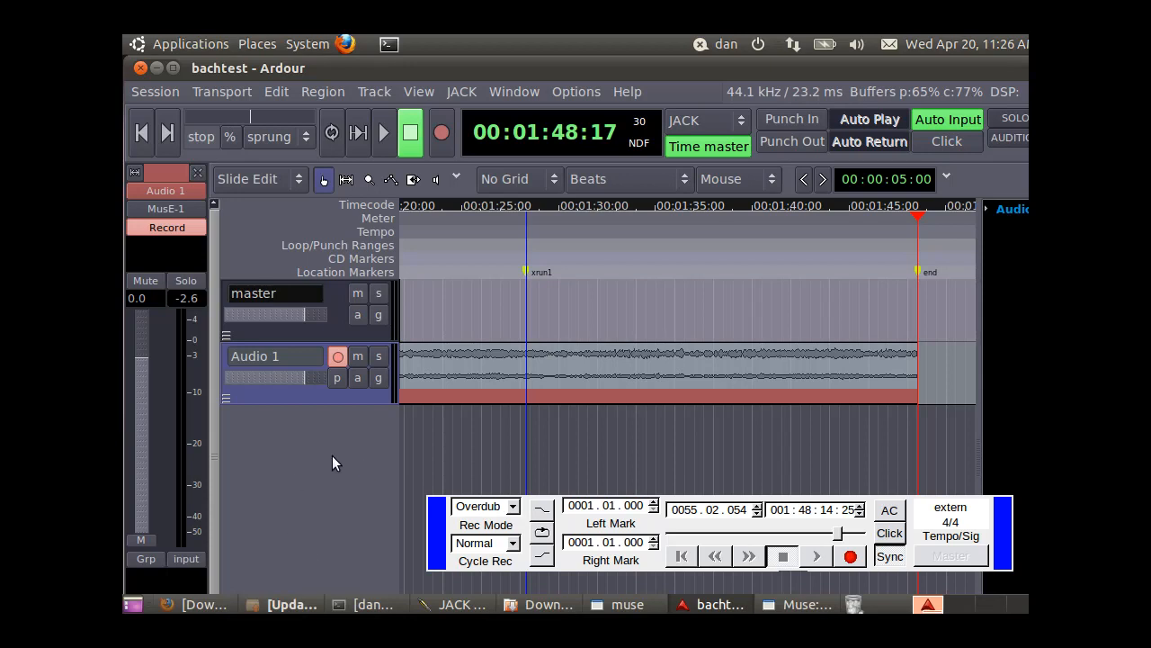
{"action": "mouse_move", "coordinate": [385, 572]}
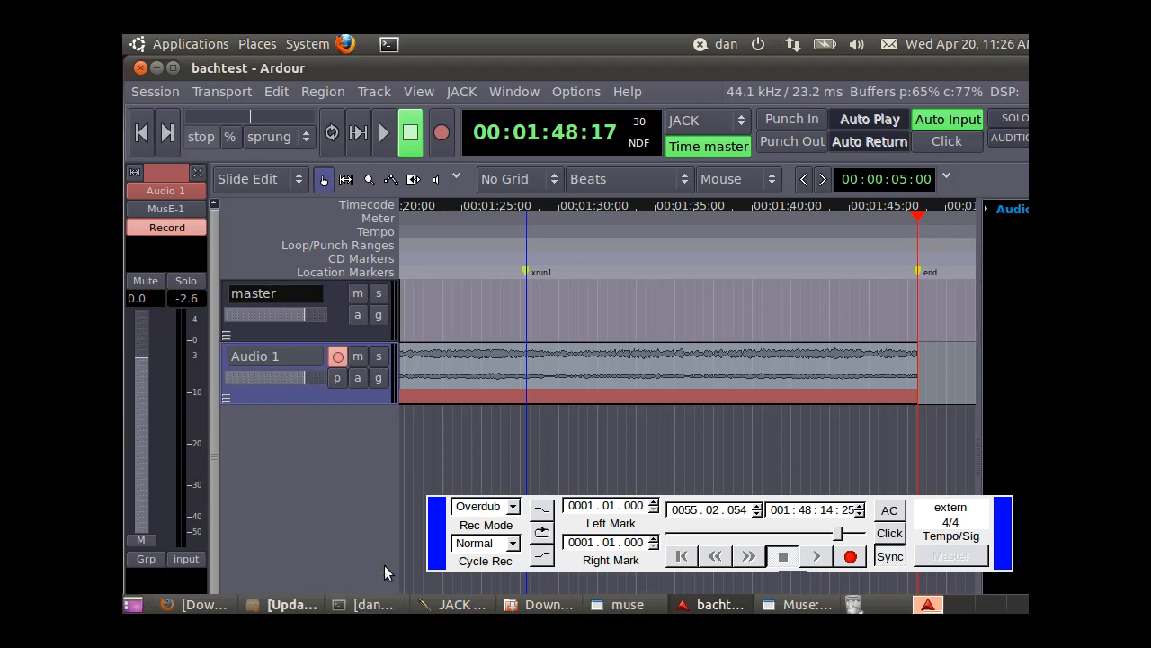
{"action": "mouse_move", "coordinate": [1008, 345]}
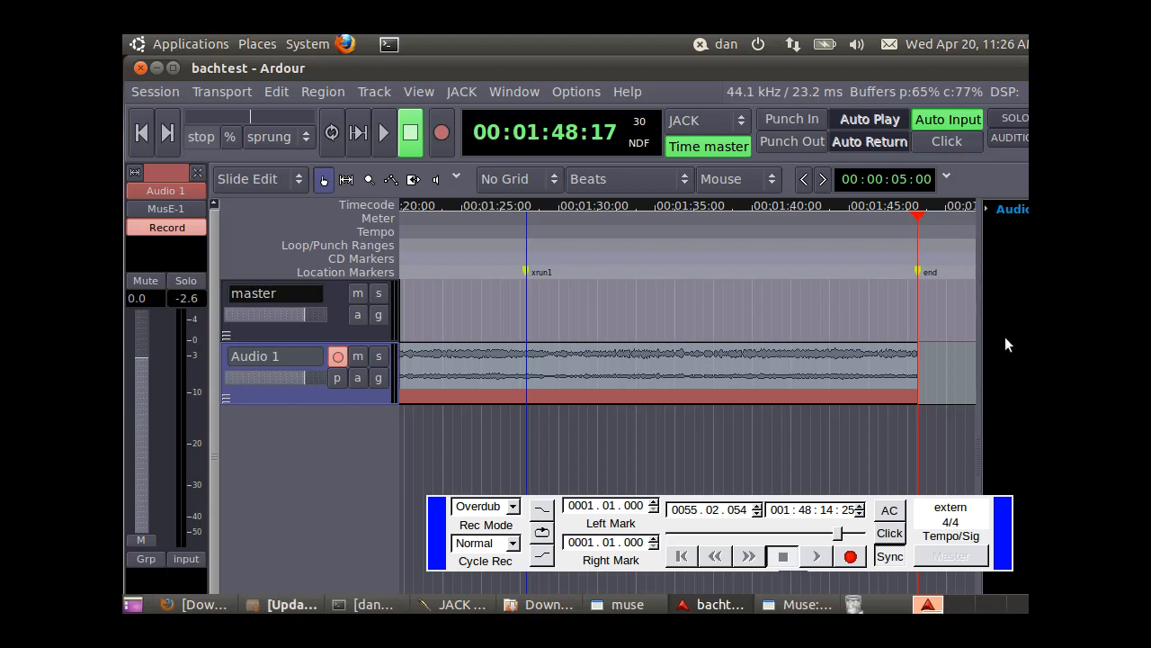
{"action": "mouse_move", "coordinate": [349, 489]}
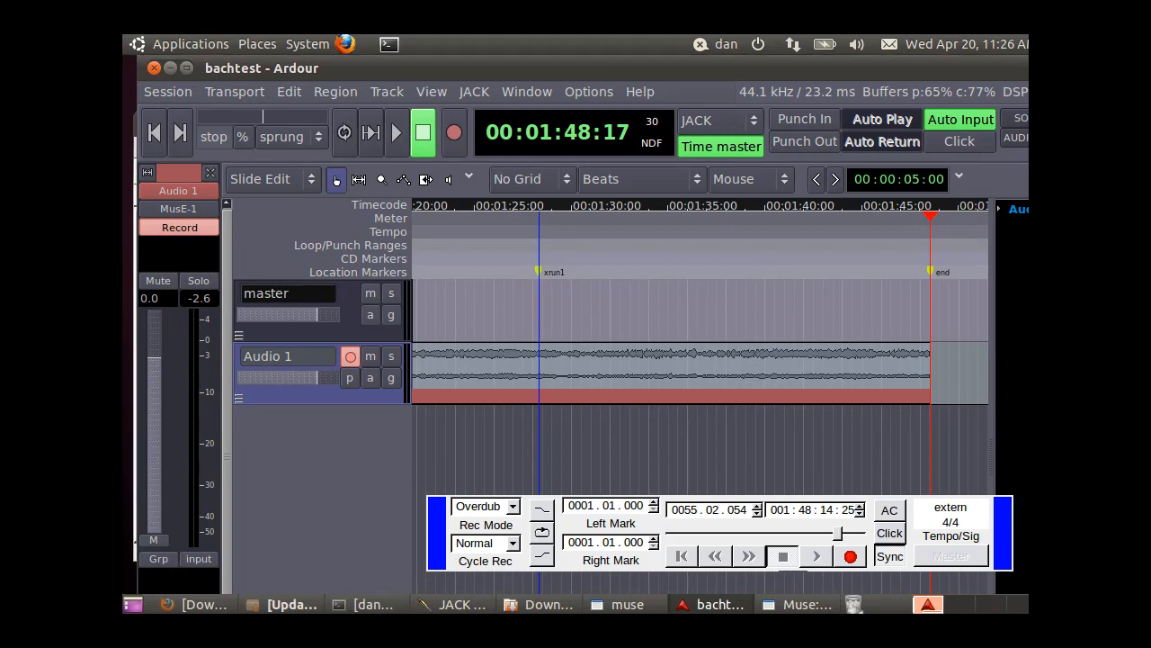
{"action": "mouse_move", "coordinate": [921, 70]}
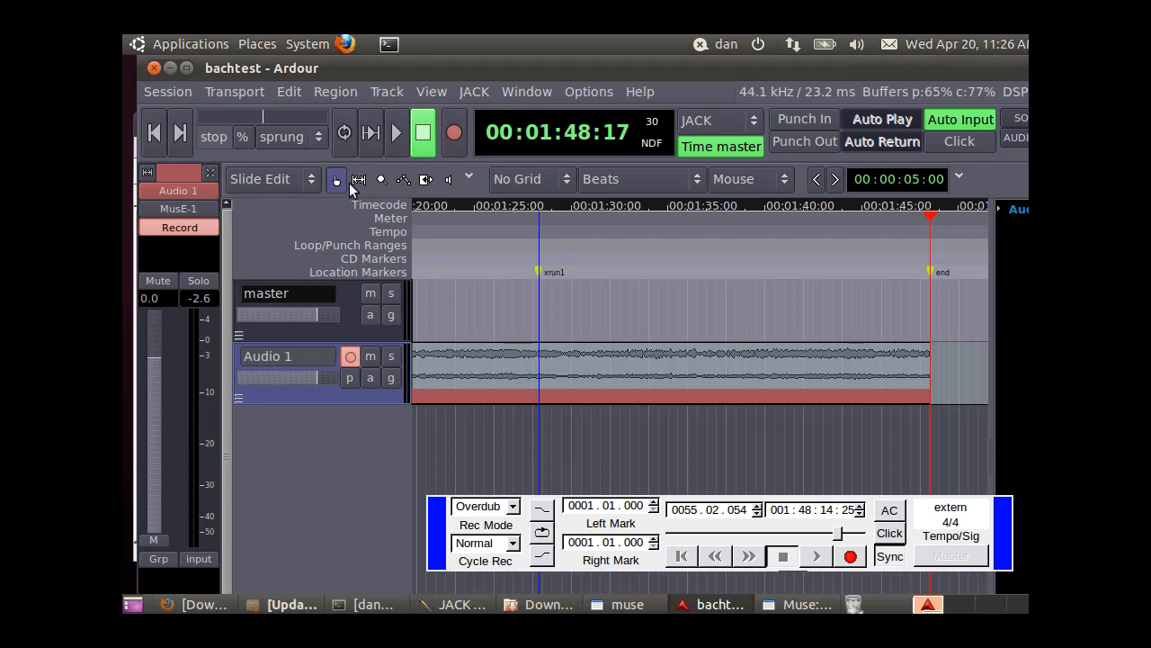
{"action": "mouse_move", "coordinate": [358, 180]}
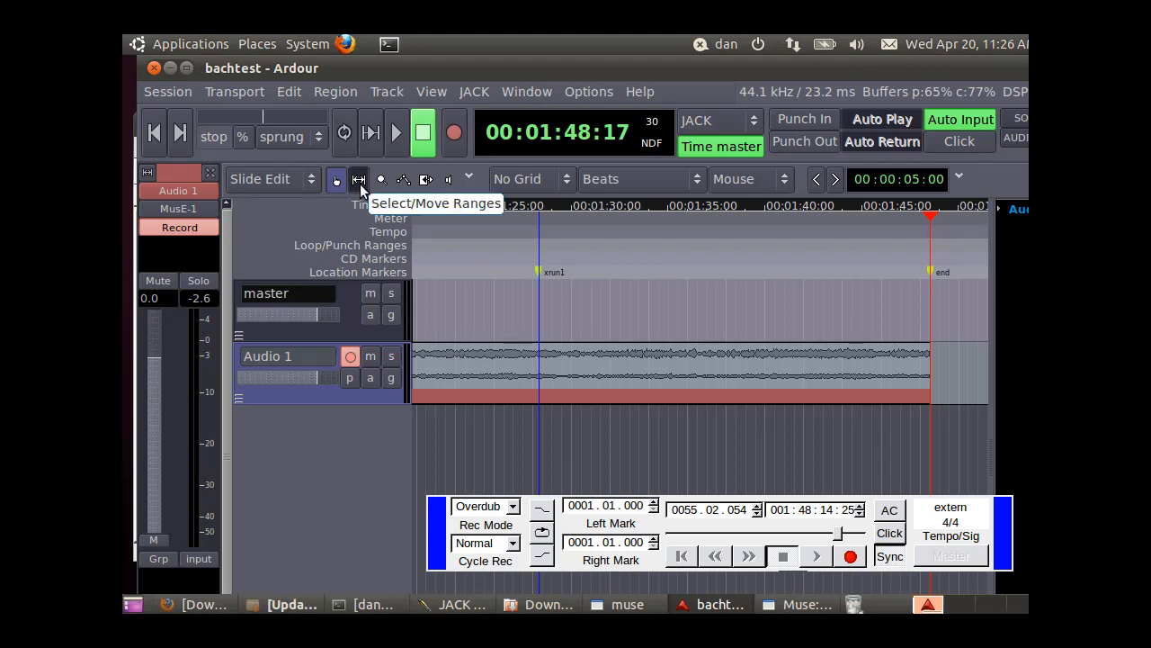
- Switch the editor to the Select/Move Ranges tool for range selection
{"action": "left_click", "coordinate": [360, 180]}
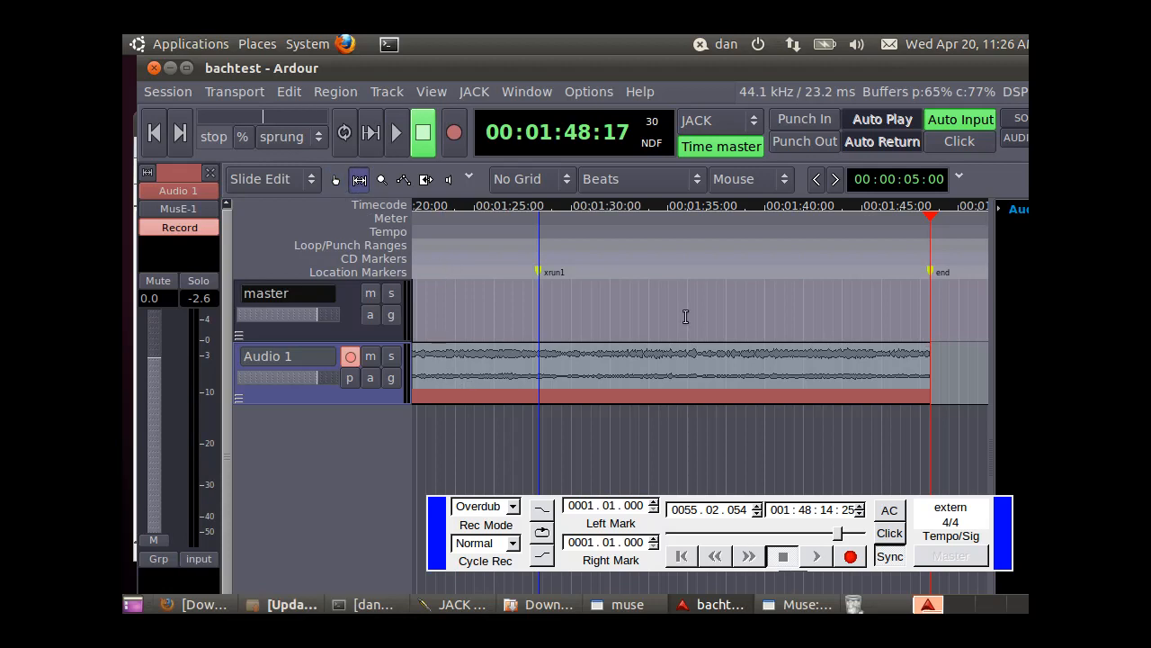
{"action": "mouse_move", "coordinate": [932, 358]}
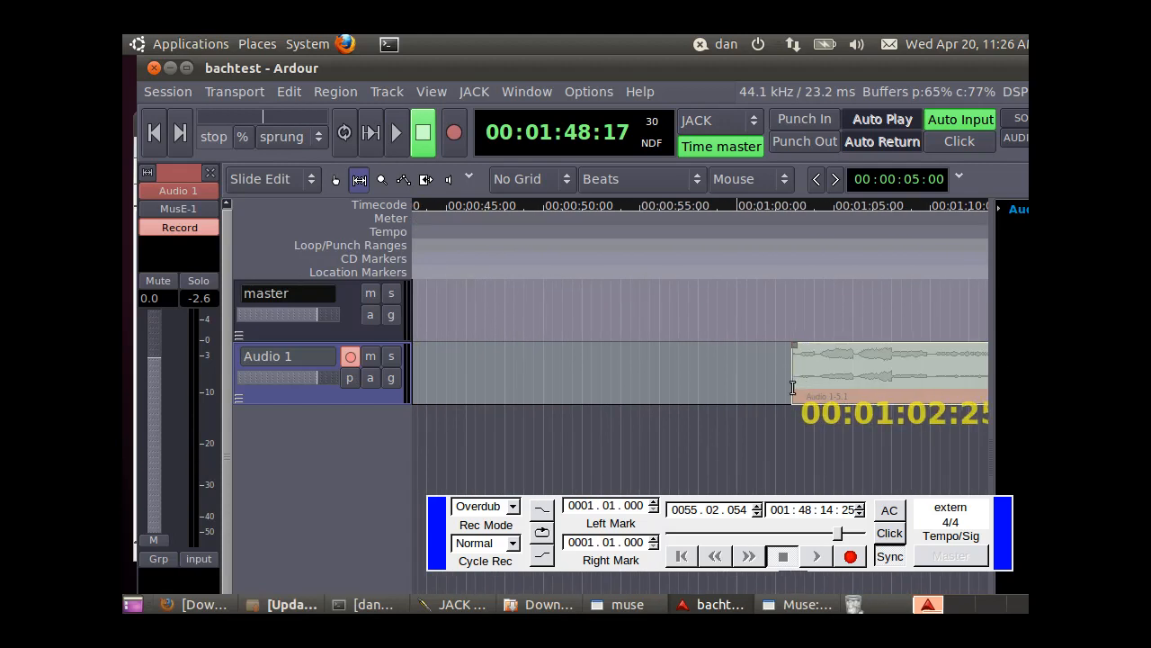
{"action": "mouse_move", "coordinate": [724, 471]}
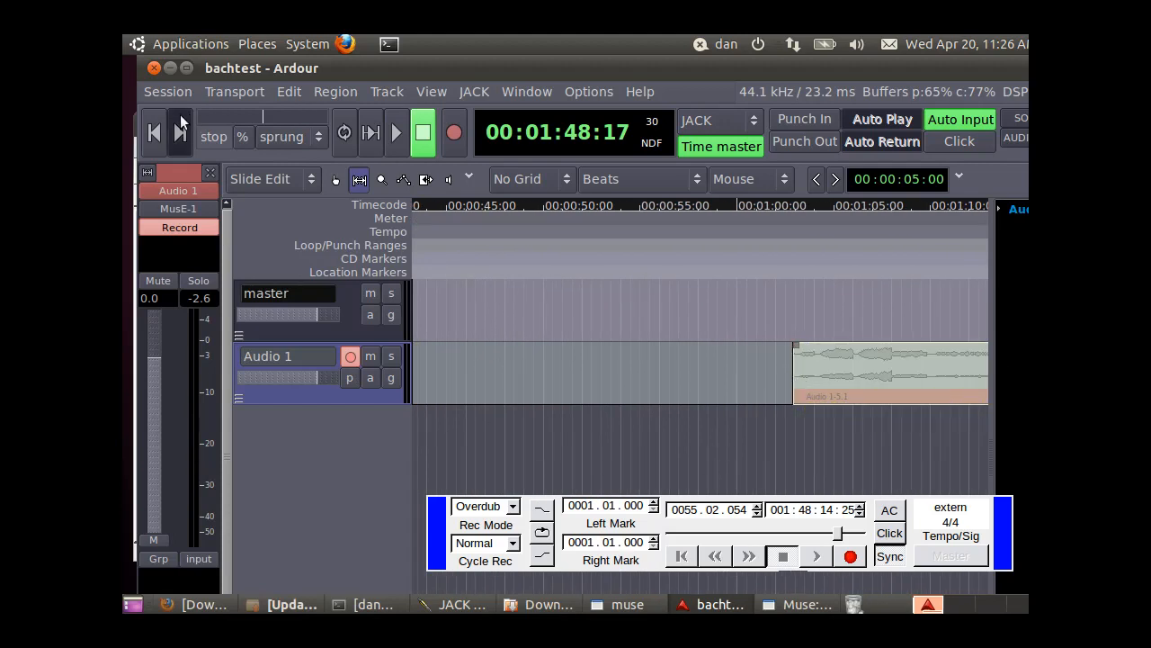
- Bring up the Export dialog for the selected range via Session > Export
{"action": "left_click", "coordinate": [168, 90]}
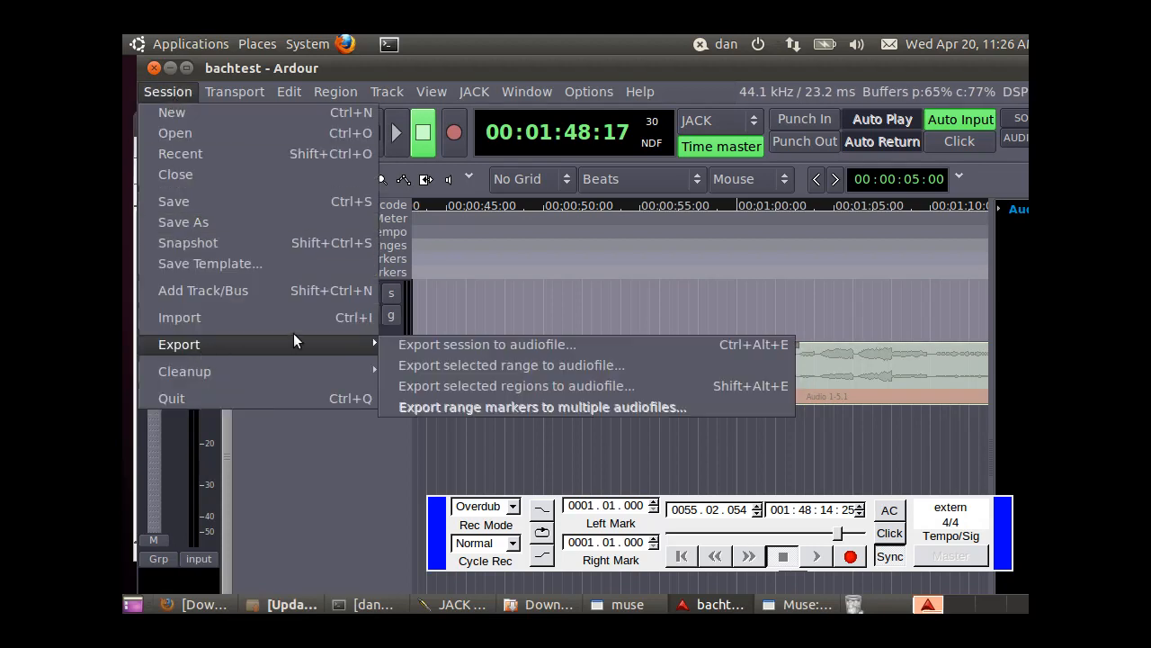
{"action": "mouse_move", "coordinate": [511, 363]}
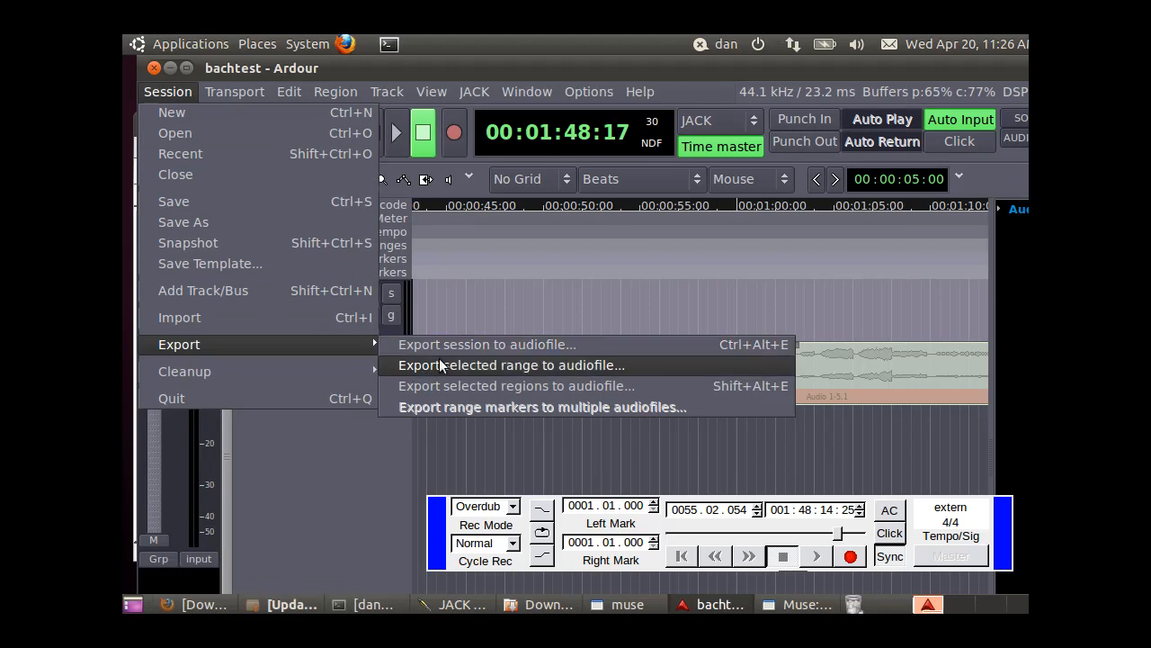
{"action": "mouse_move", "coordinate": [511, 369]}
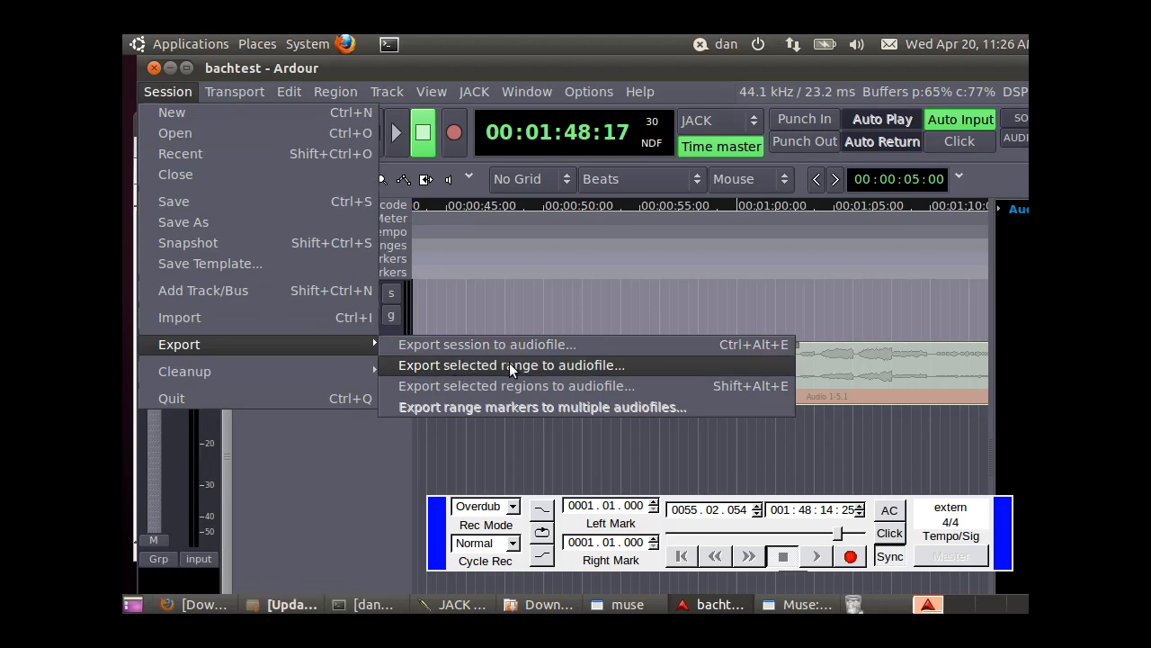
{"action": "left_click", "coordinate": [510, 364]}
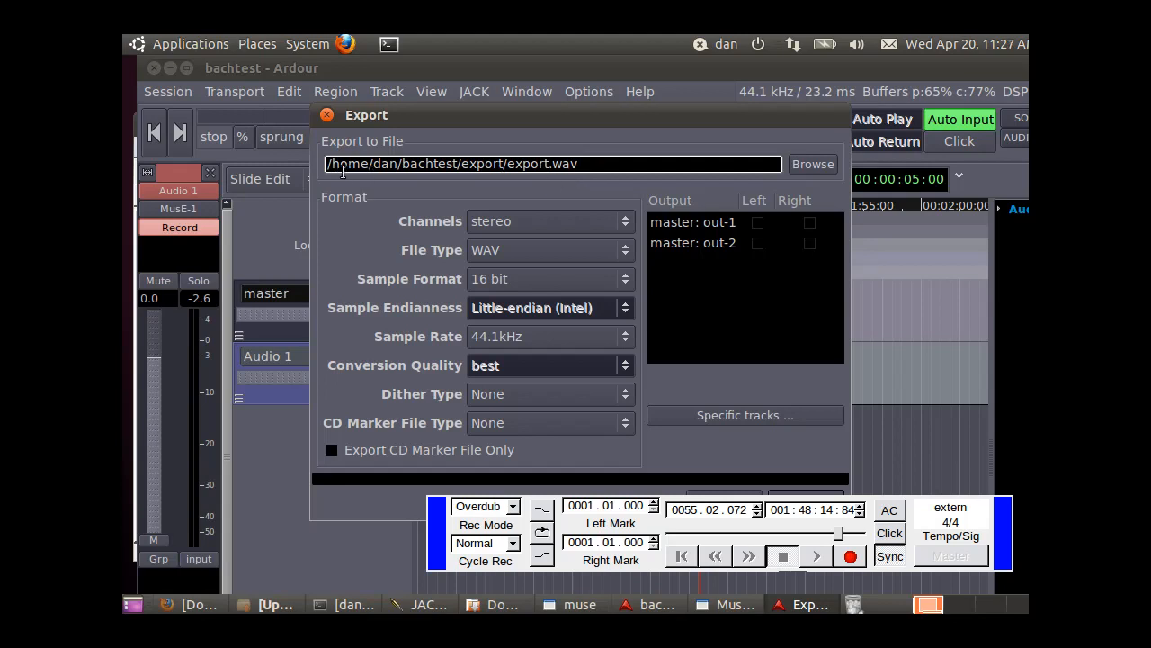
- Export the range as test1.wav with master out-1 Left and out-2 Right
{"action": "left_click", "coordinate": [548, 164]}
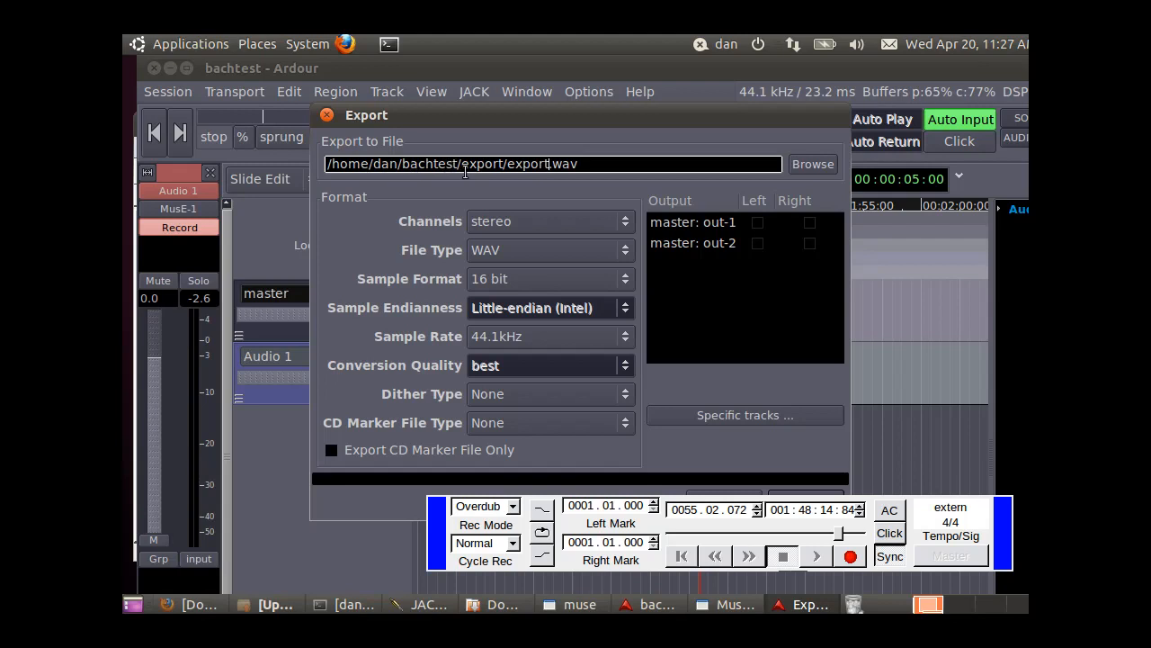
{"action": "mouse_move", "coordinate": [565, 178]}
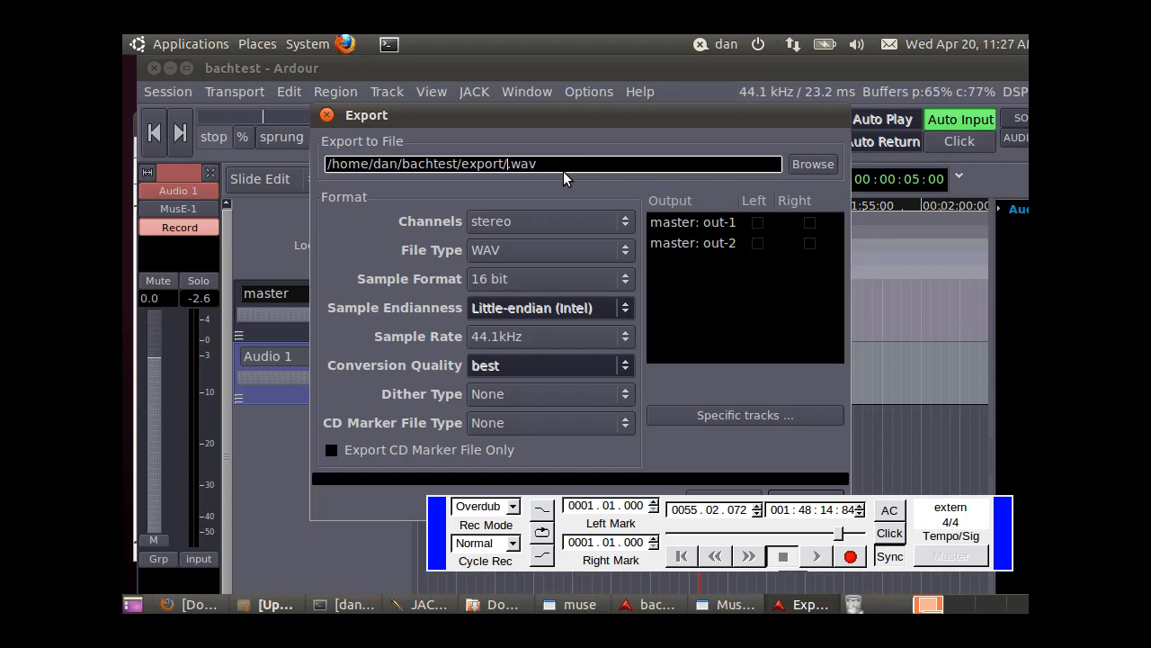
{"action": "type", "text": "test1"}
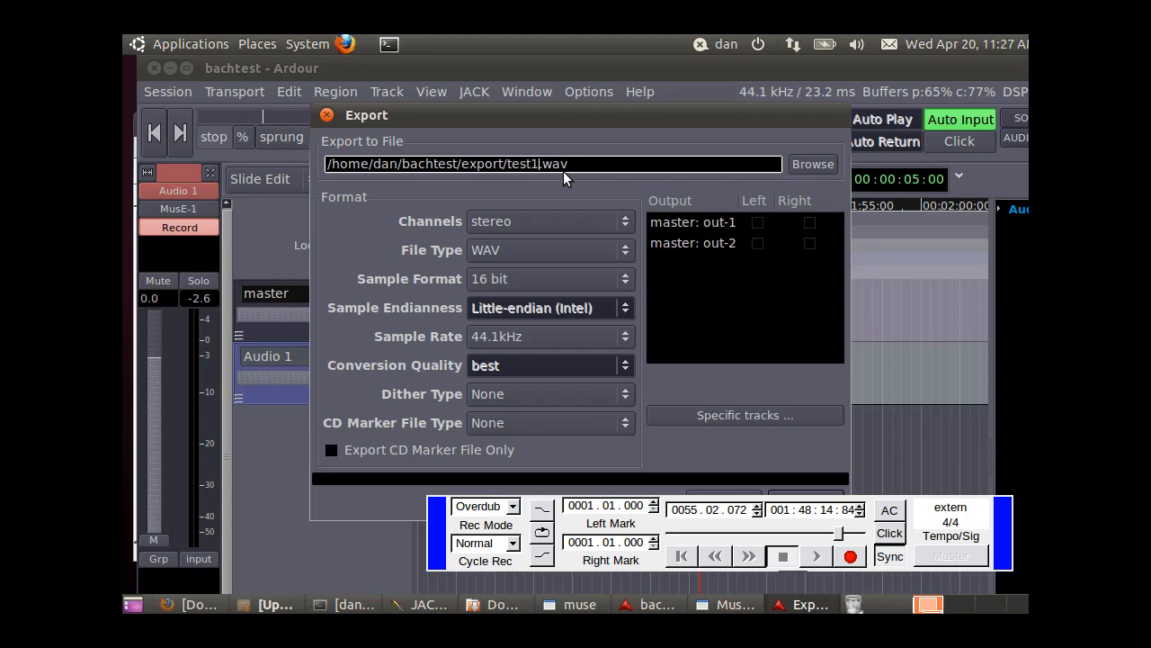
{"action": "mouse_move", "coordinate": [820, 337]}
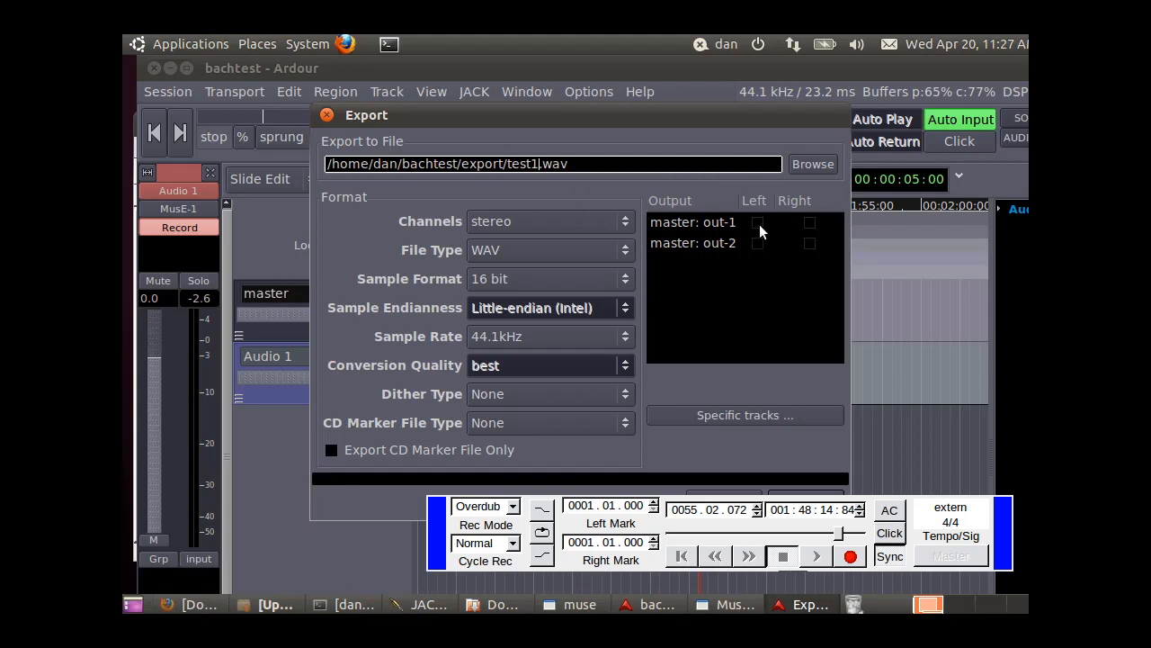
{"action": "left_click", "coordinate": [758, 223]}
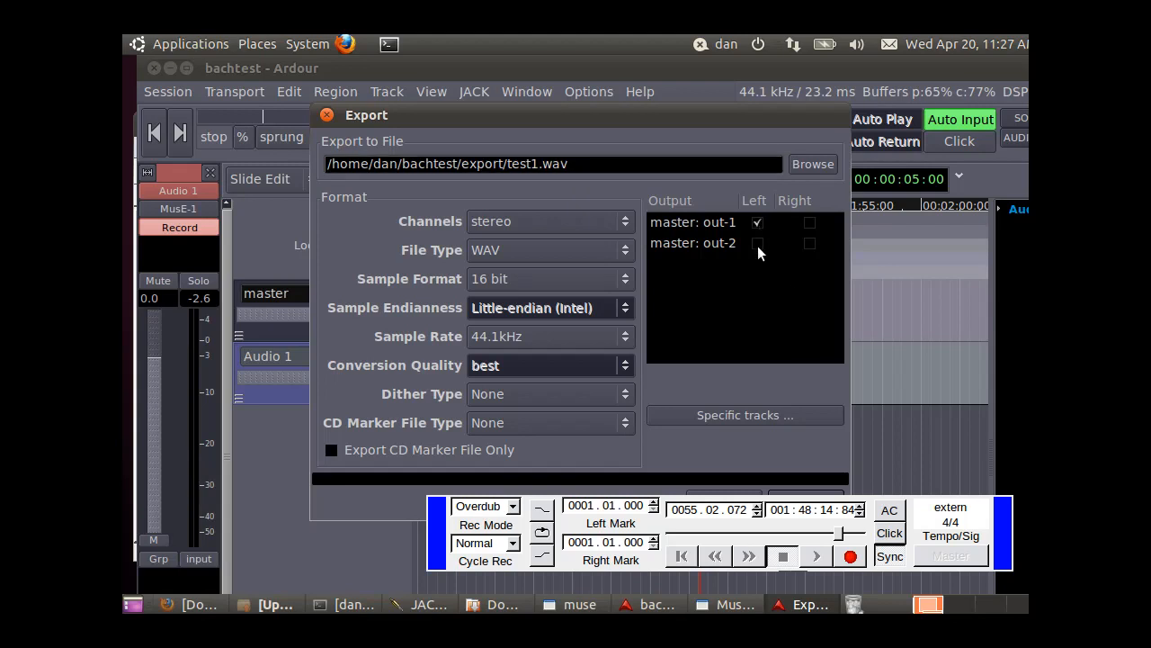
{"action": "left_click", "coordinate": [809, 243]}
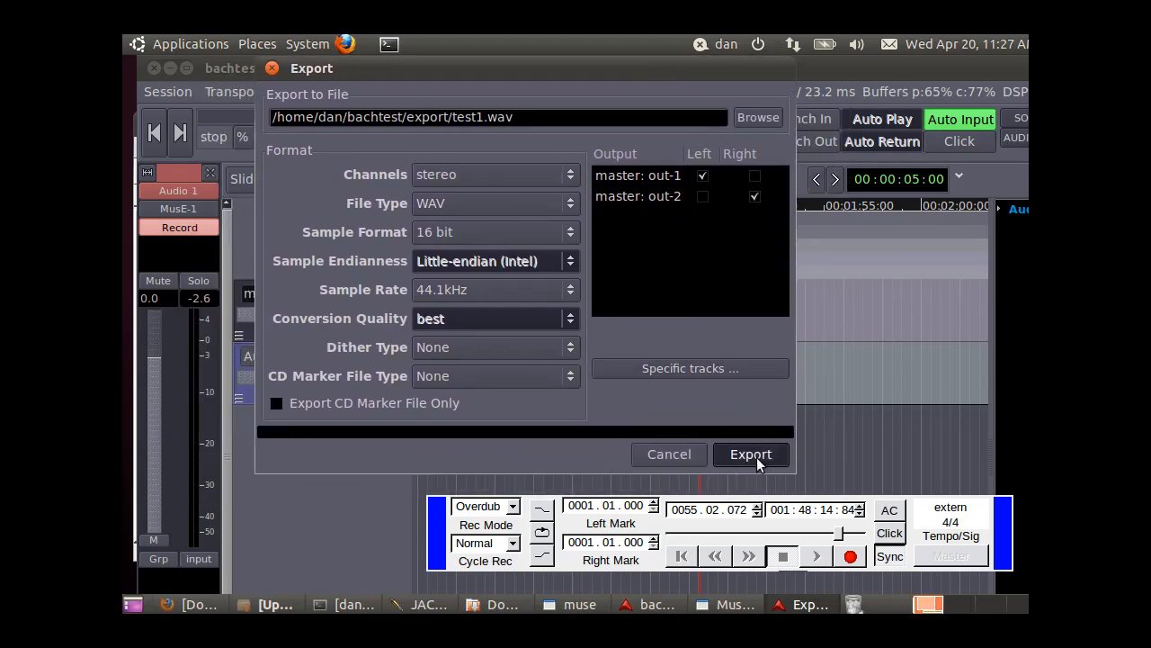
{"action": "left_click", "coordinate": [751, 453]}
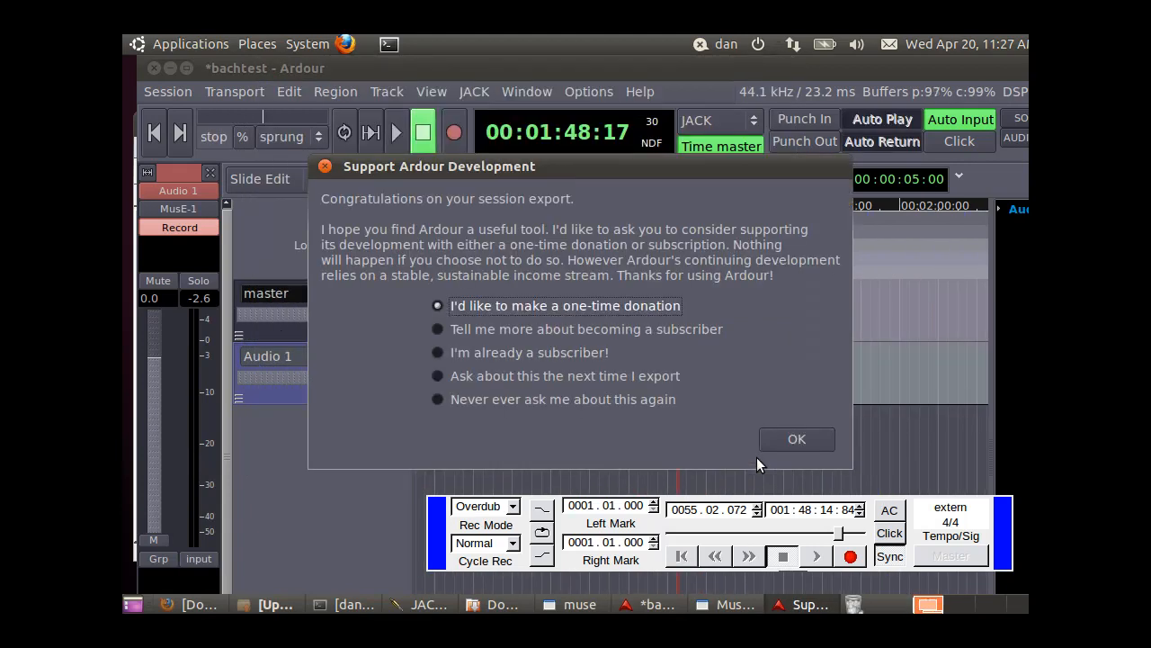
{"action": "mouse_move", "coordinate": [586, 437]}
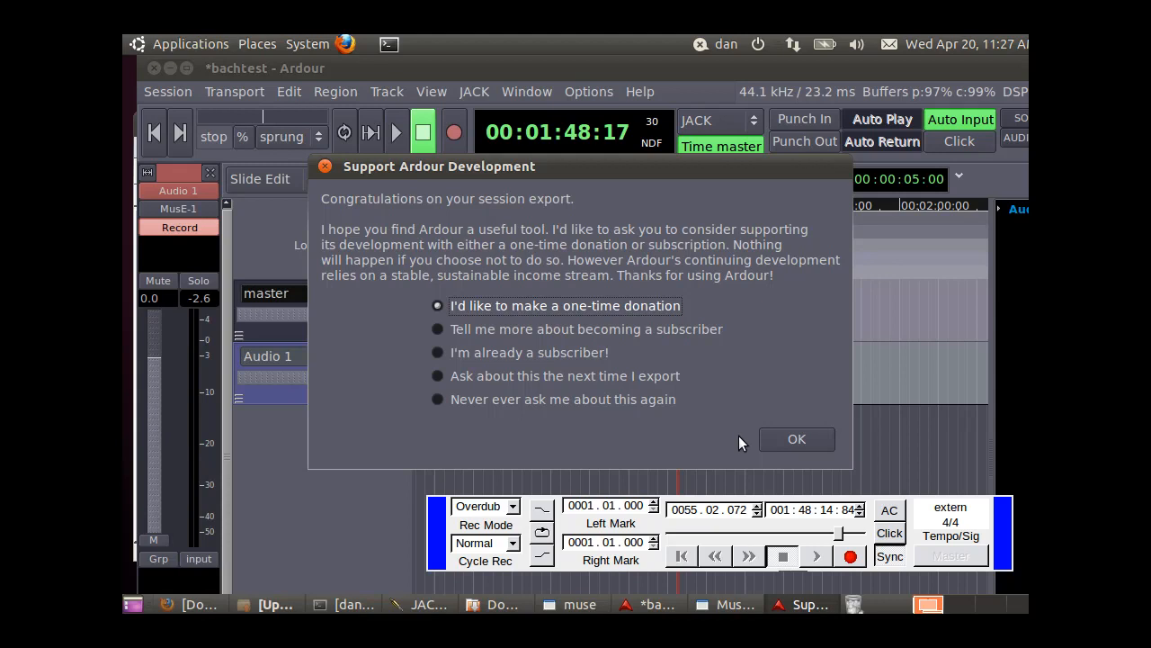
{"action": "mouse_move", "coordinate": [690, 421]}
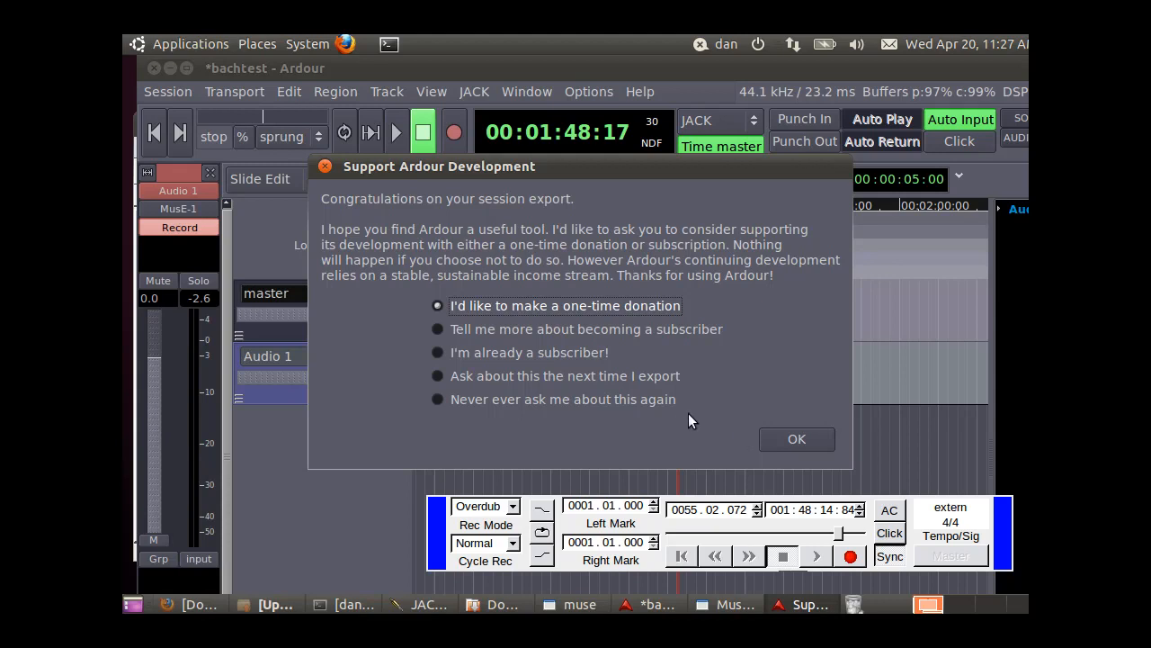
{"action": "mouse_move", "coordinate": [759, 433]}
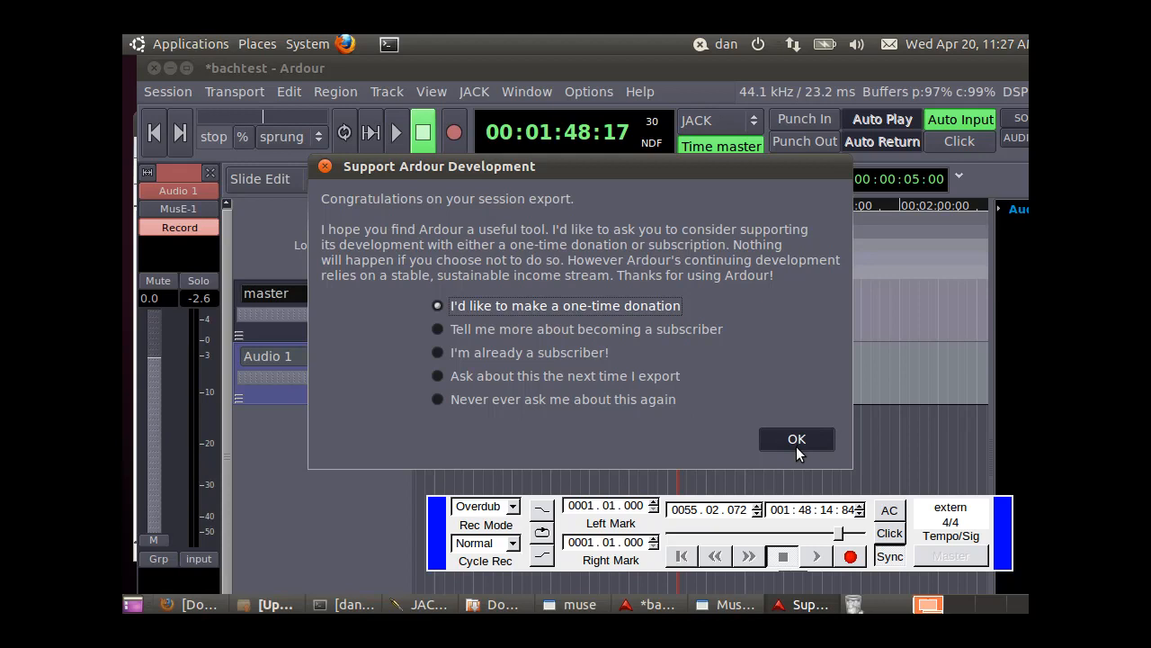
- Choose 'Ask about this the next time I export' and dismiss the donation prompt
{"action": "left_click", "coordinate": [439, 376]}
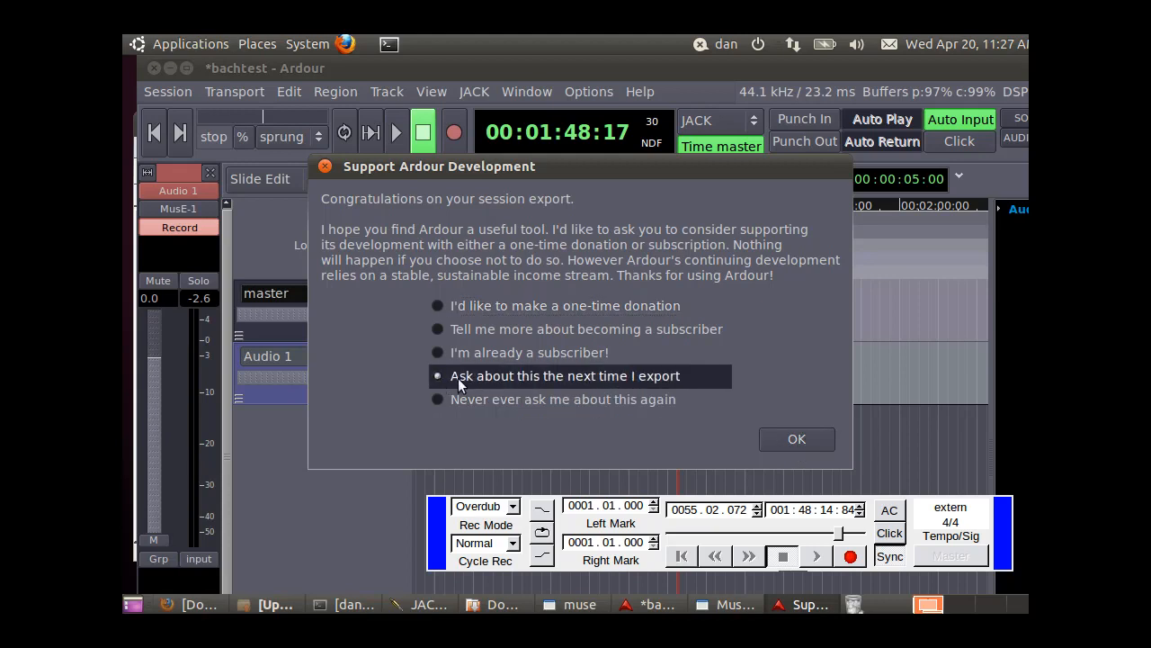
{"action": "left_click", "coordinate": [795, 439]}
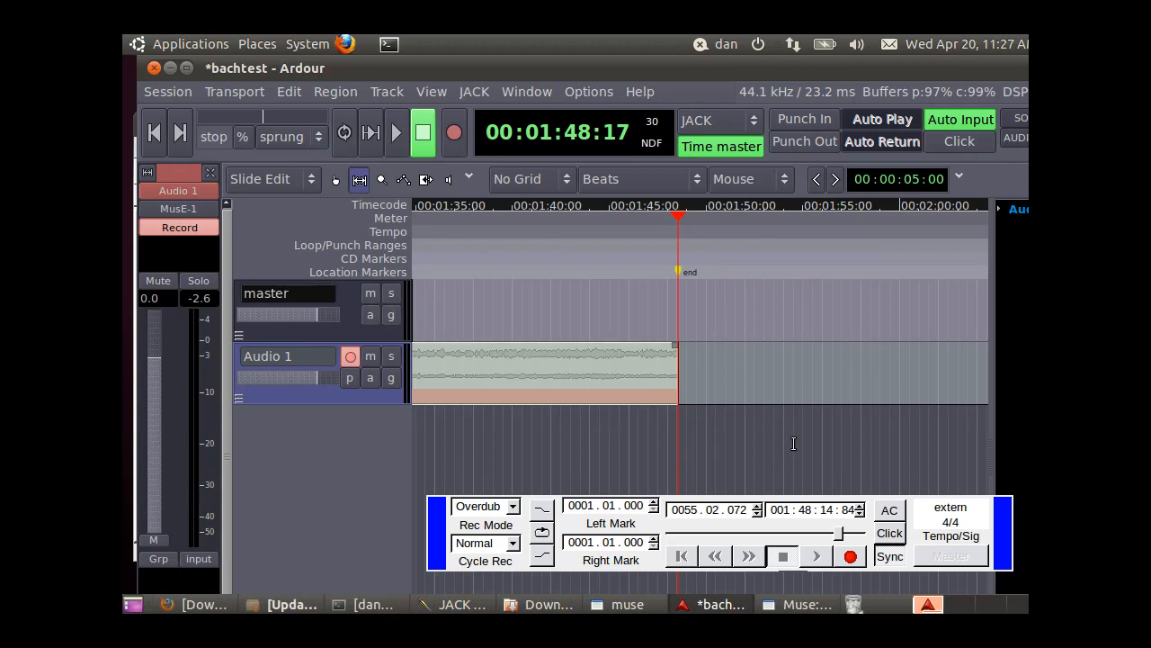
{"action": "mouse_move", "coordinate": [737, 439]}
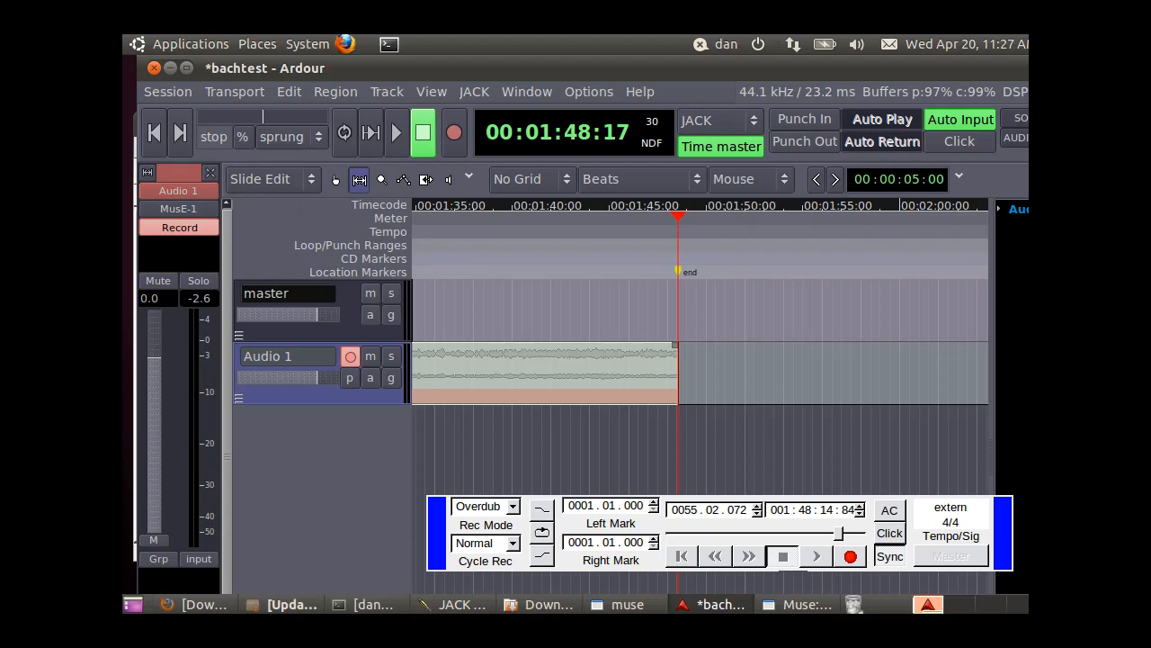
{"action": "mouse_move", "coordinate": [256, 43]}
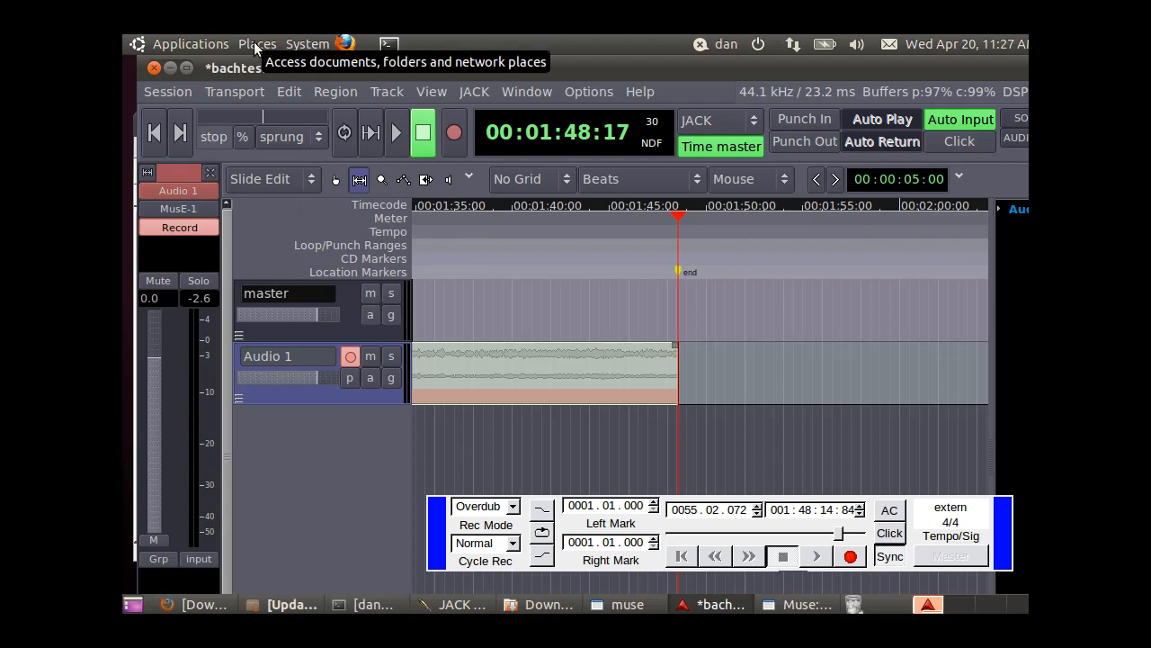